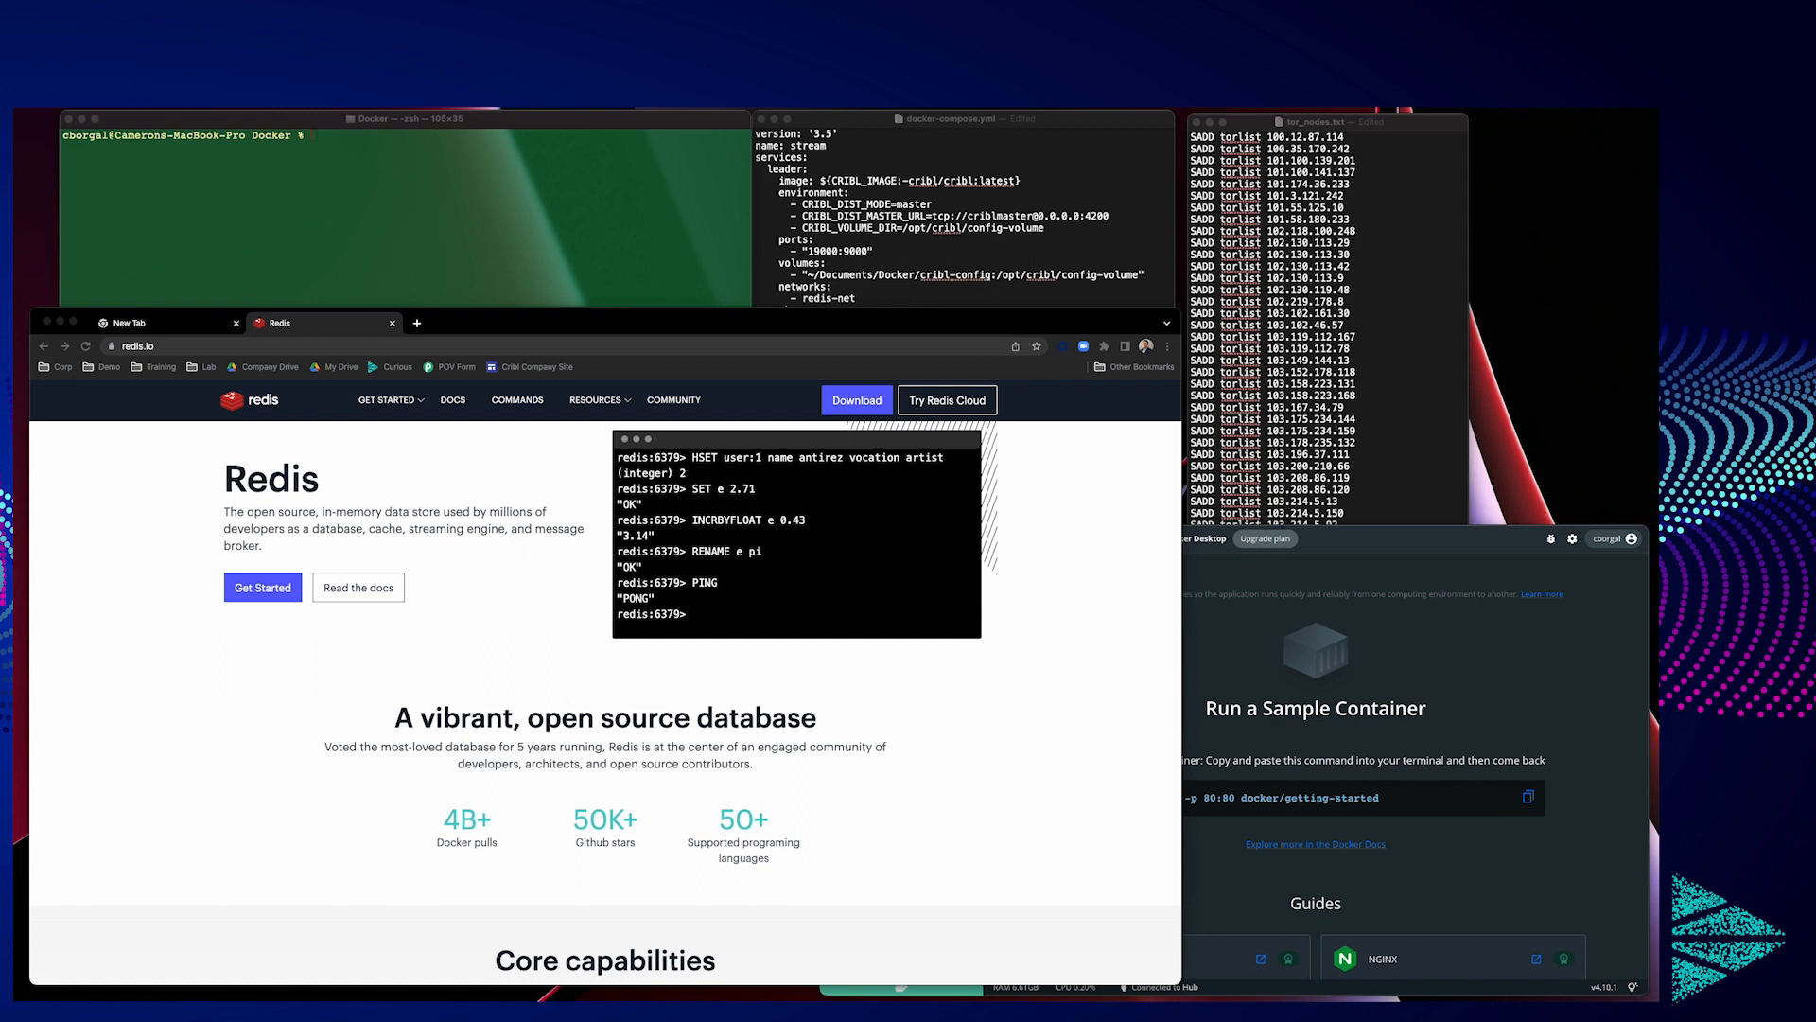
mouse_move(412, 681)
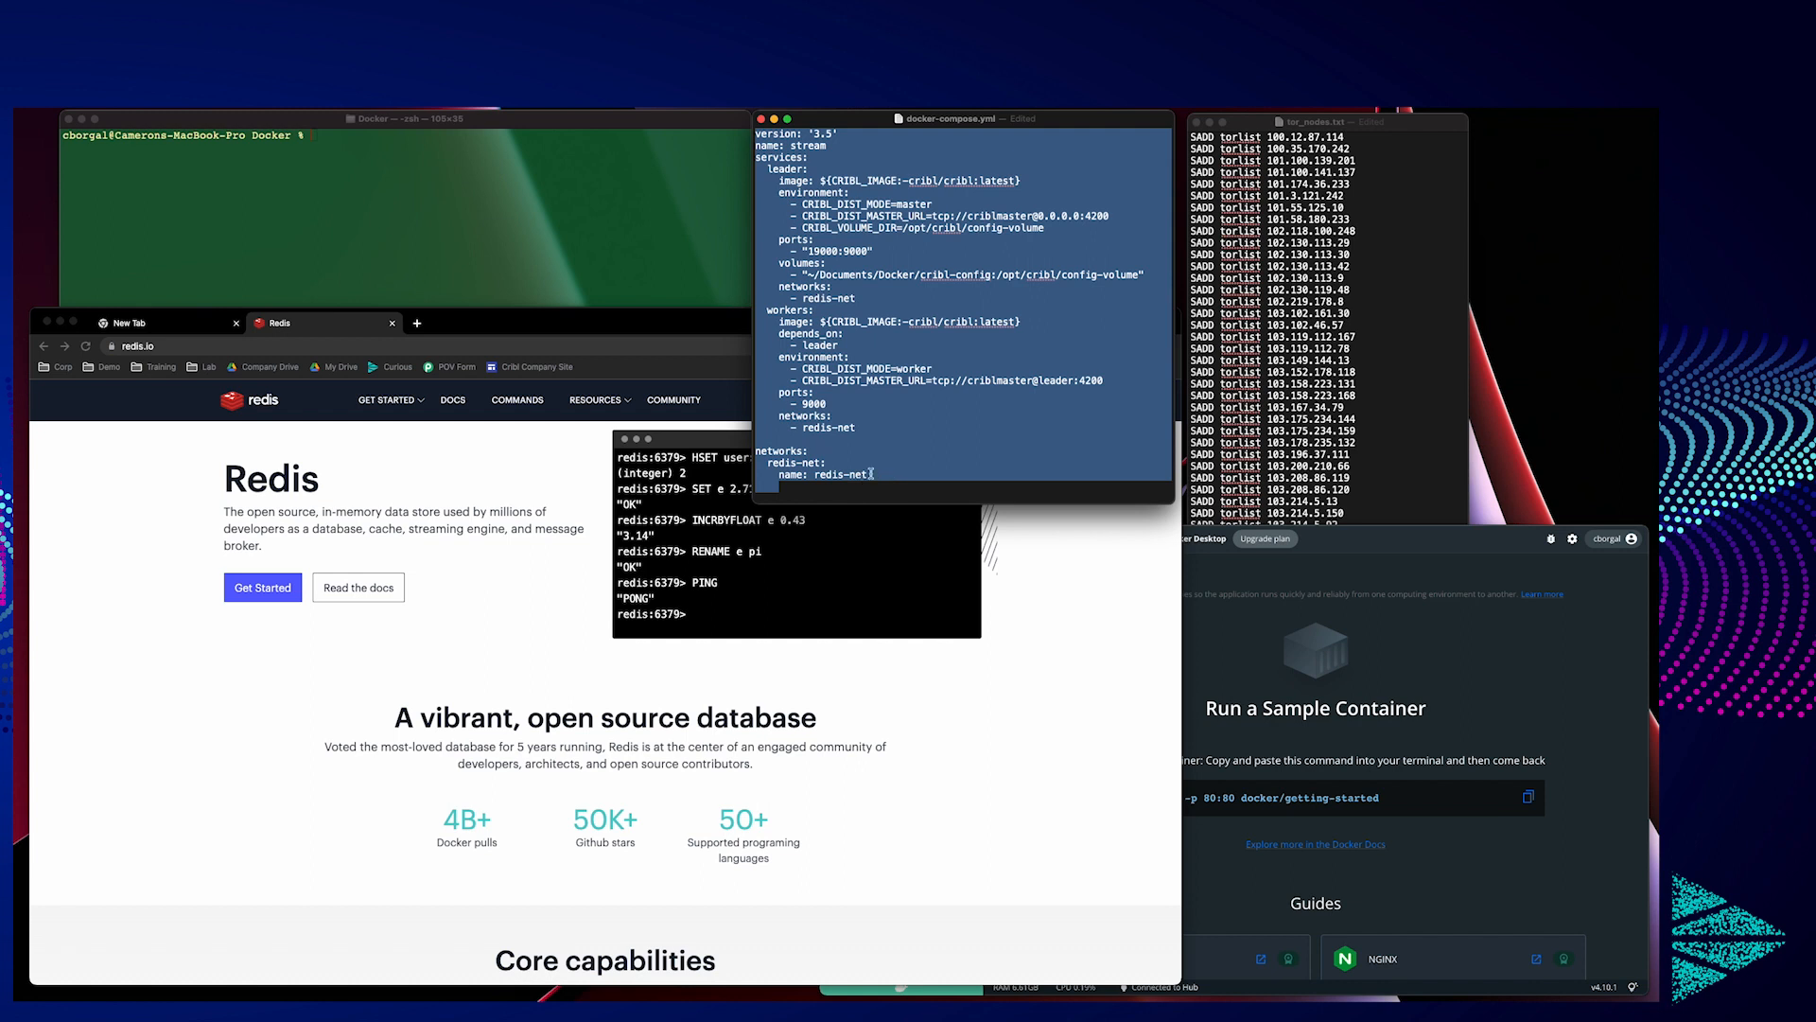
mouse_move(872, 437)
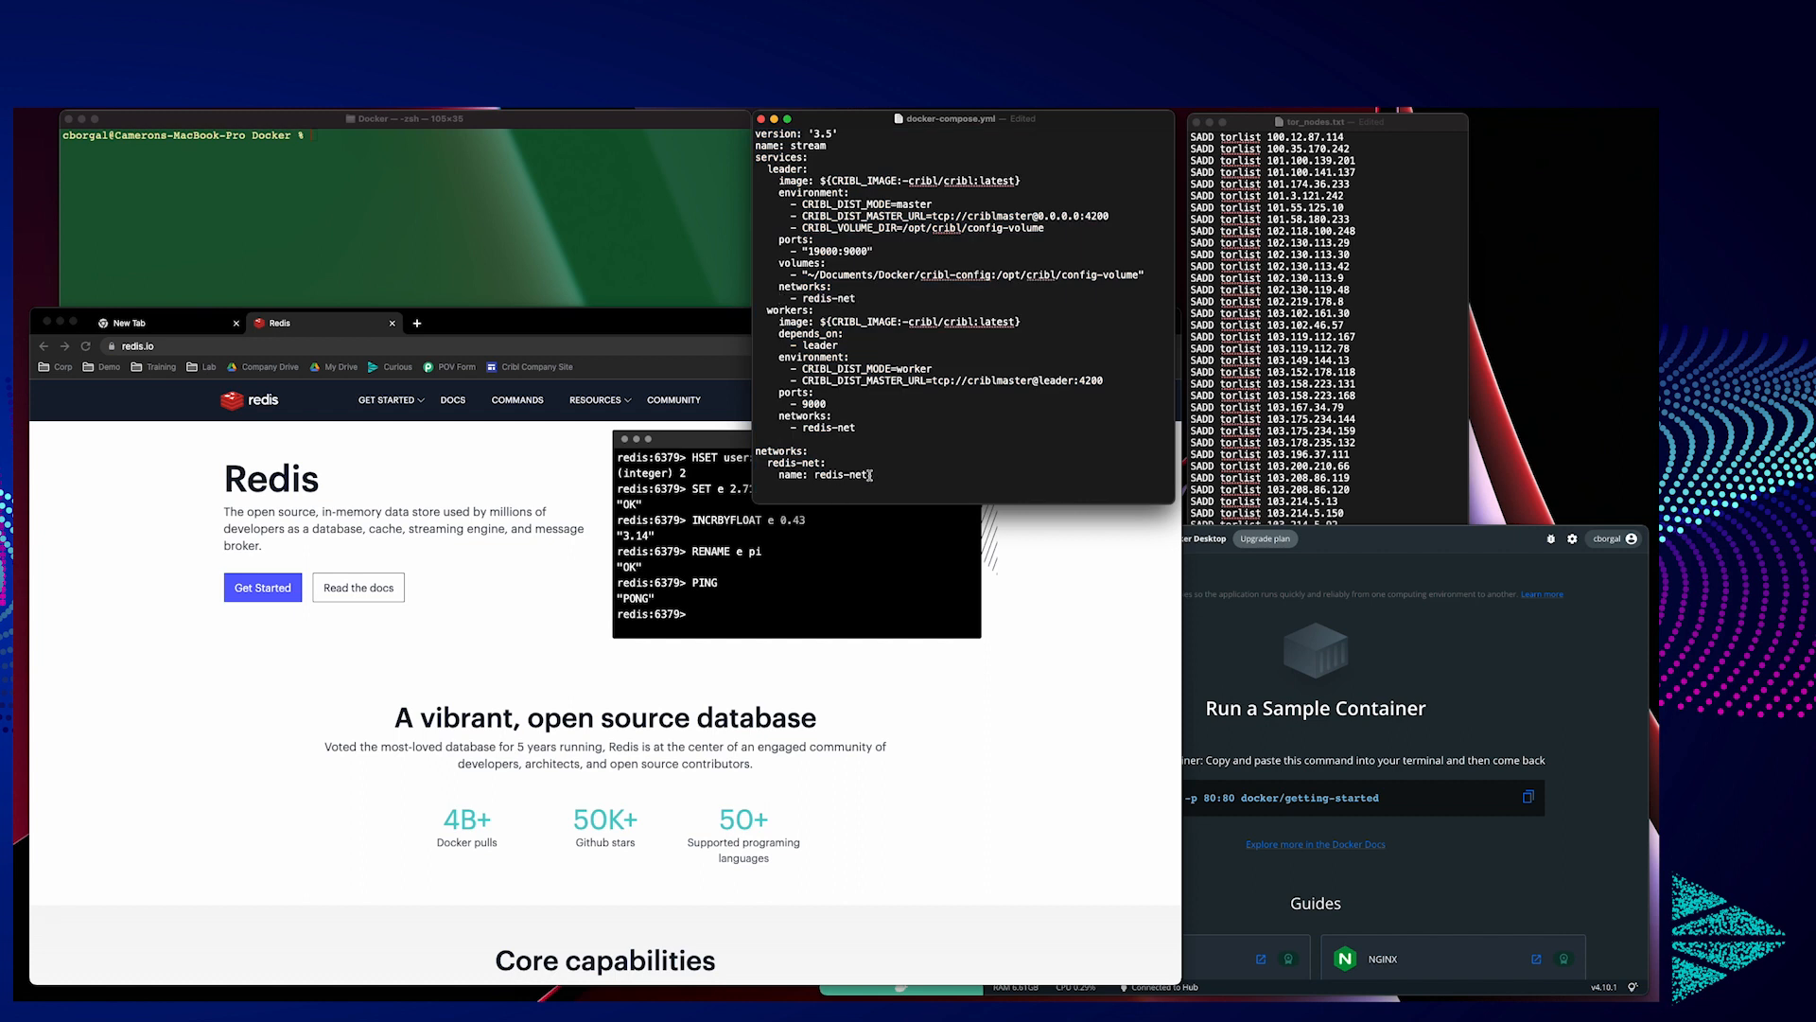
Step: Highlight the leader service's redis-net network entry in docker-compose.yml
left_click_drag(750, 451, 868, 474)
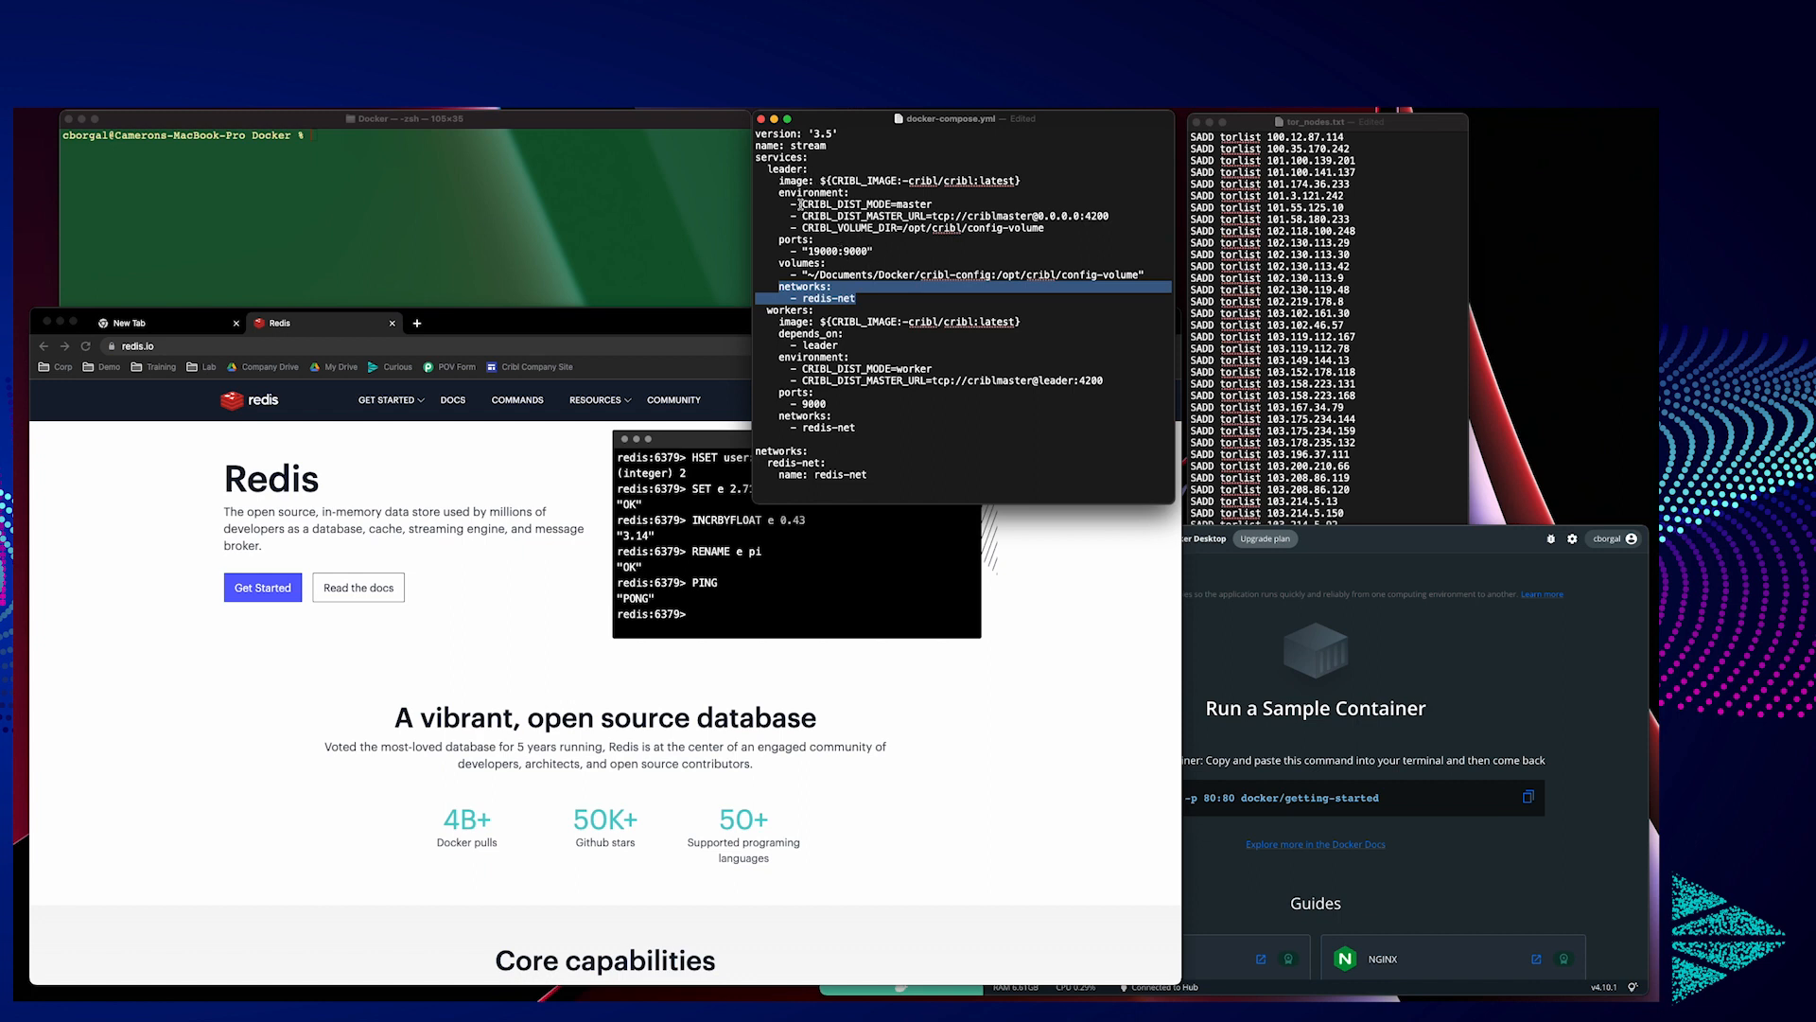
mouse_move(636, 219)
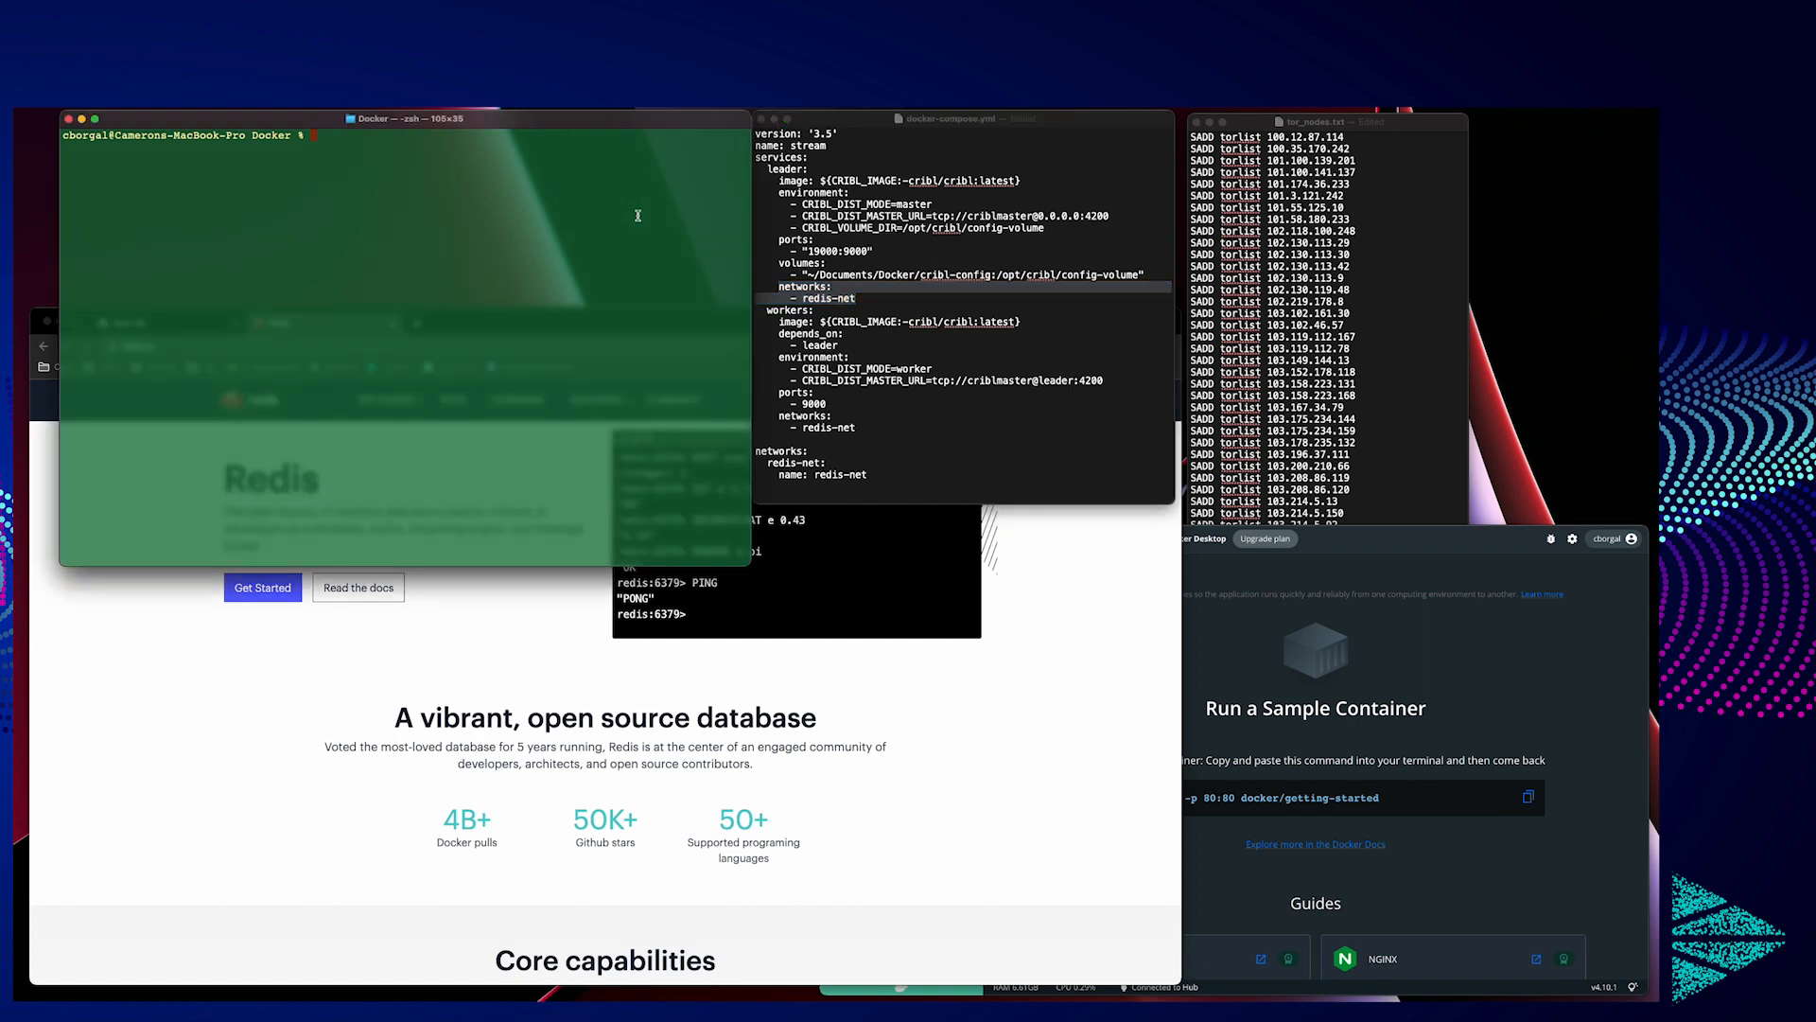
Step: Bring up the stream project with docker-compose up -d and inspect leader-1's 19000:9000 port mapping
type("docker-compose up -d")
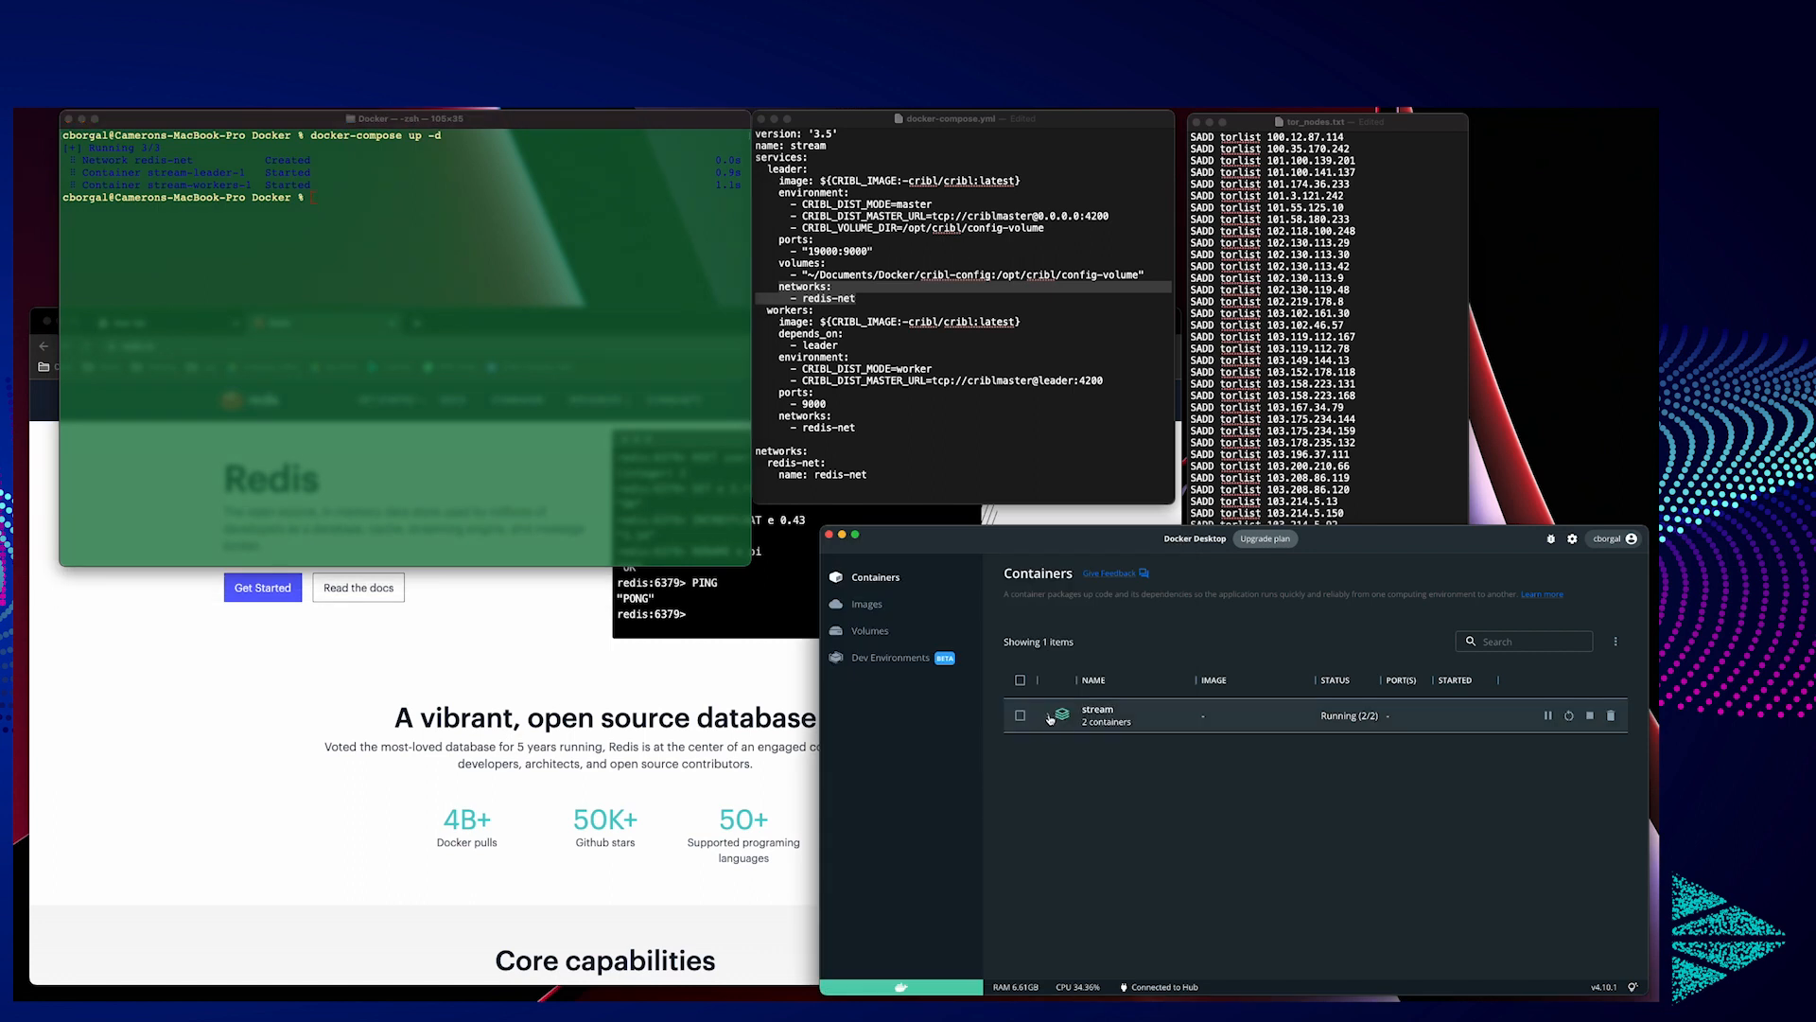
left_click(1060, 715)
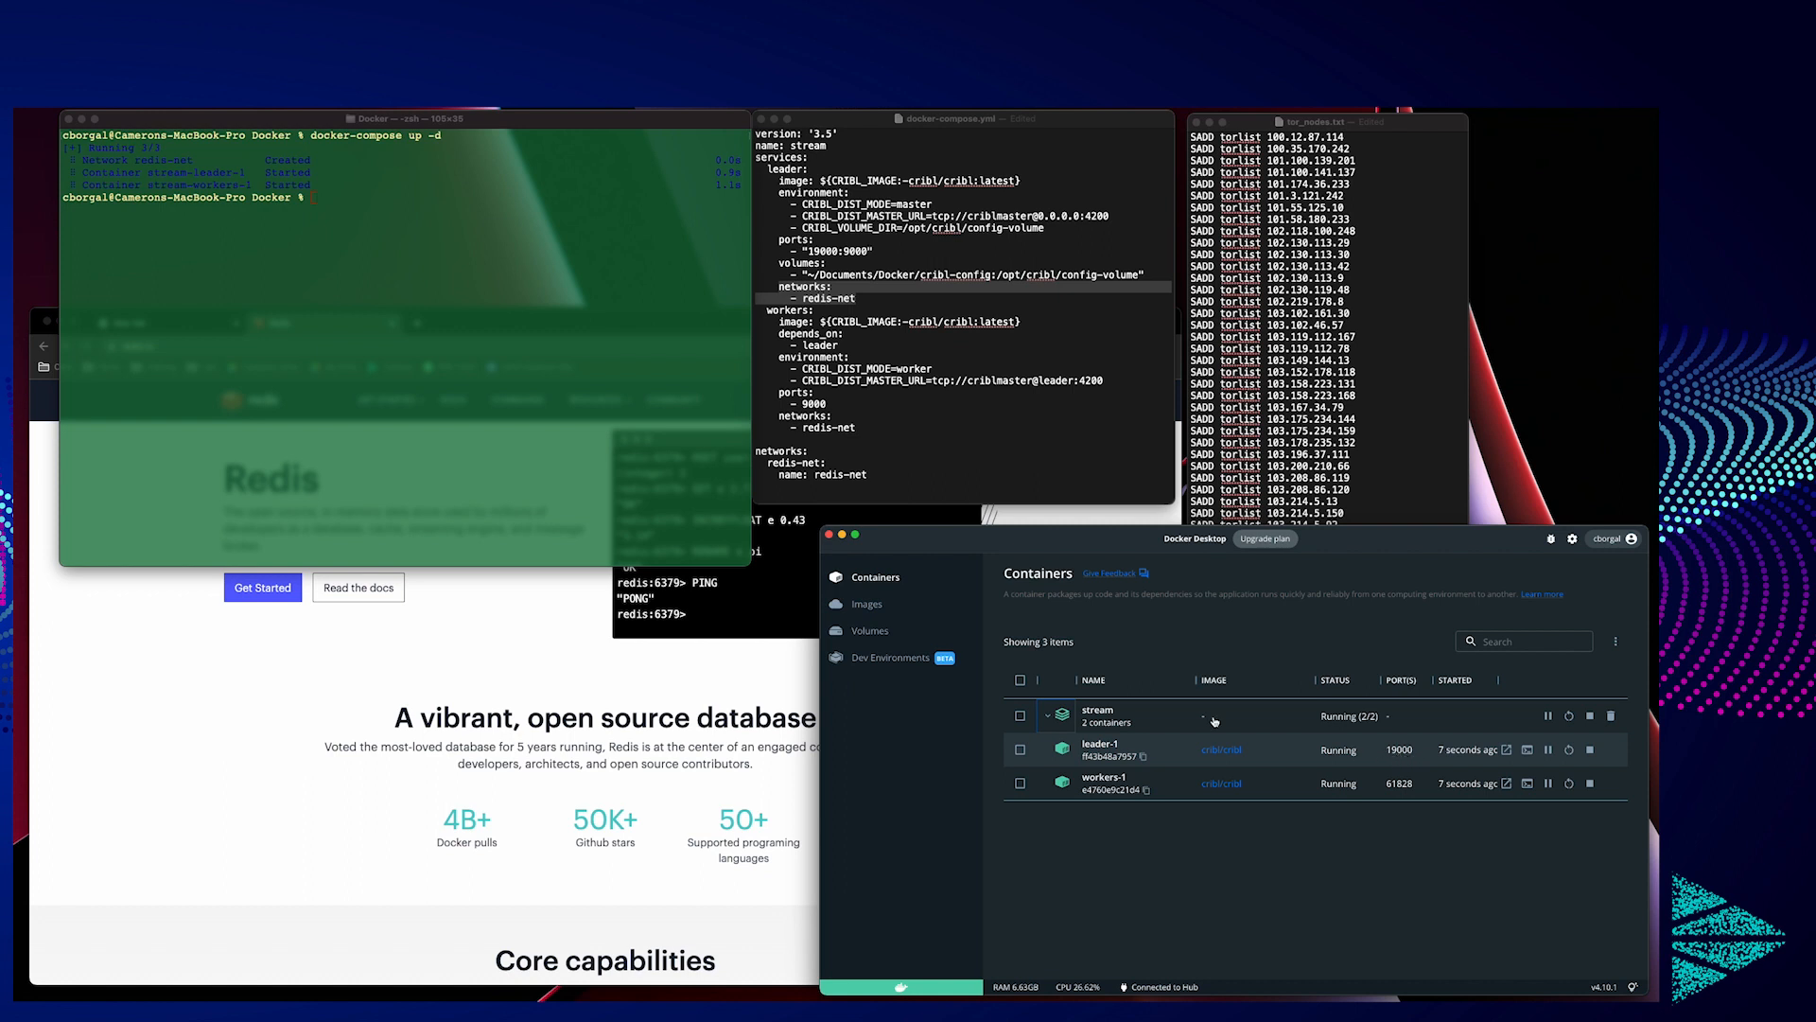
mouse_move(901, 300)
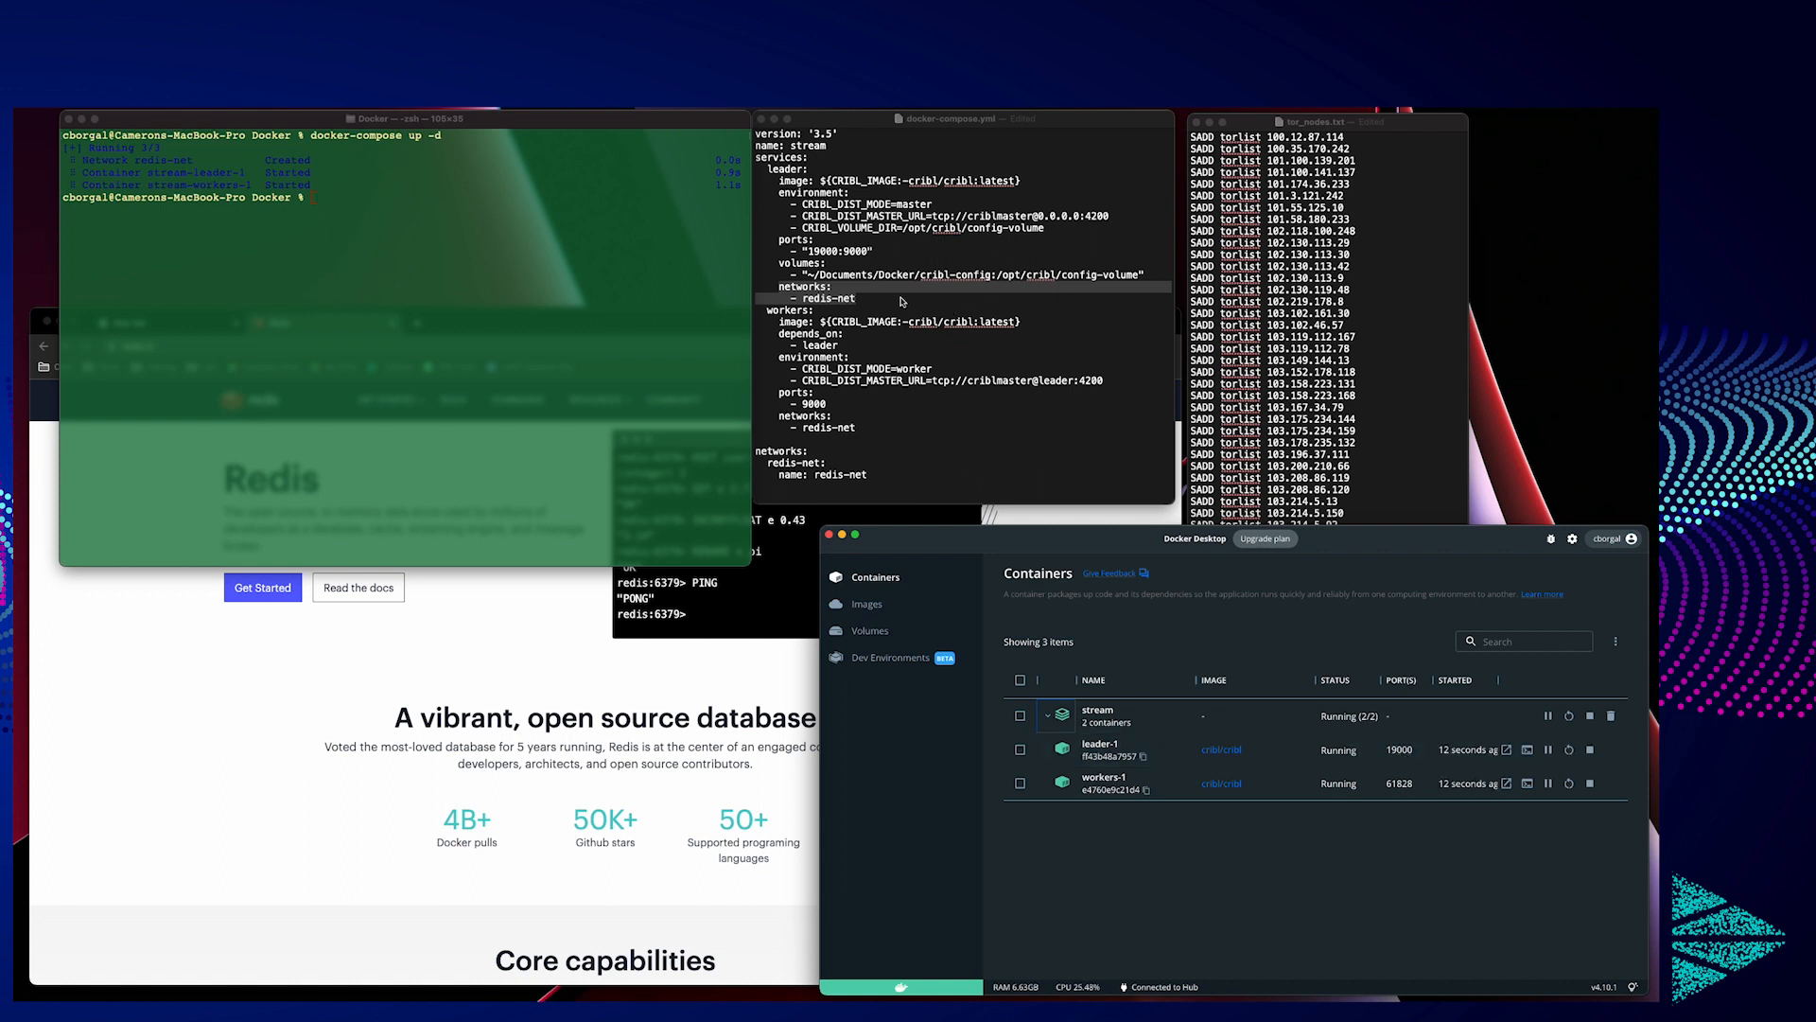
double_click(816, 252)
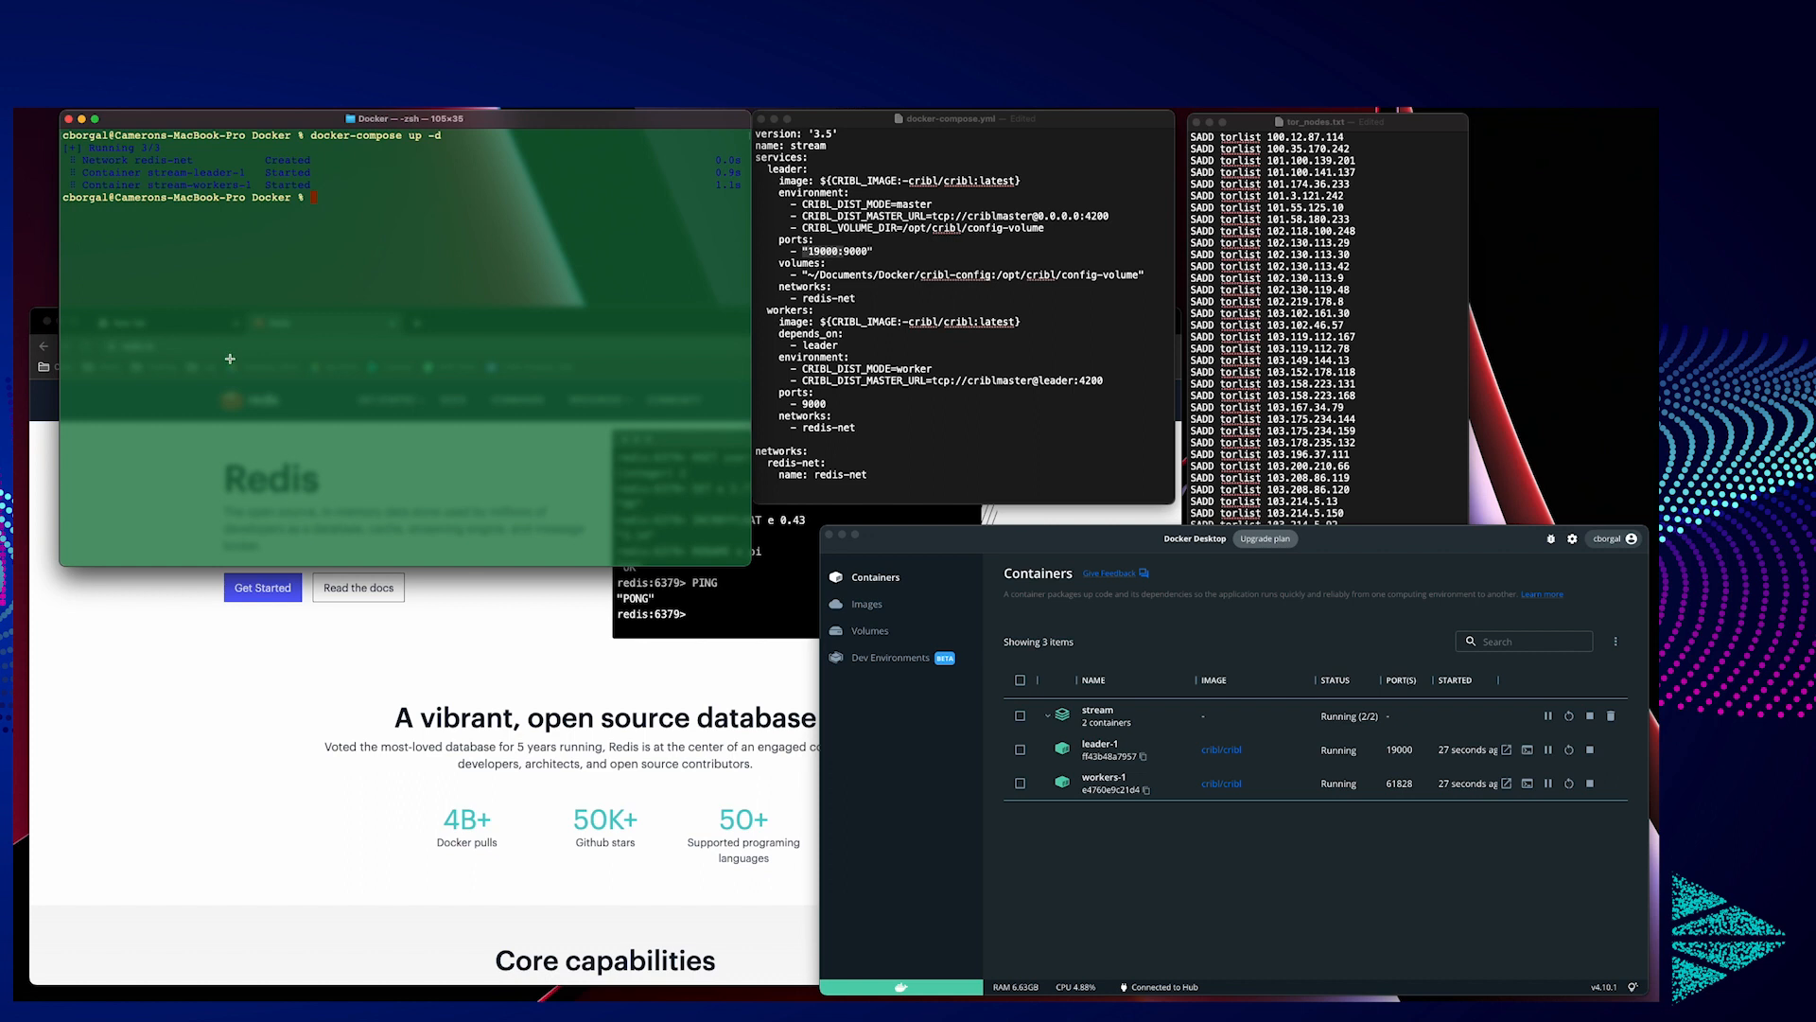
Step: Launch a redis container on redis-net publishing port 6379 with docker run
type("docker run --net redis-net --name redis -p 6379:6379 -d redis")
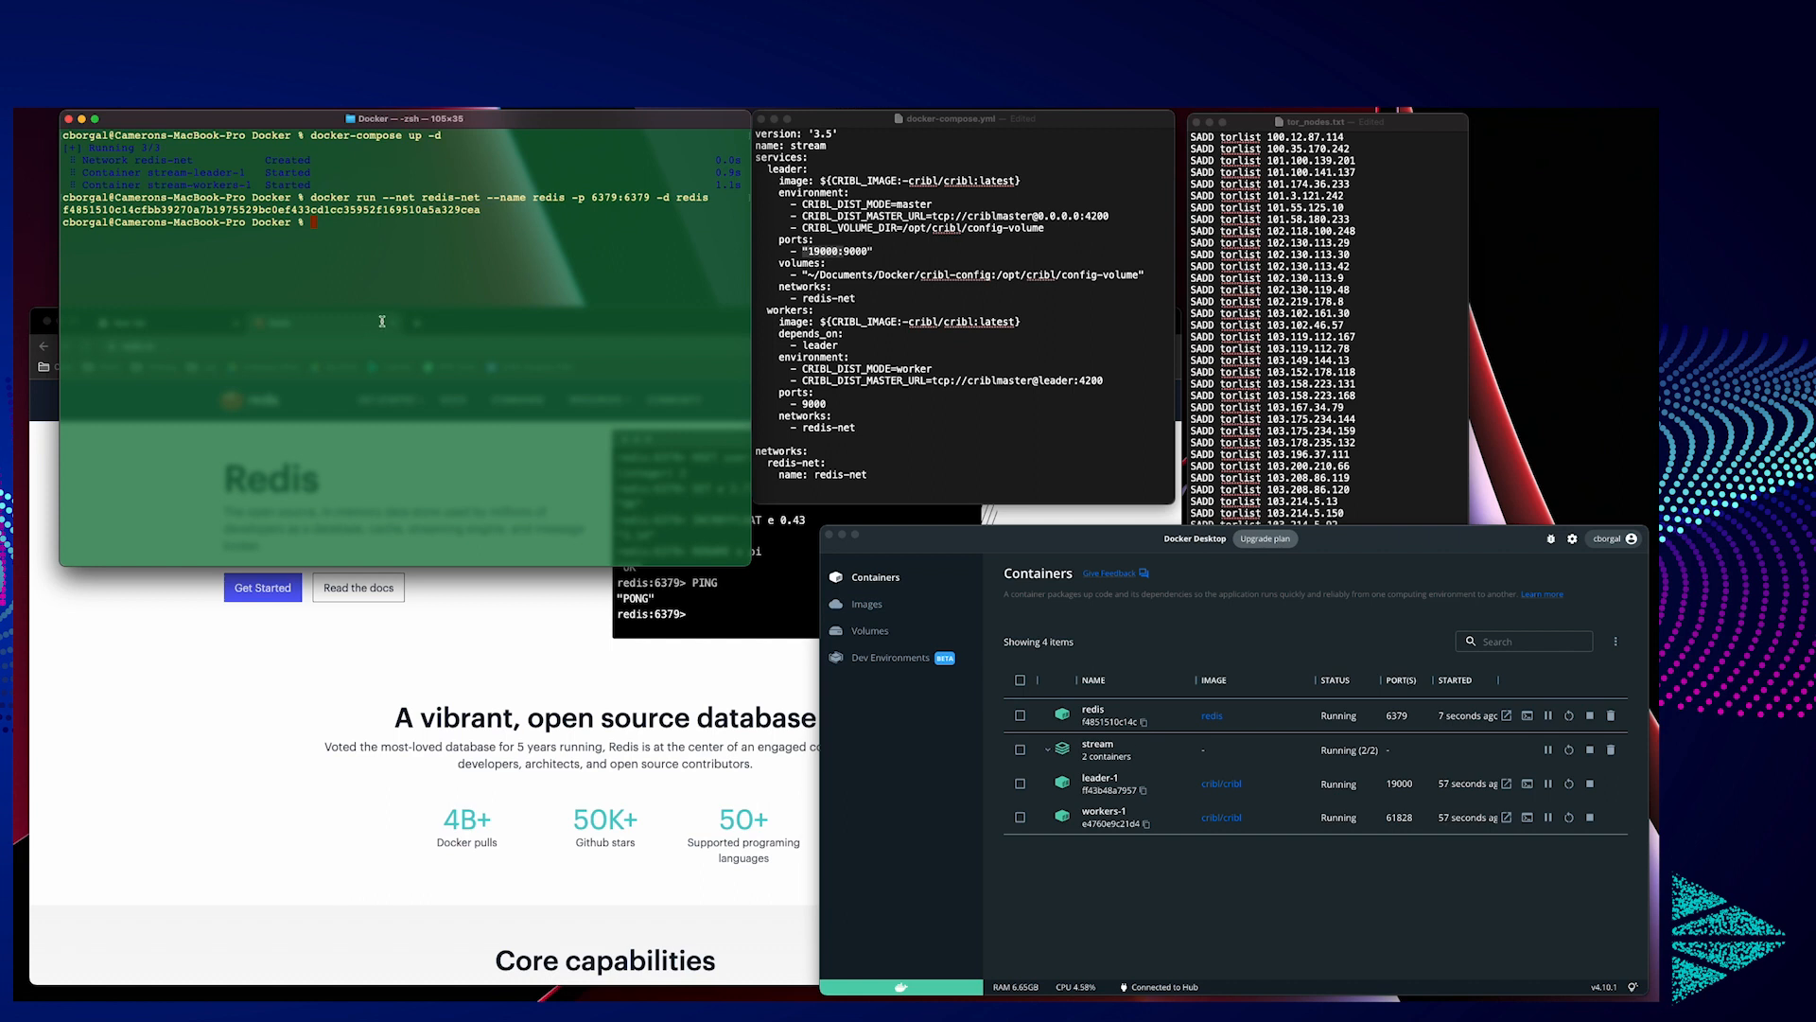
mouse_move(269, 377)
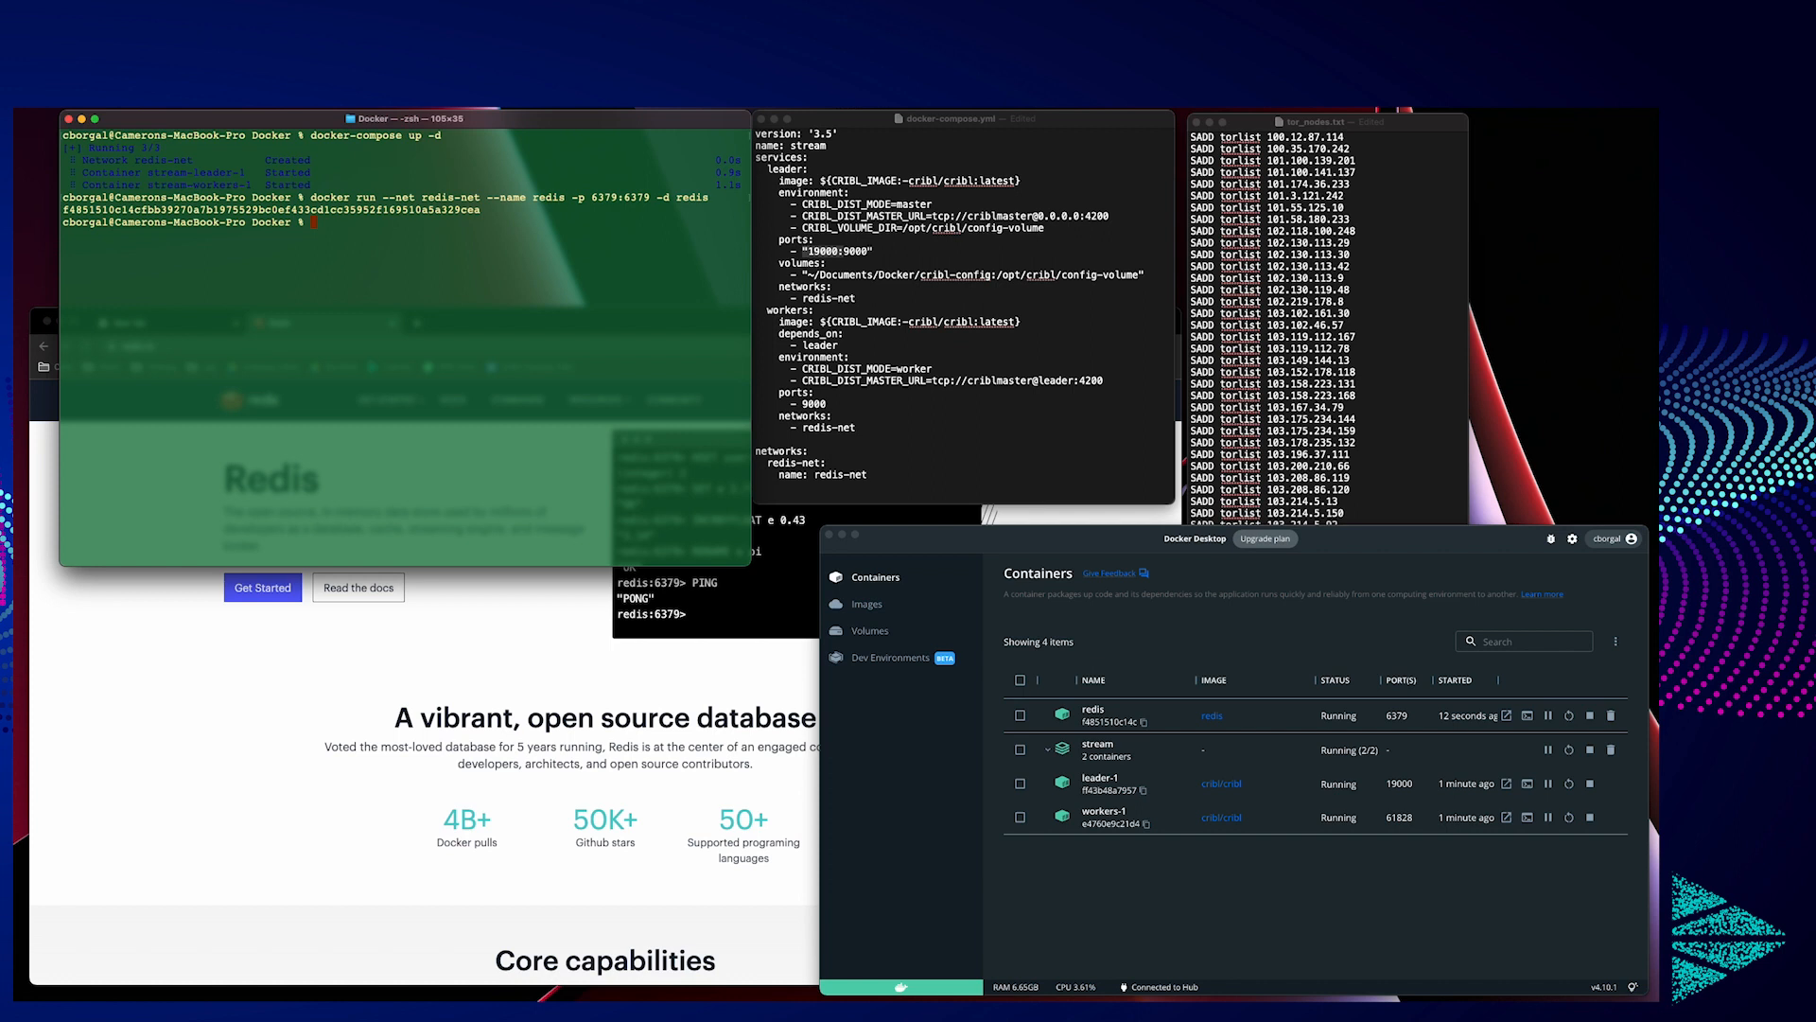
Step: Open a redis-cli session in the redis container with docker exec -it redis redis-cli
type("docker")
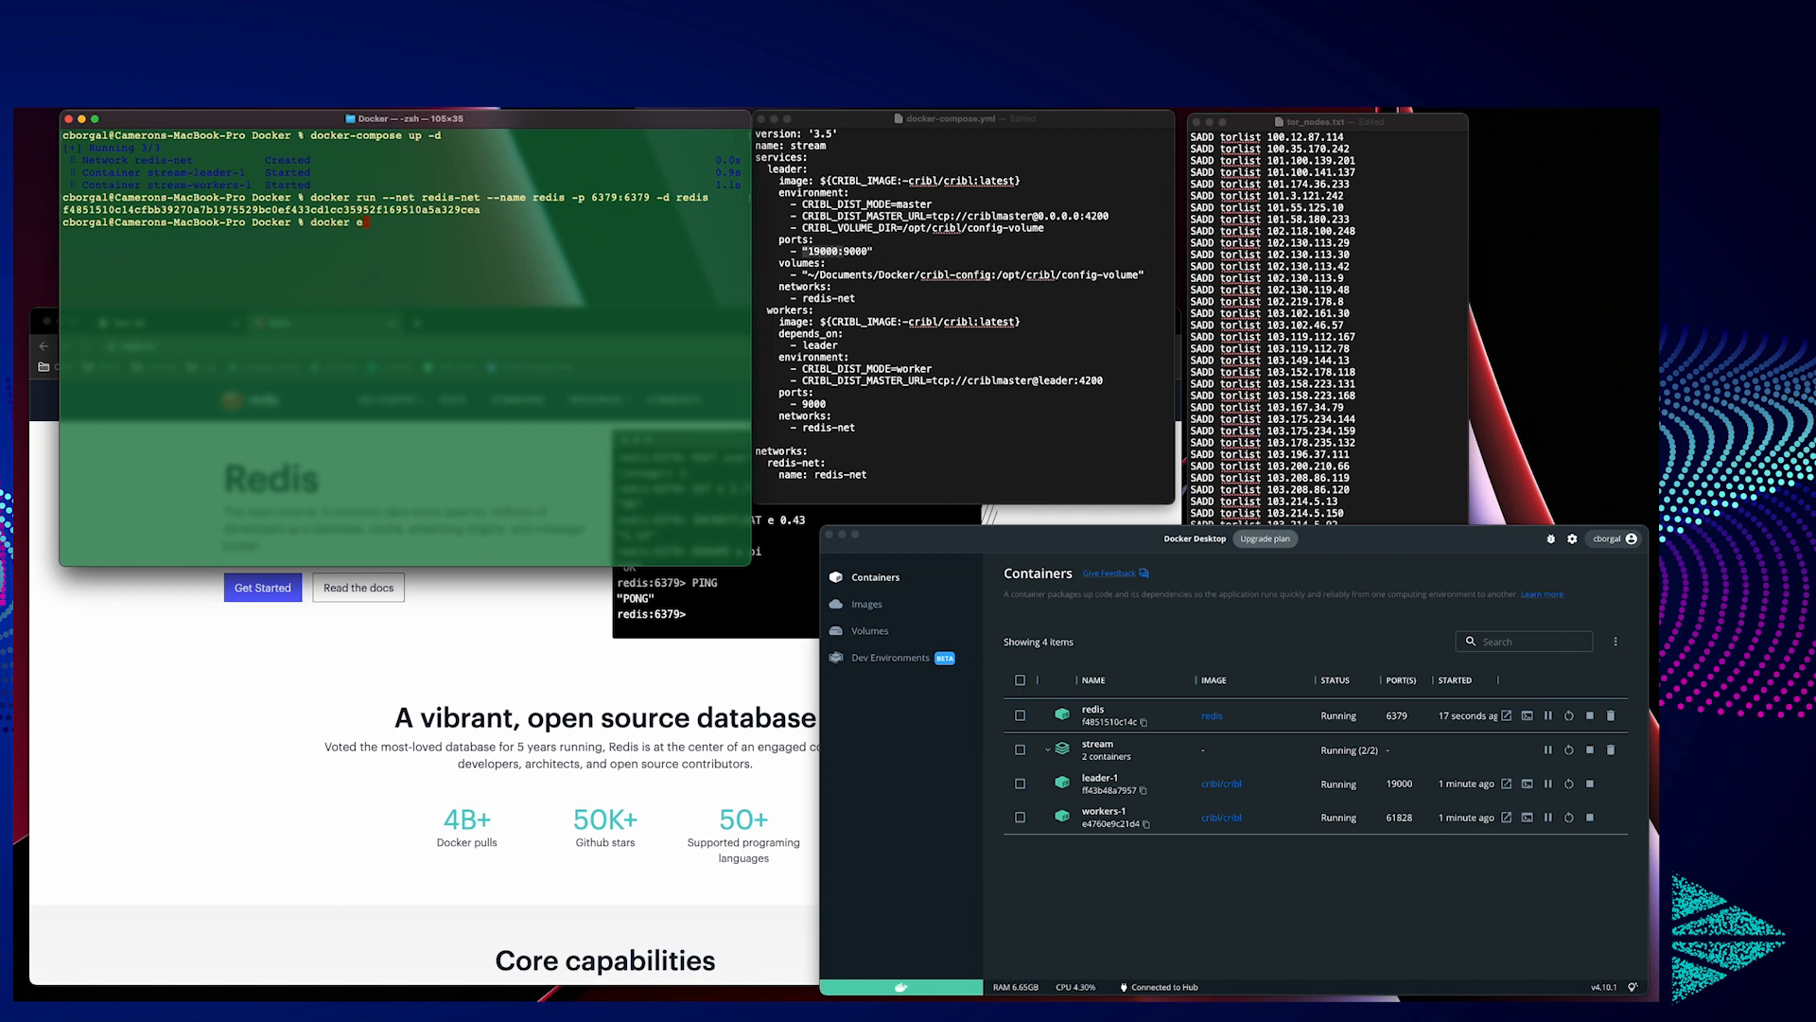
type("exec -it redis")
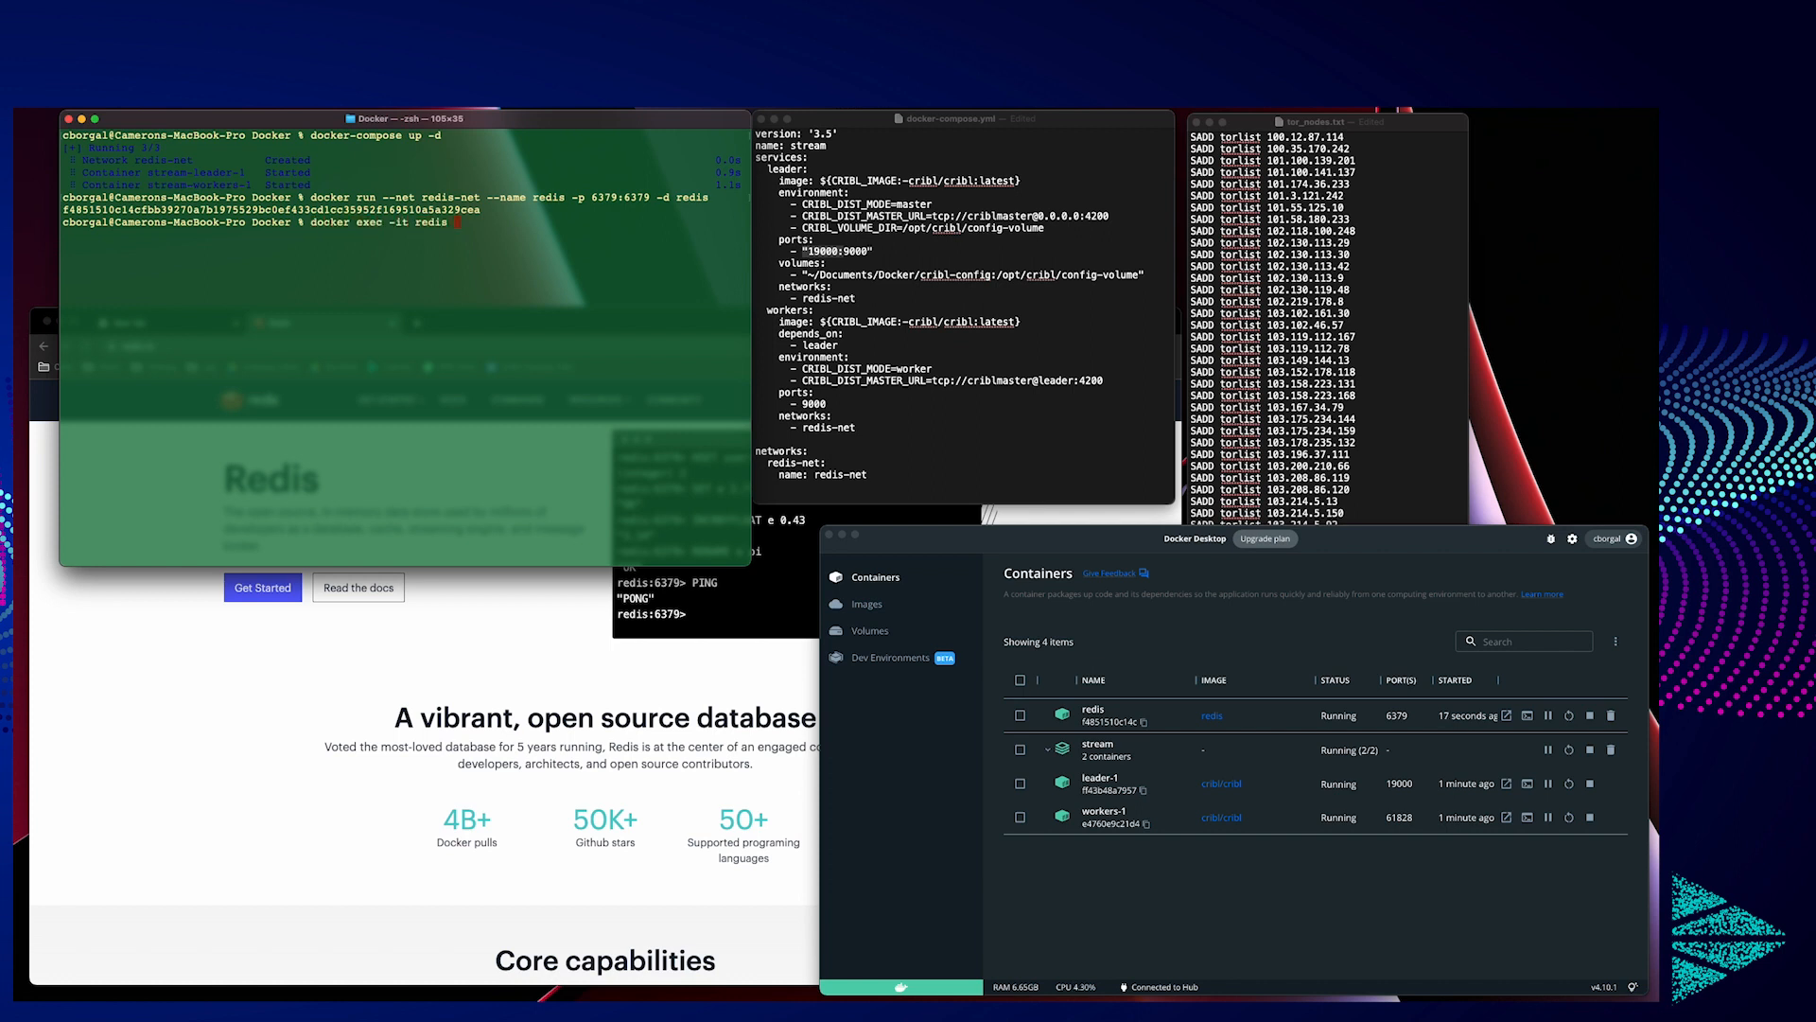
type("redis-cli")
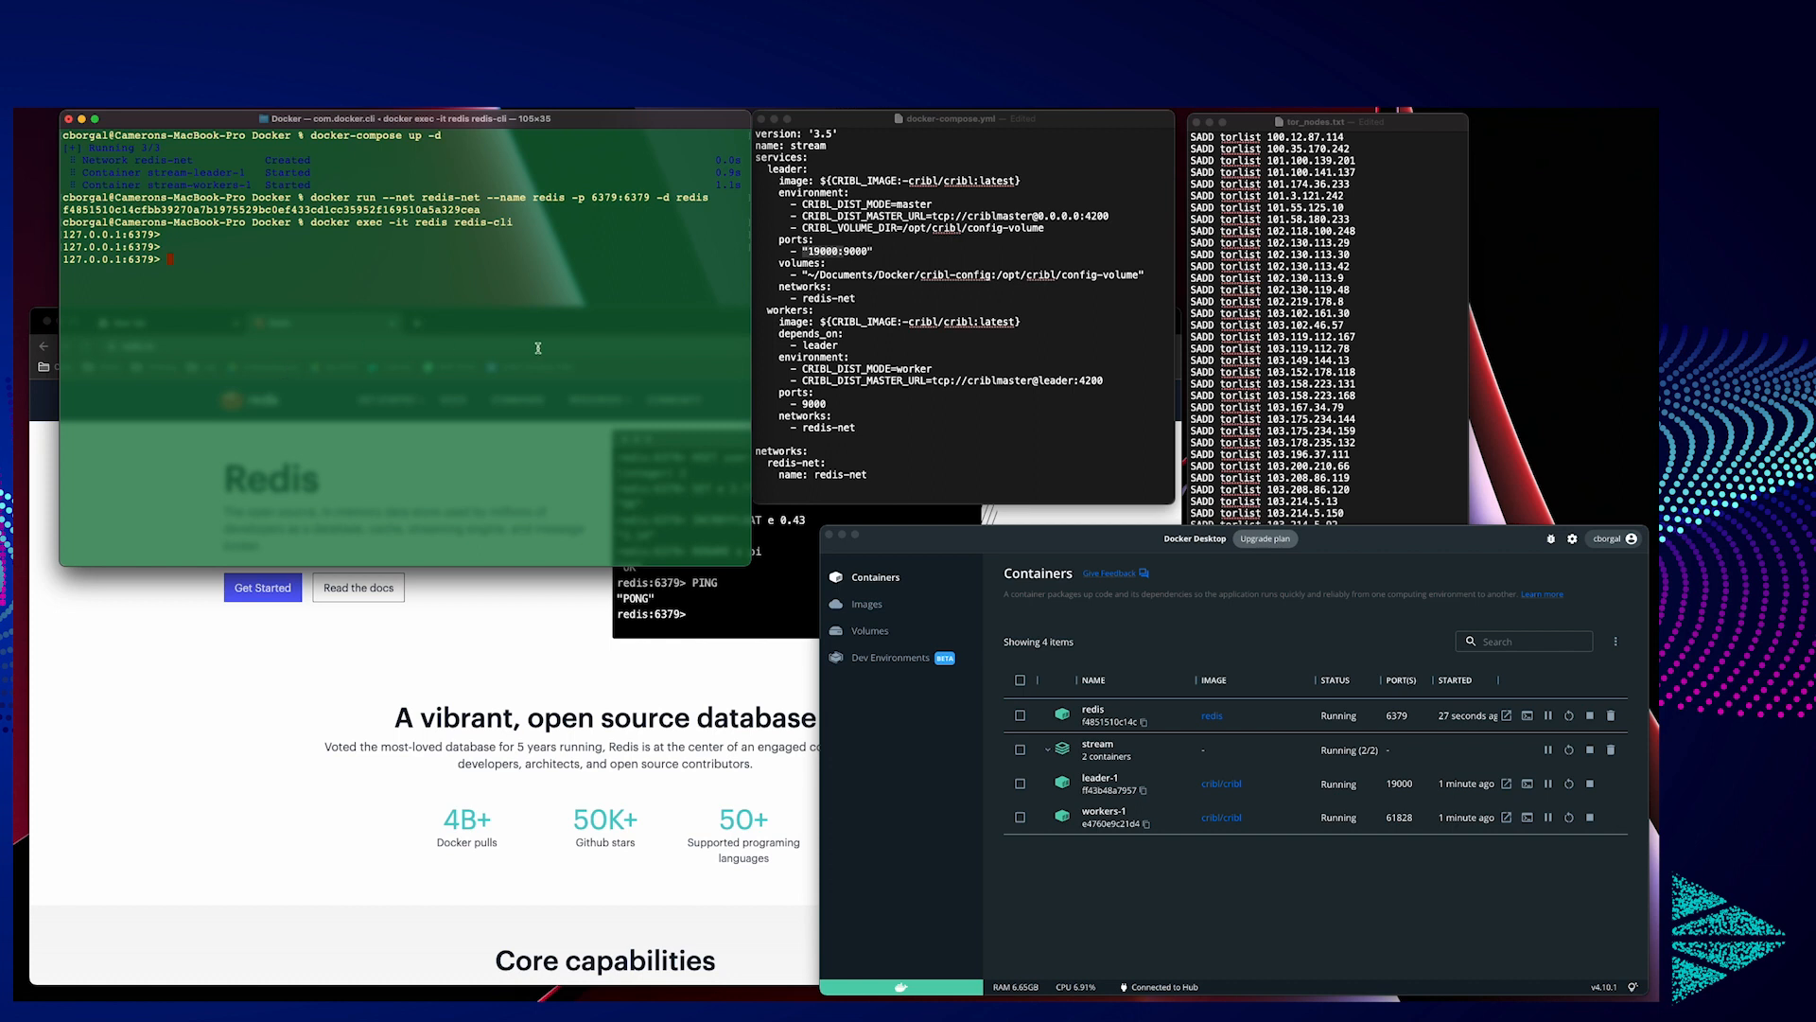
mouse_move(1126, 329)
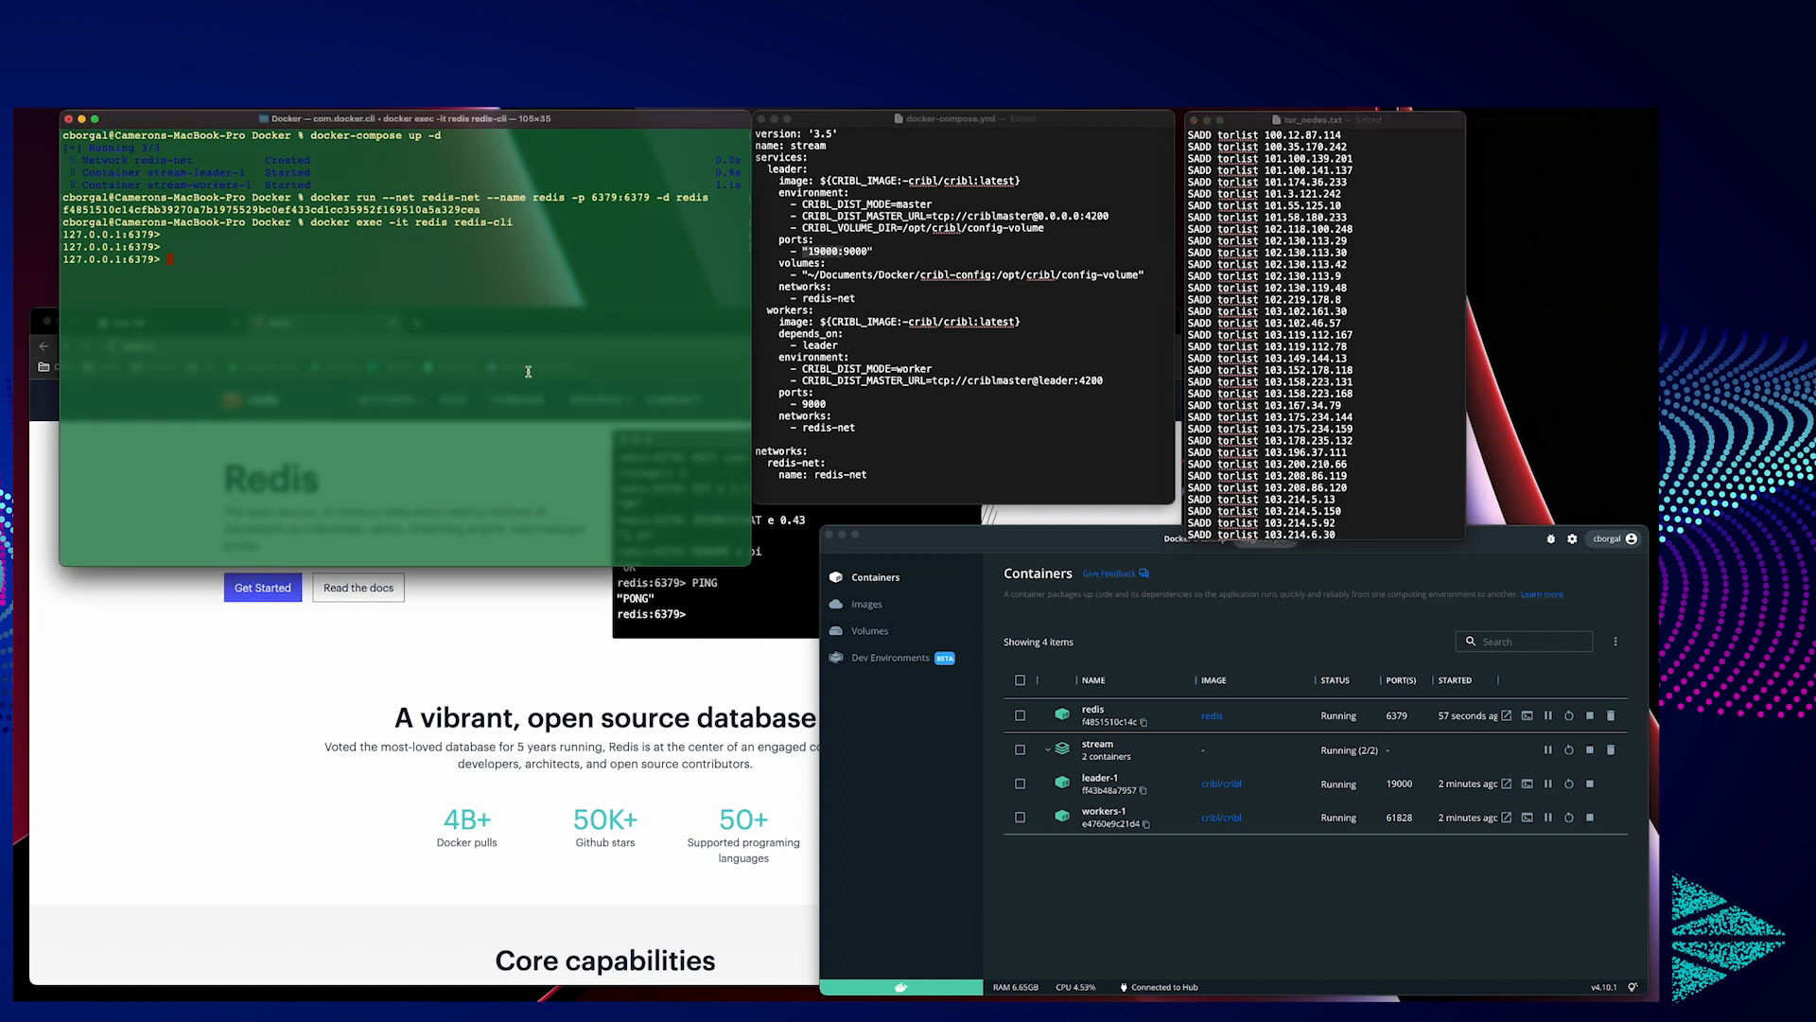
Step: Query the torlist set with SMEMBERS and confirm it returns an empty array
double_click(1235, 229)
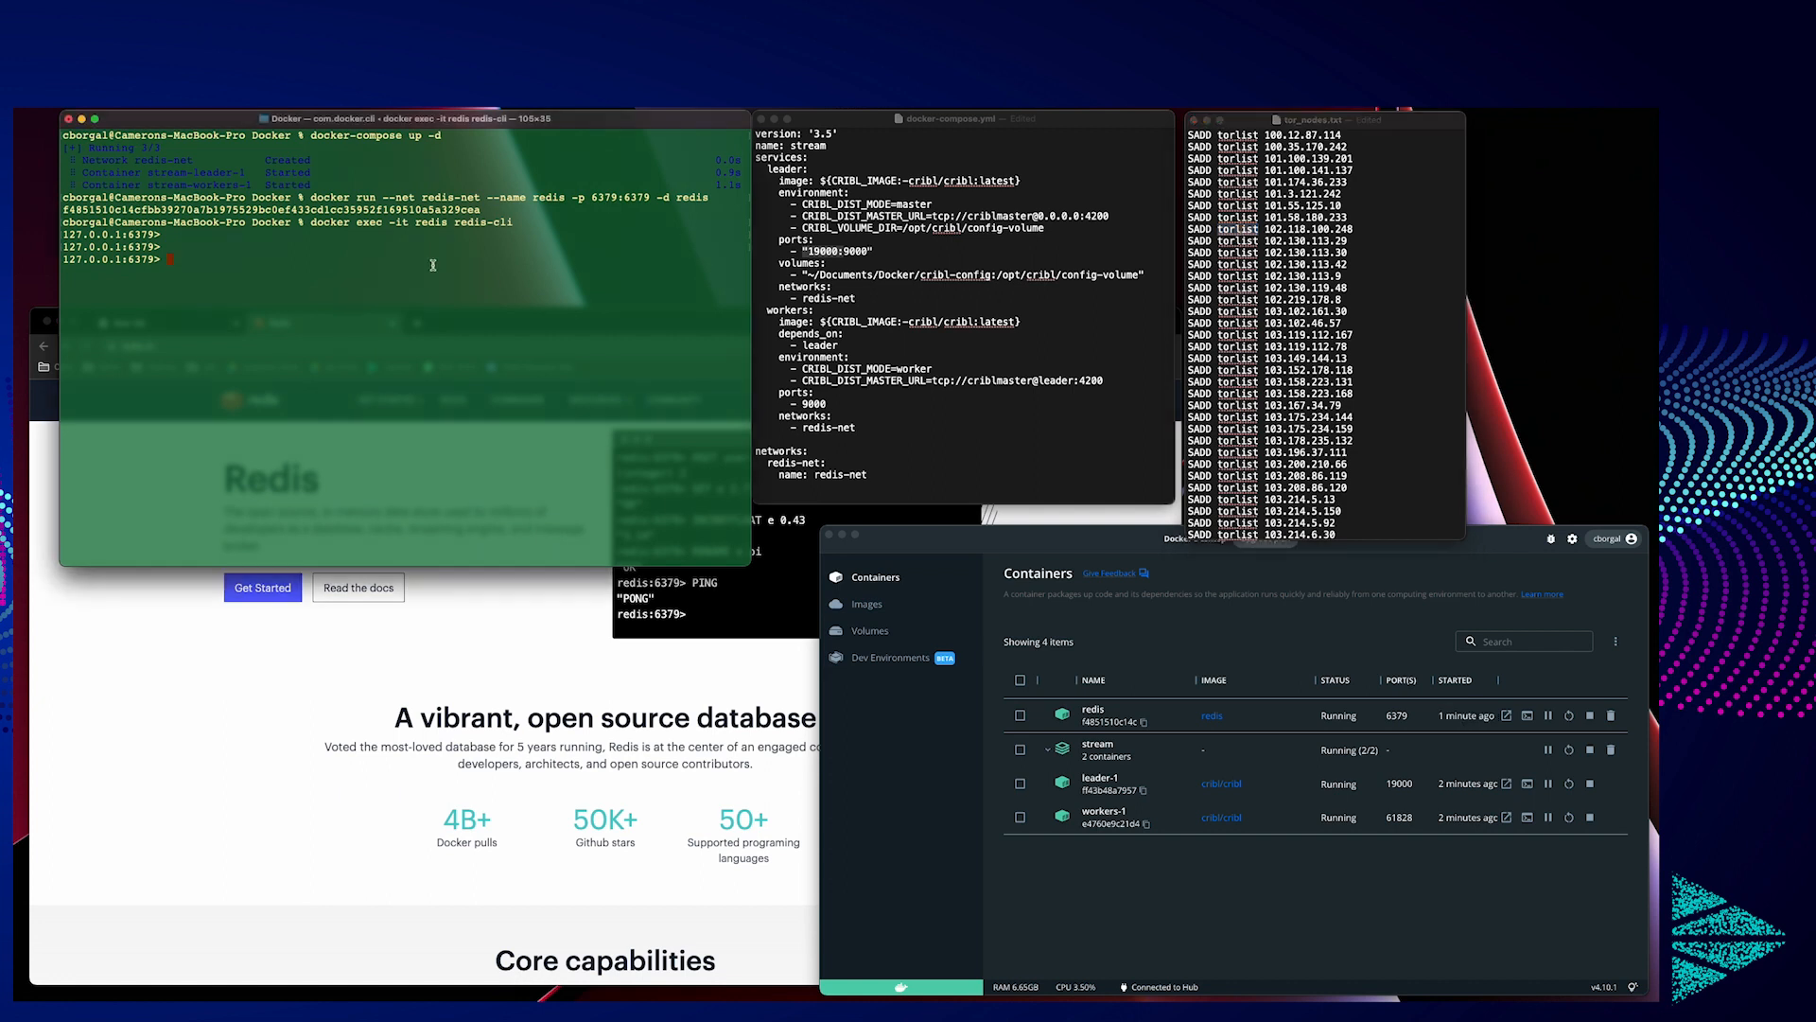
type("SISMEMBER")
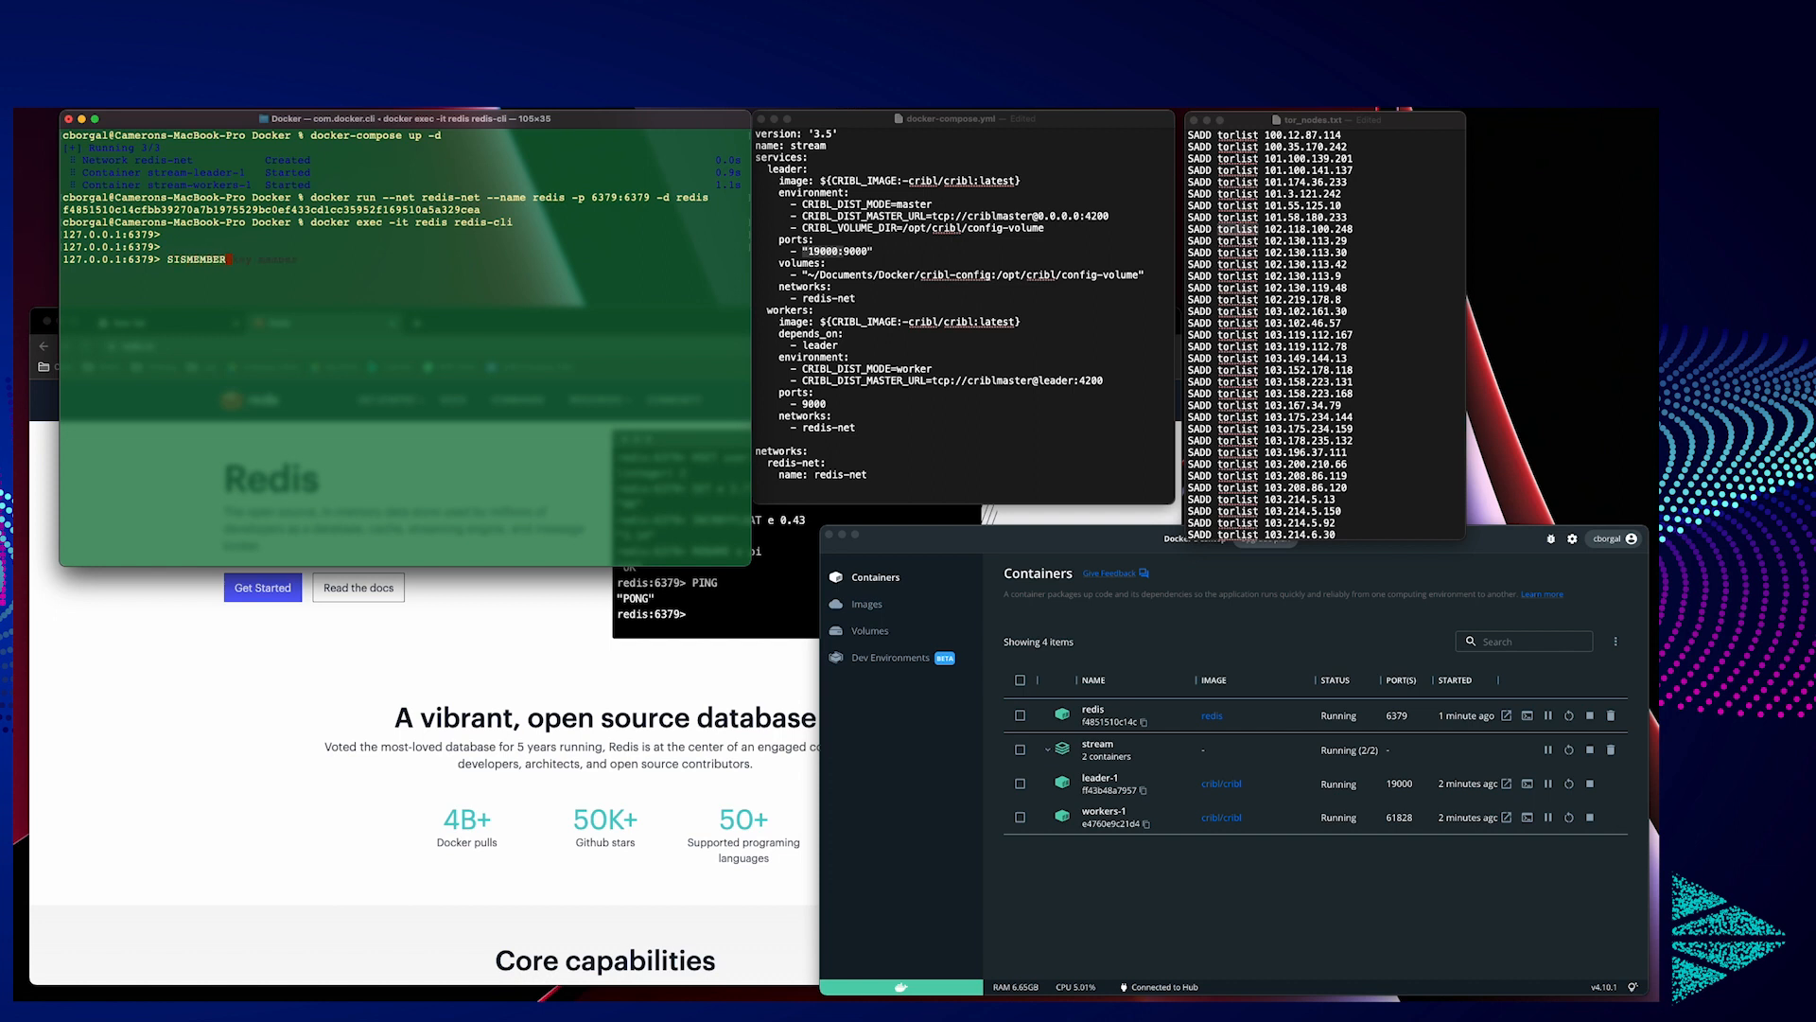
type("torlist")
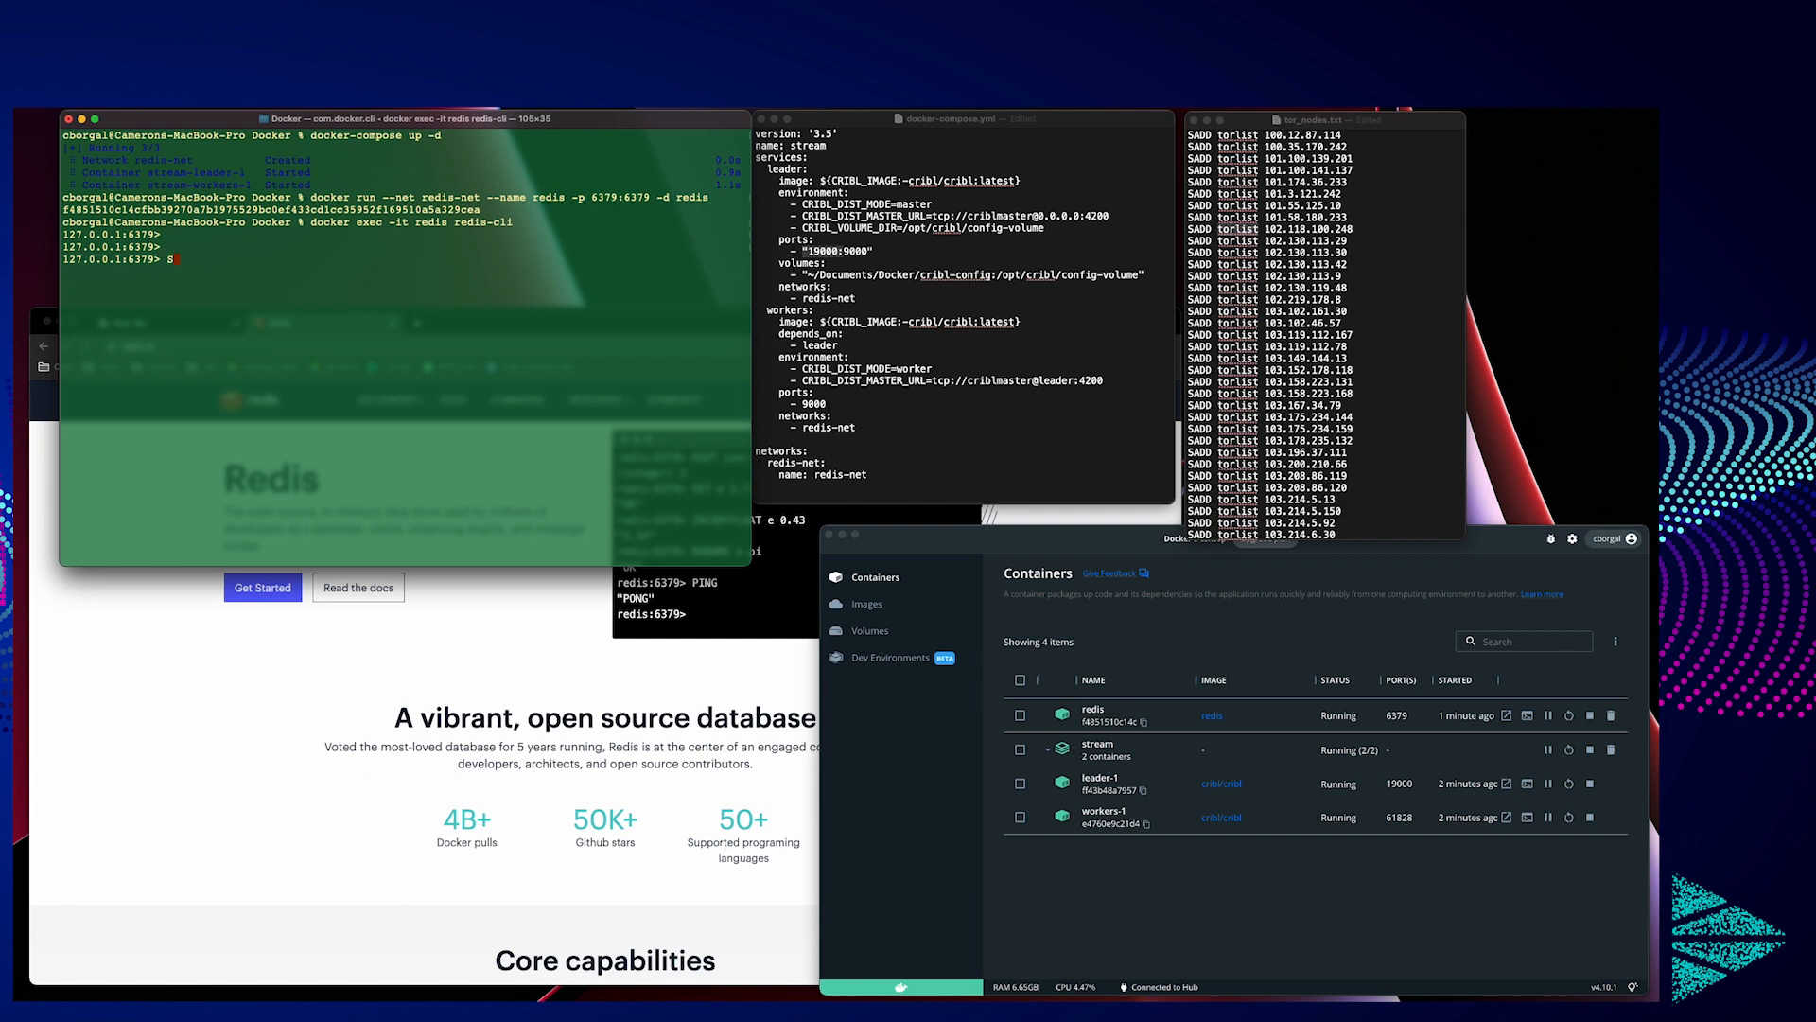
type("SMEMBERS torlist")
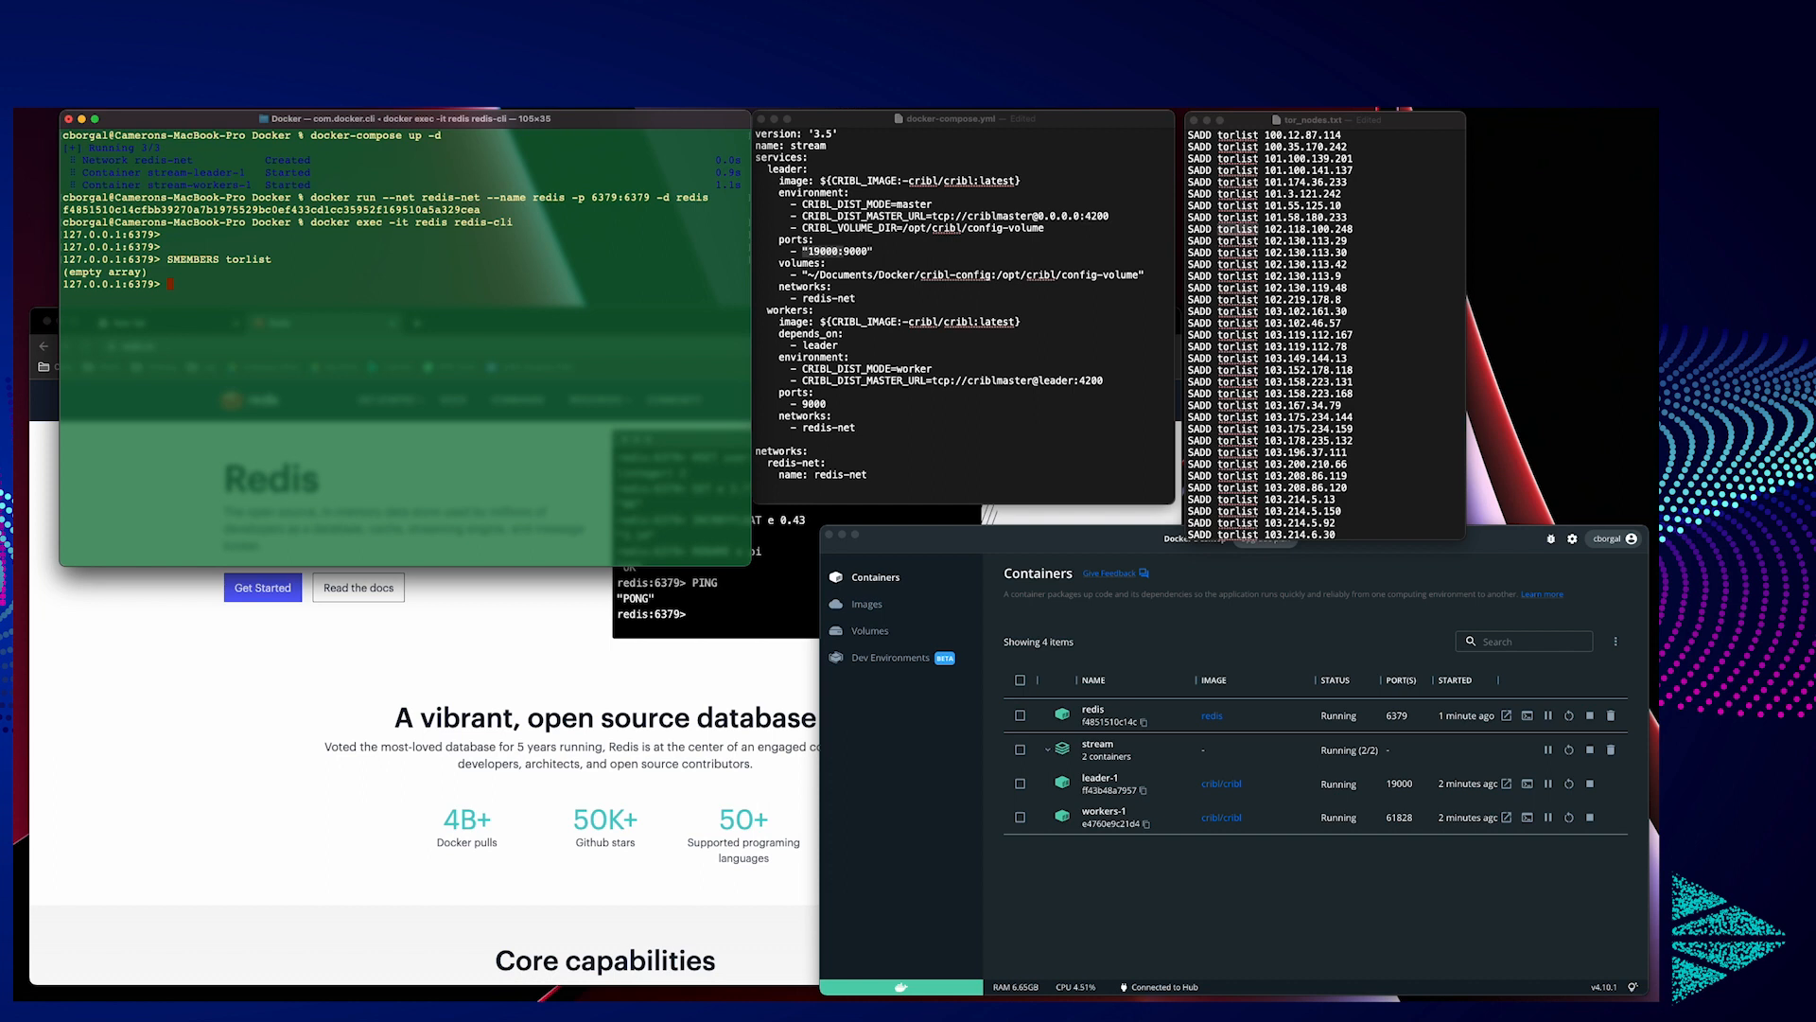
mouse_move(435, 267)
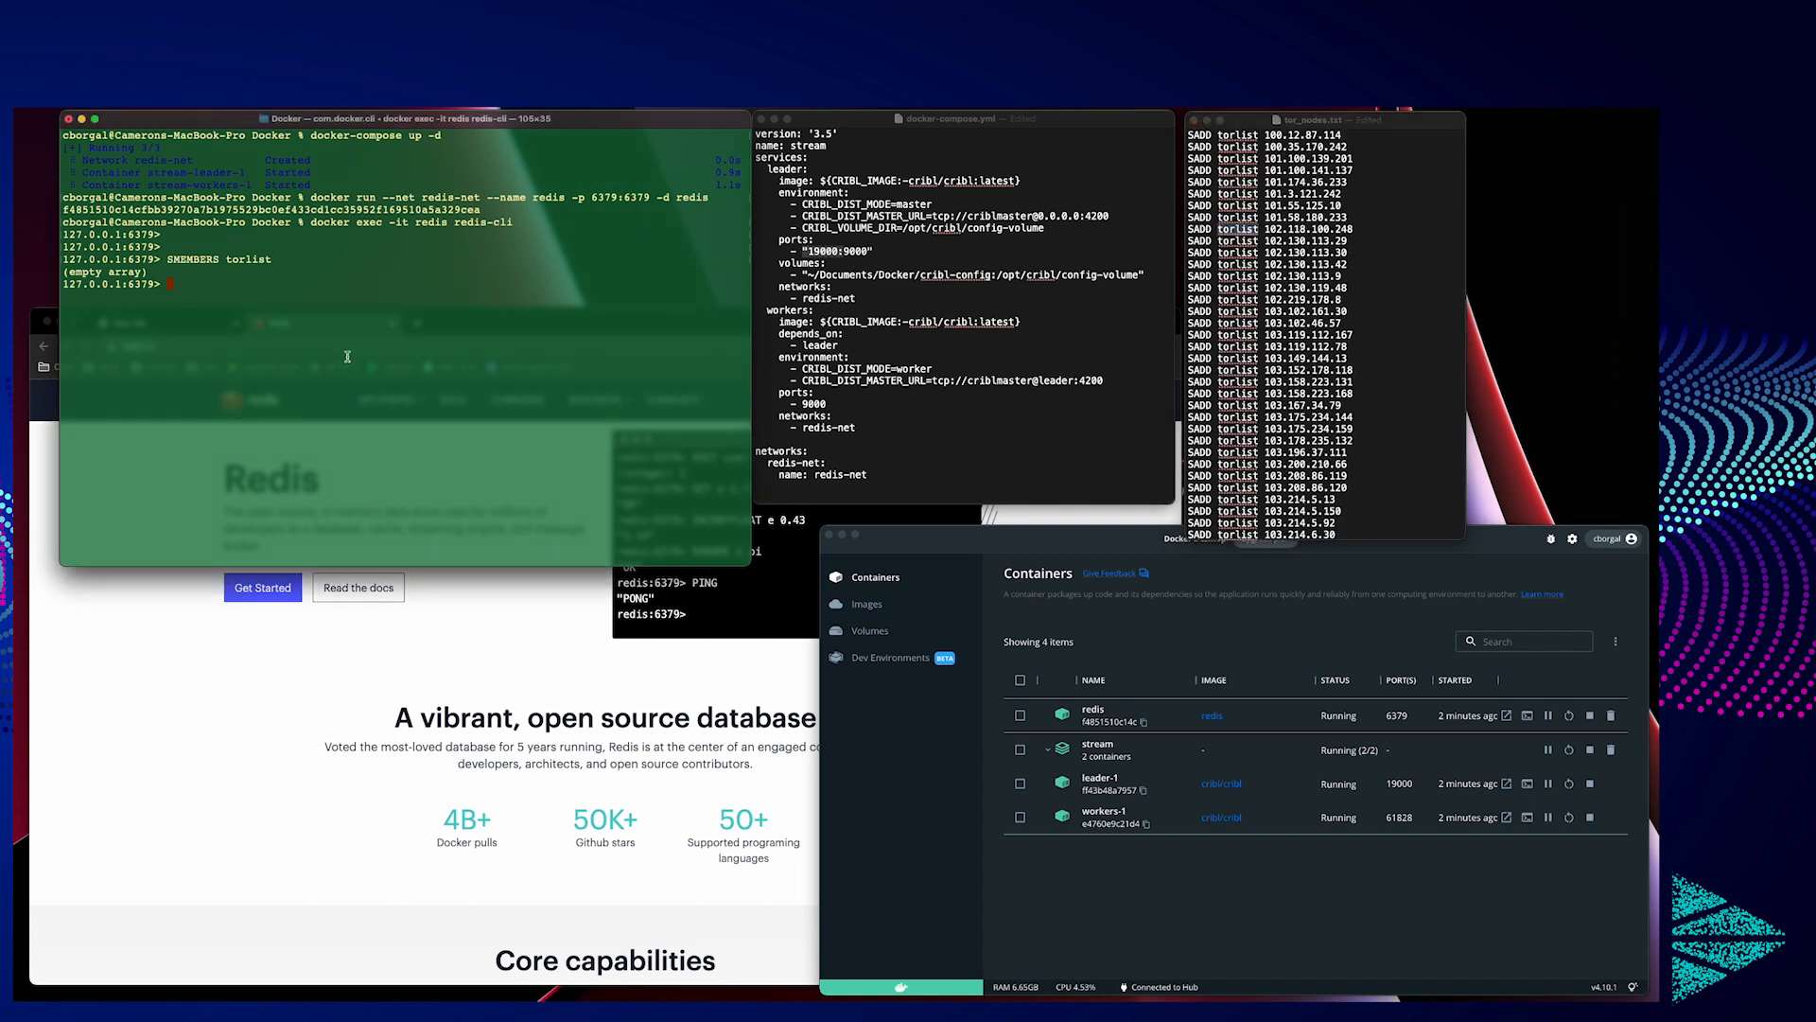
Step: Exit the redis-cli session to return to the shell prompt
type("exit")
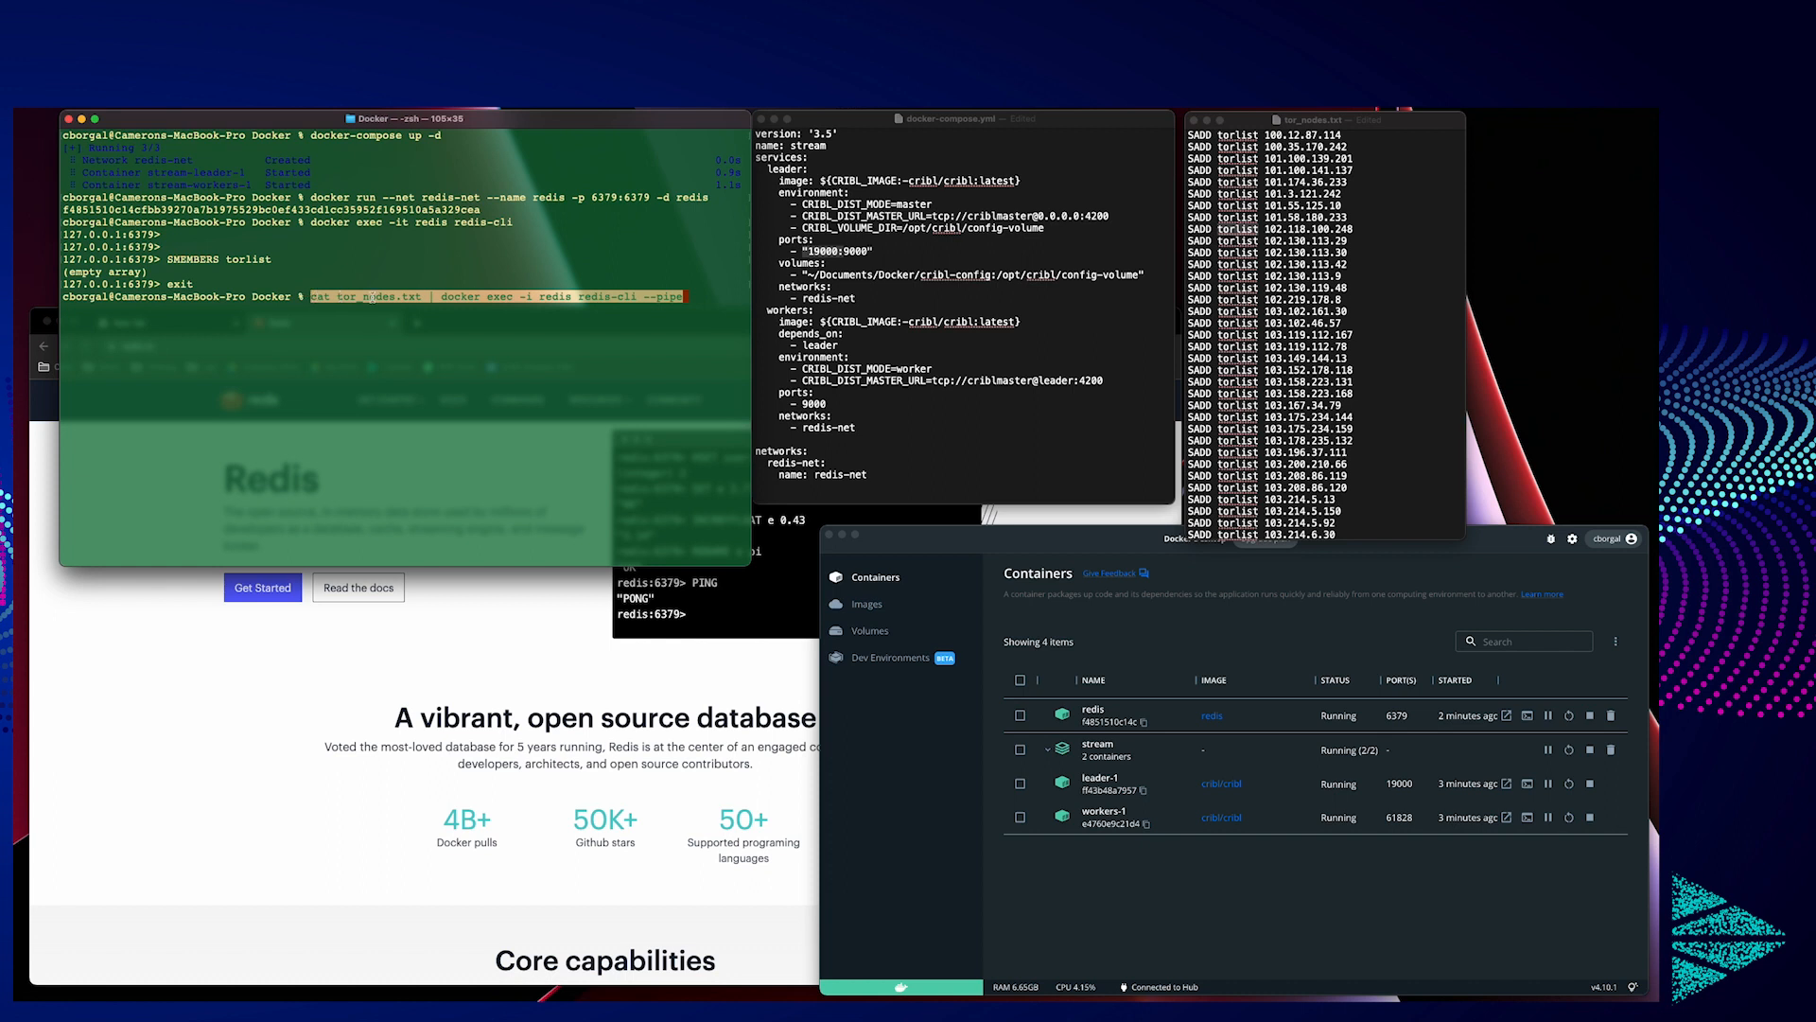
mouse_move(1371, 335)
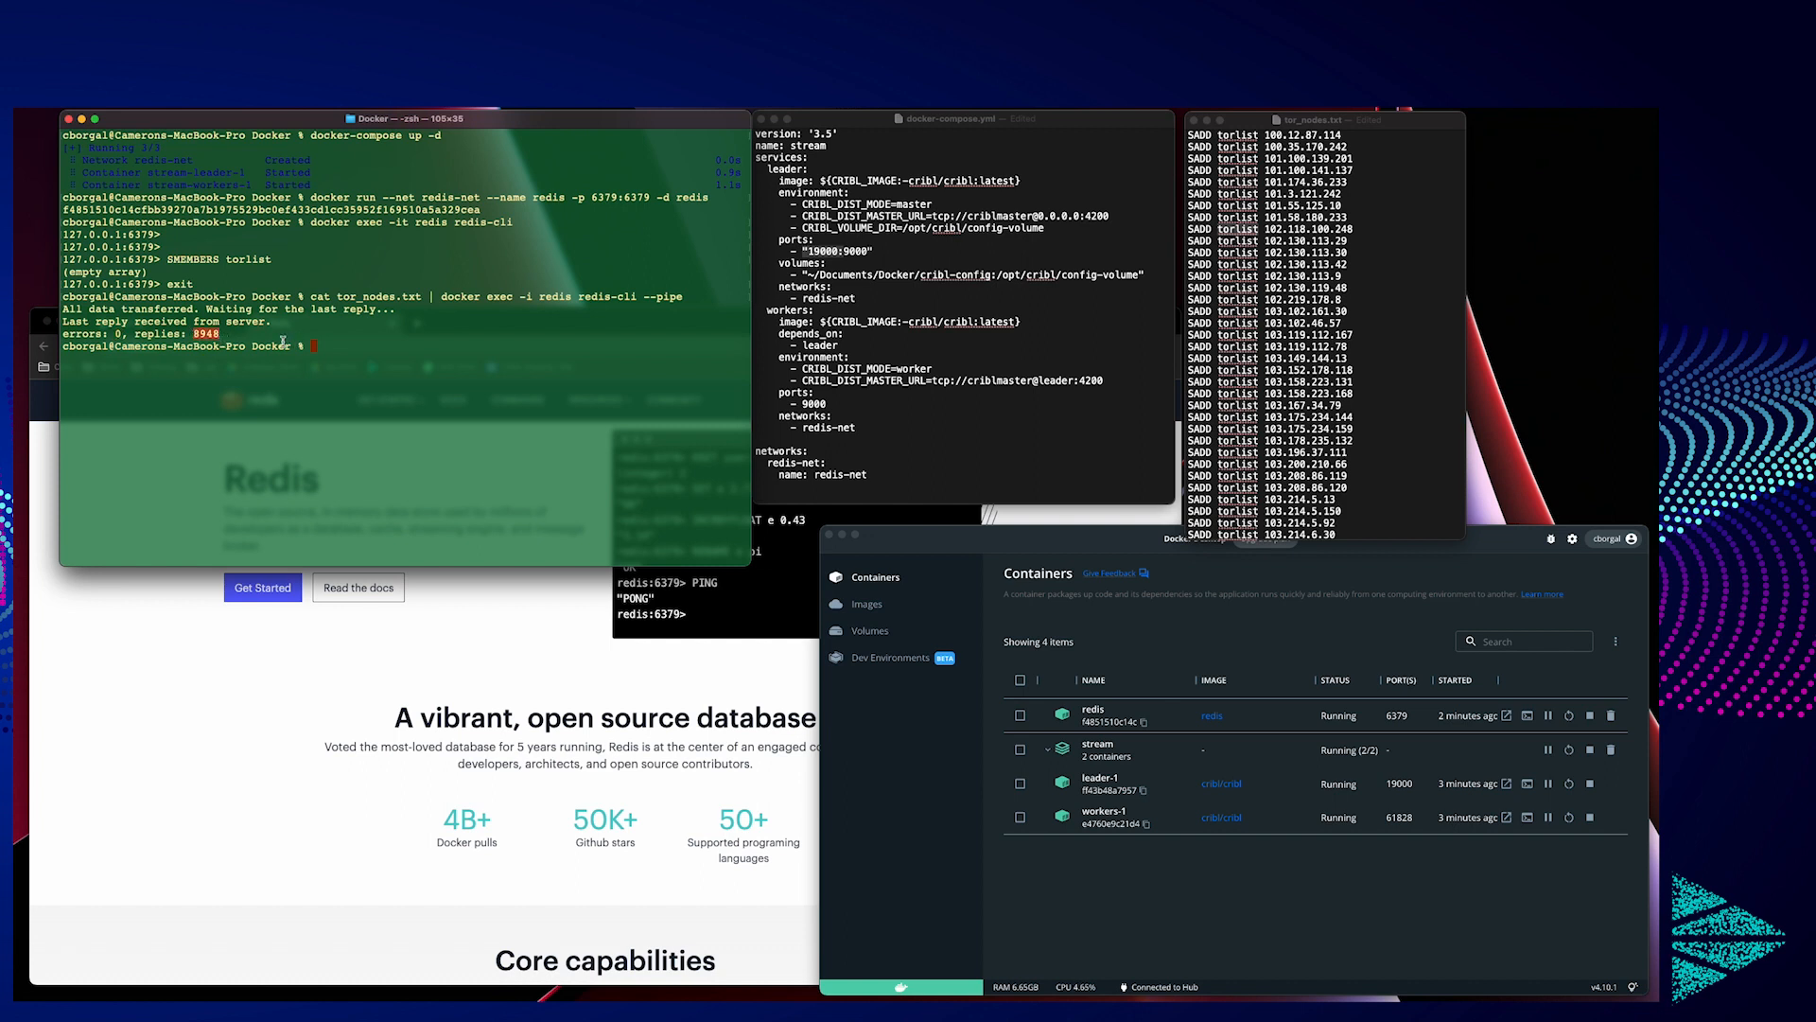
mouse_move(368, 353)
type("docker exec -it redis redis-cli")
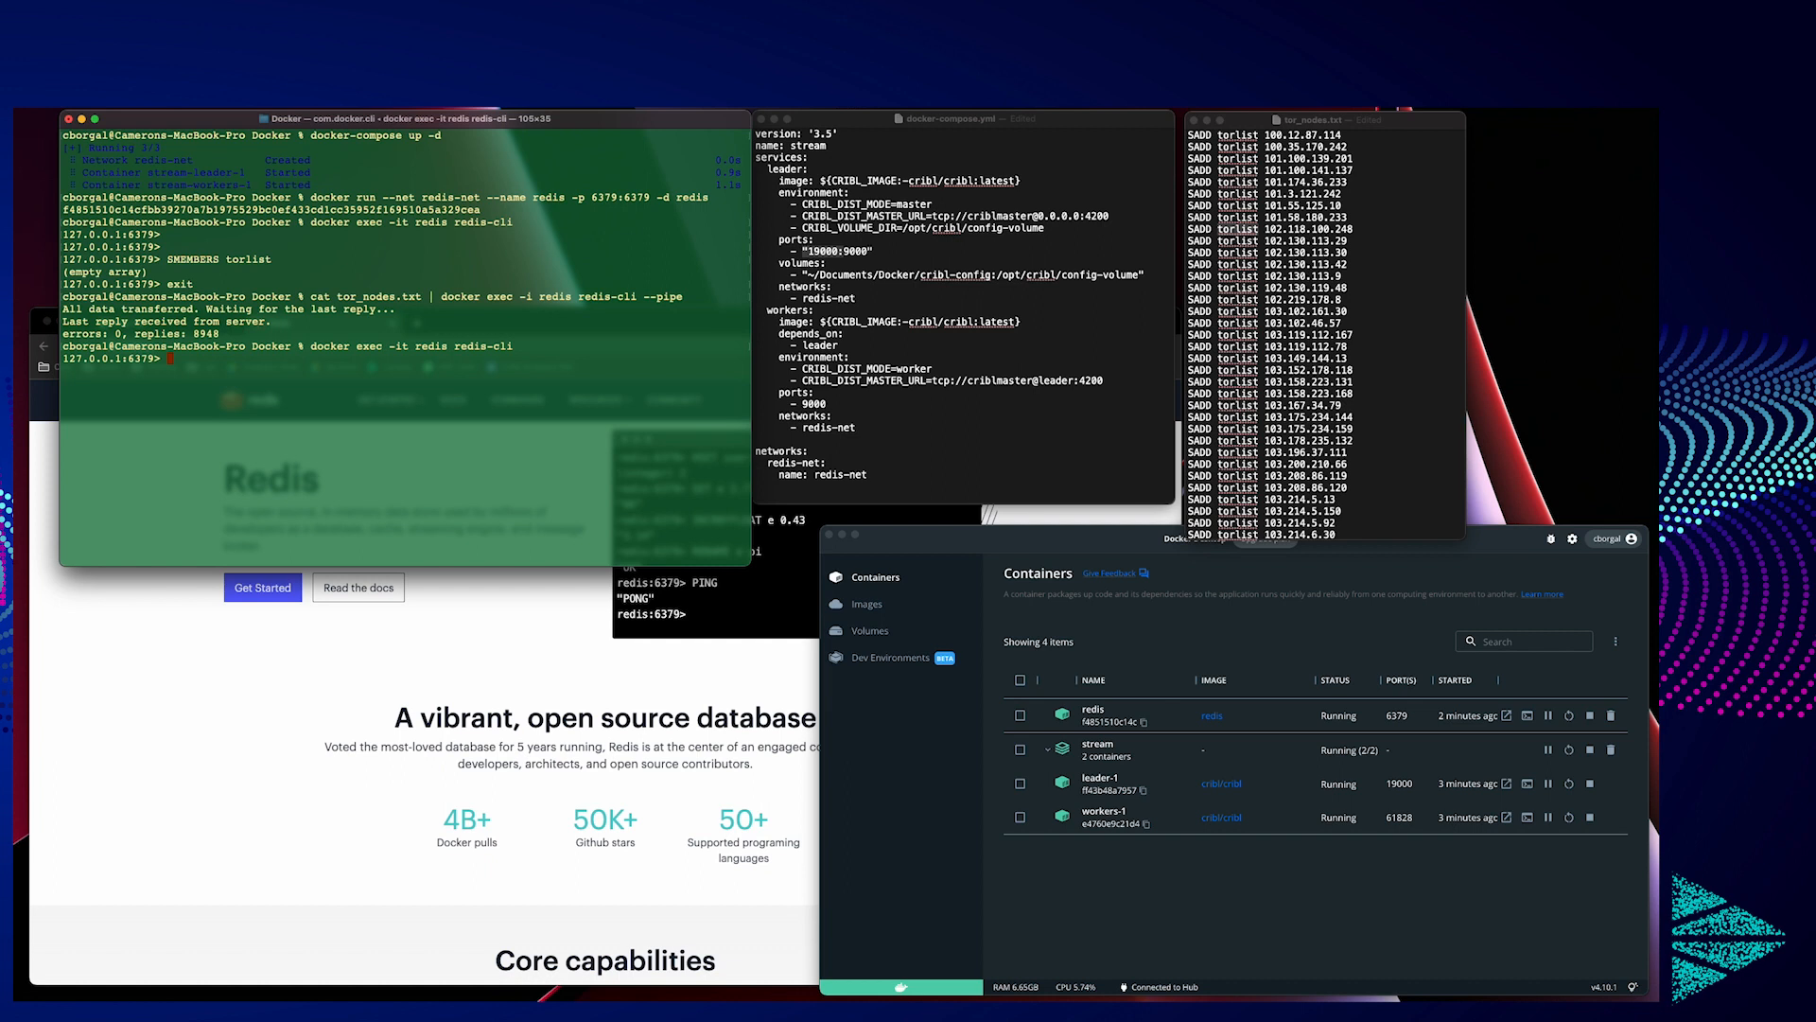
Step: Check test IPs with SISMEMBER torlist, confirming 95.217.62.4 is a member
type("SMEME")
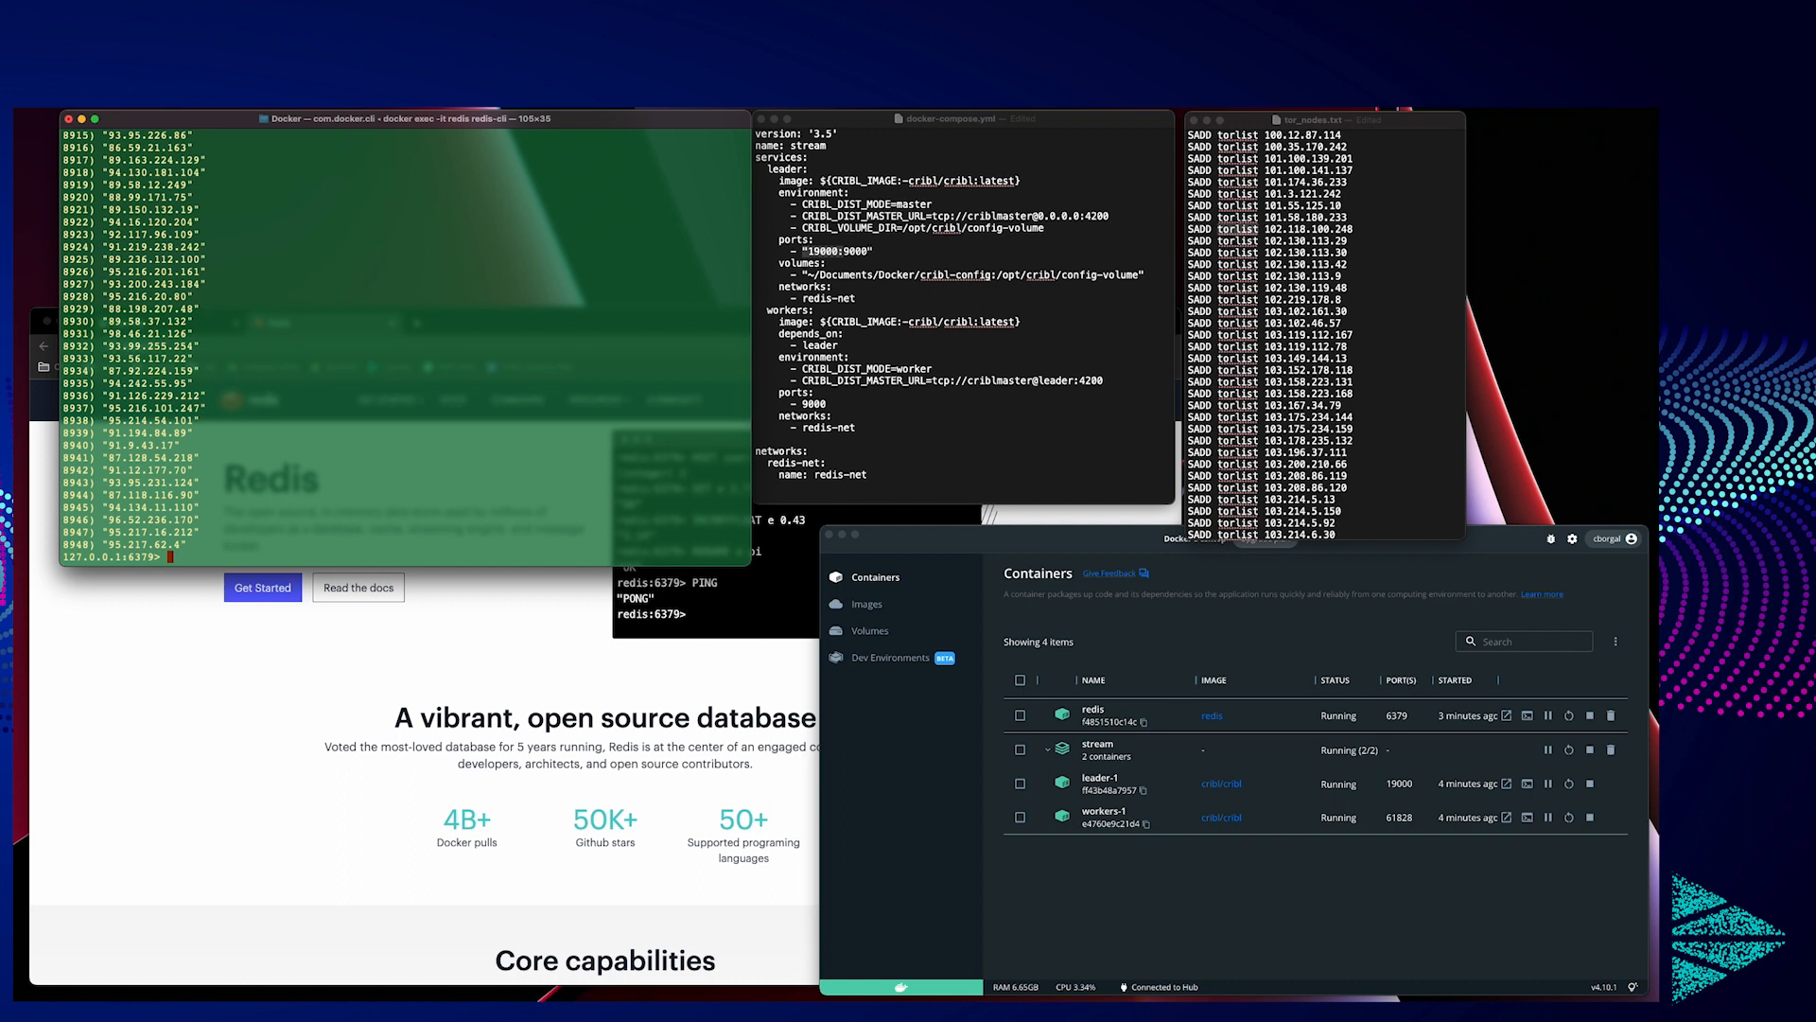
type("SISMEMBER")
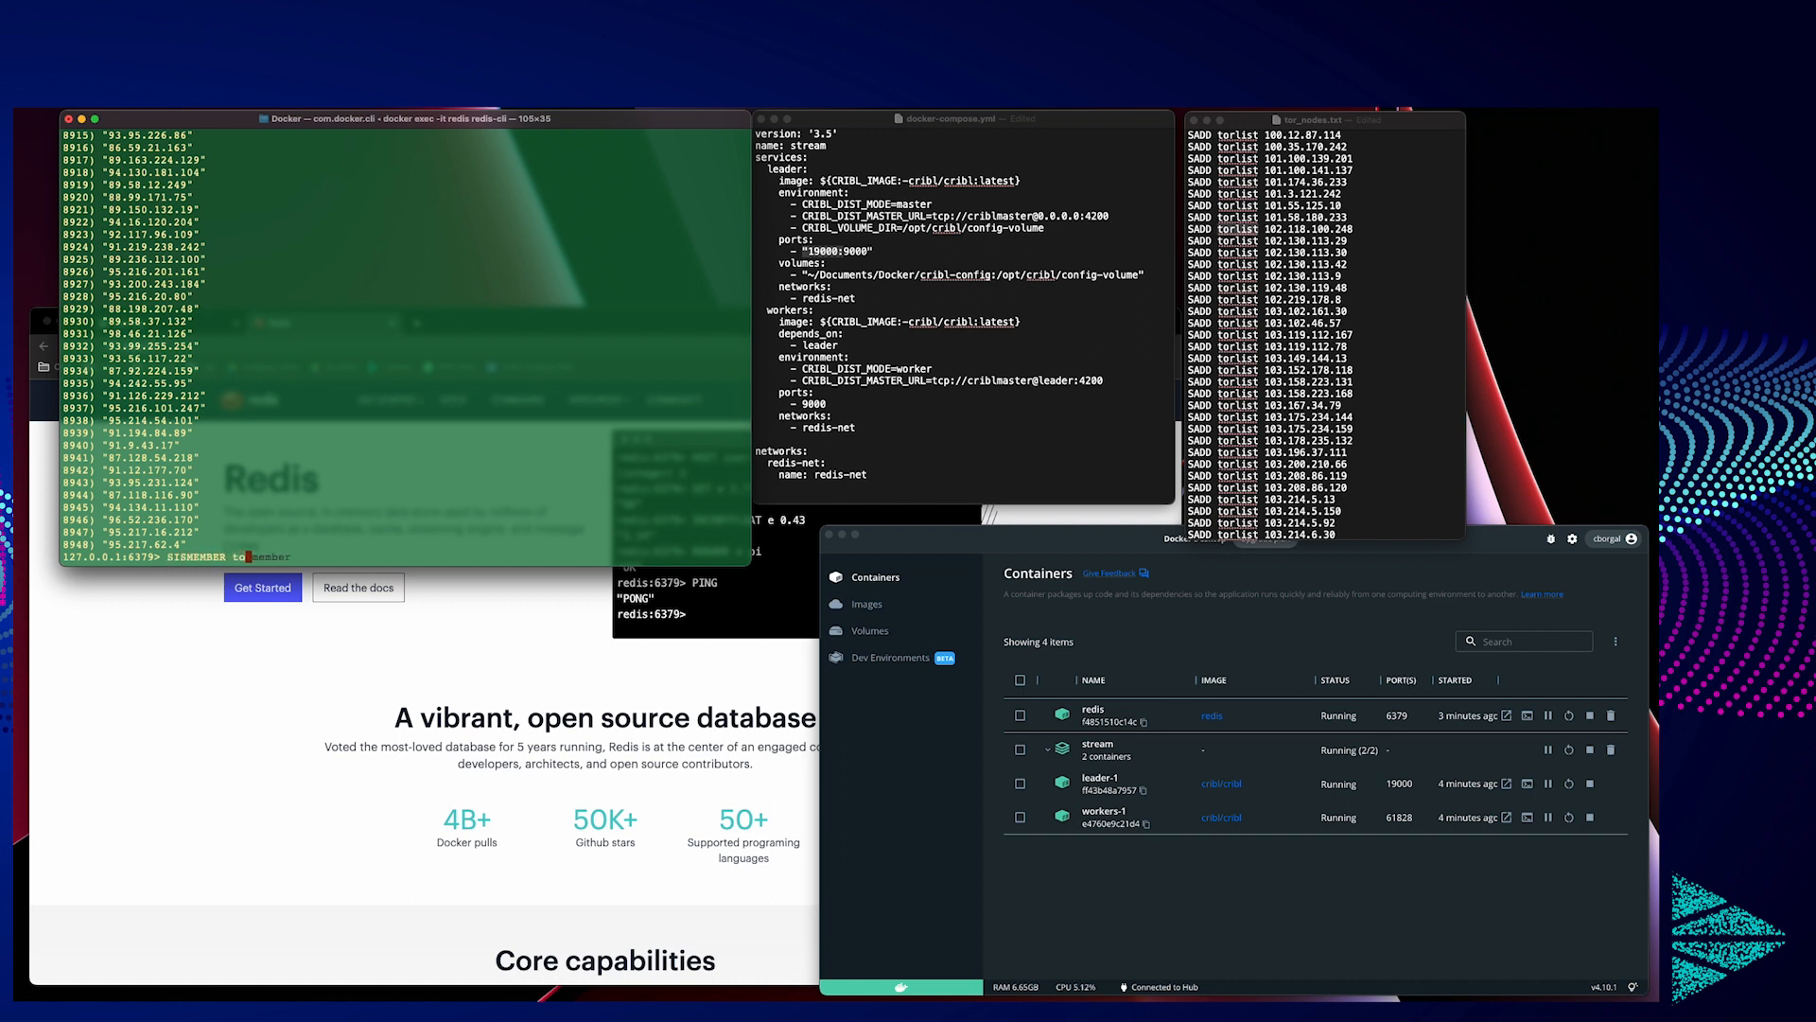
type("torlist 95.21")
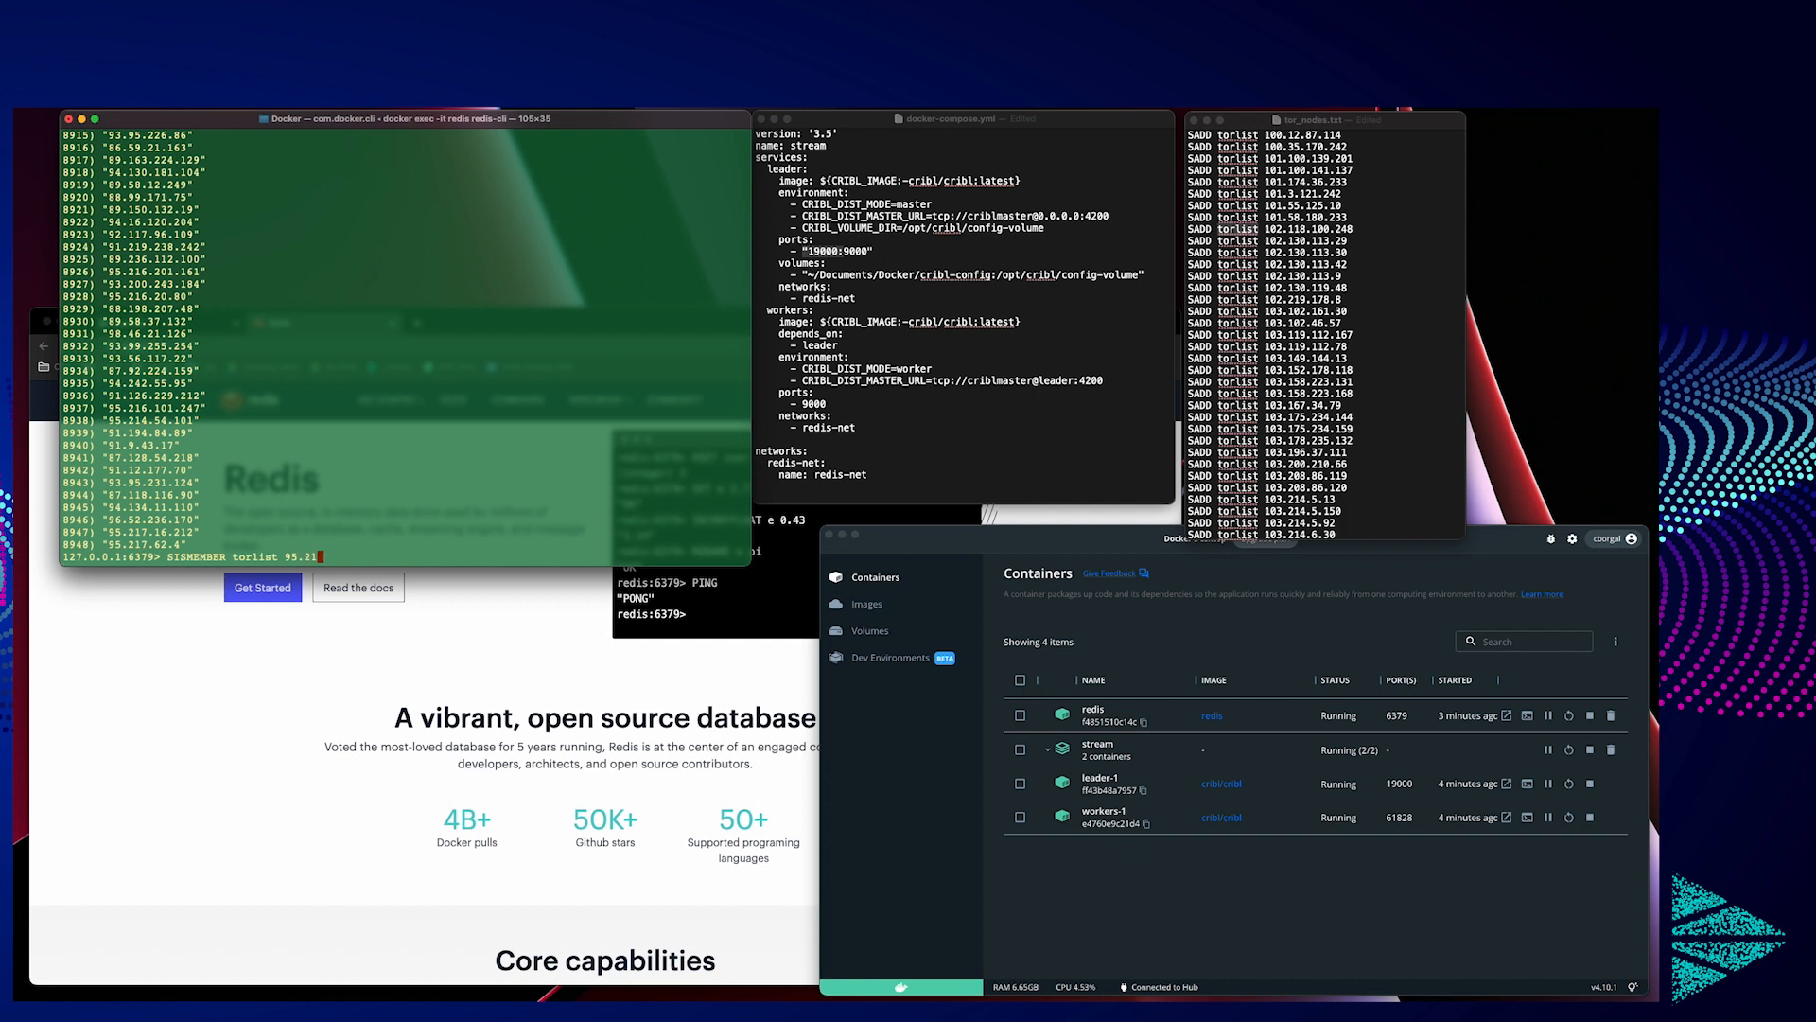
type("7.62.4")
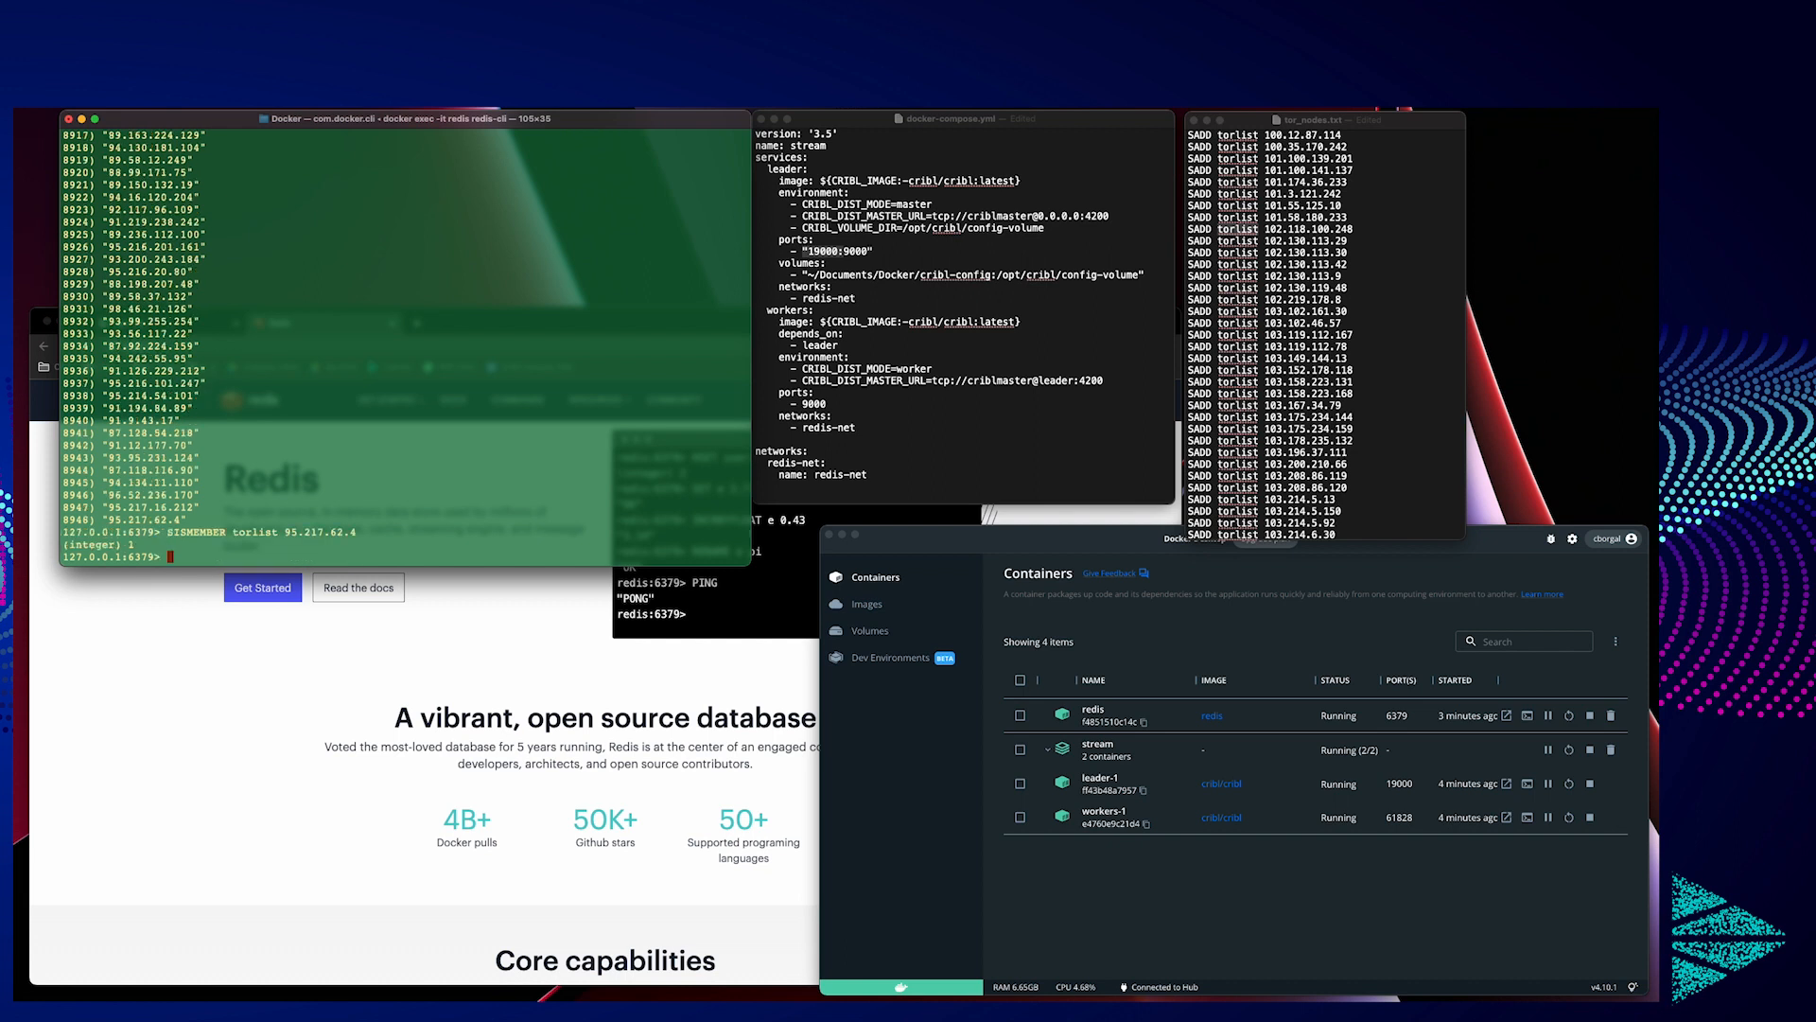
type("SISMEMBER torlist 95")
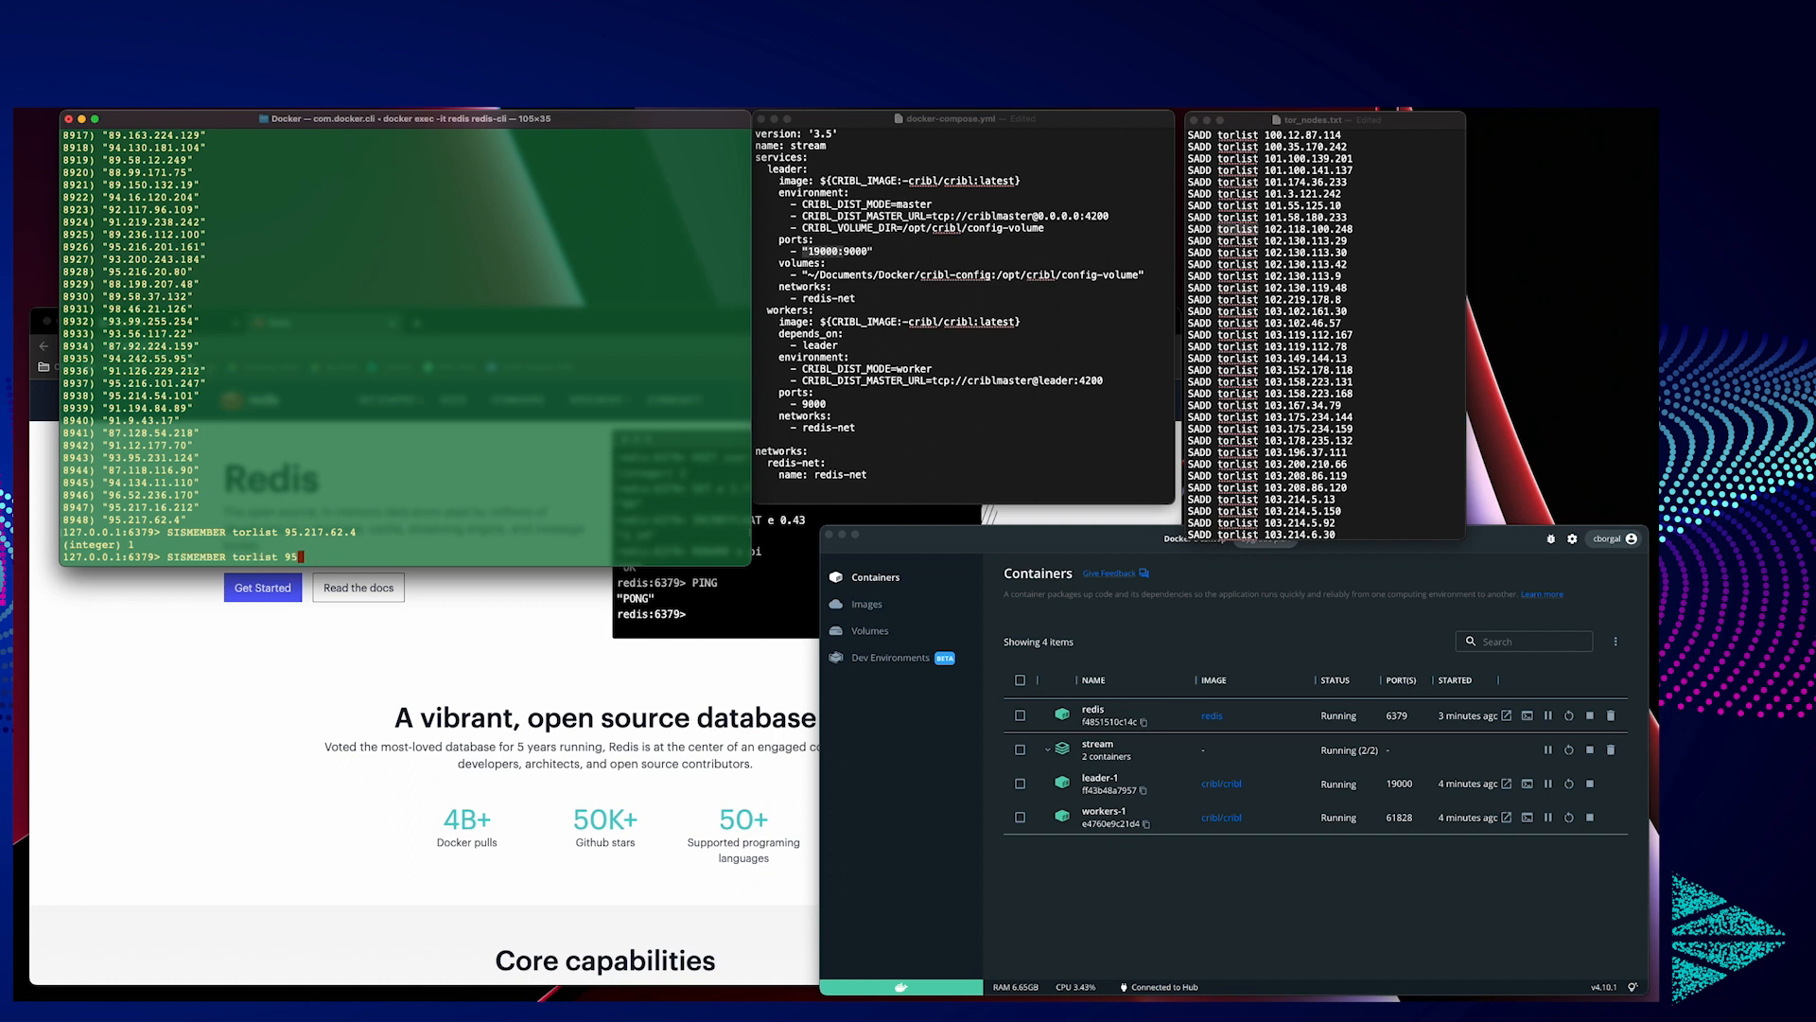
type("10.0.")
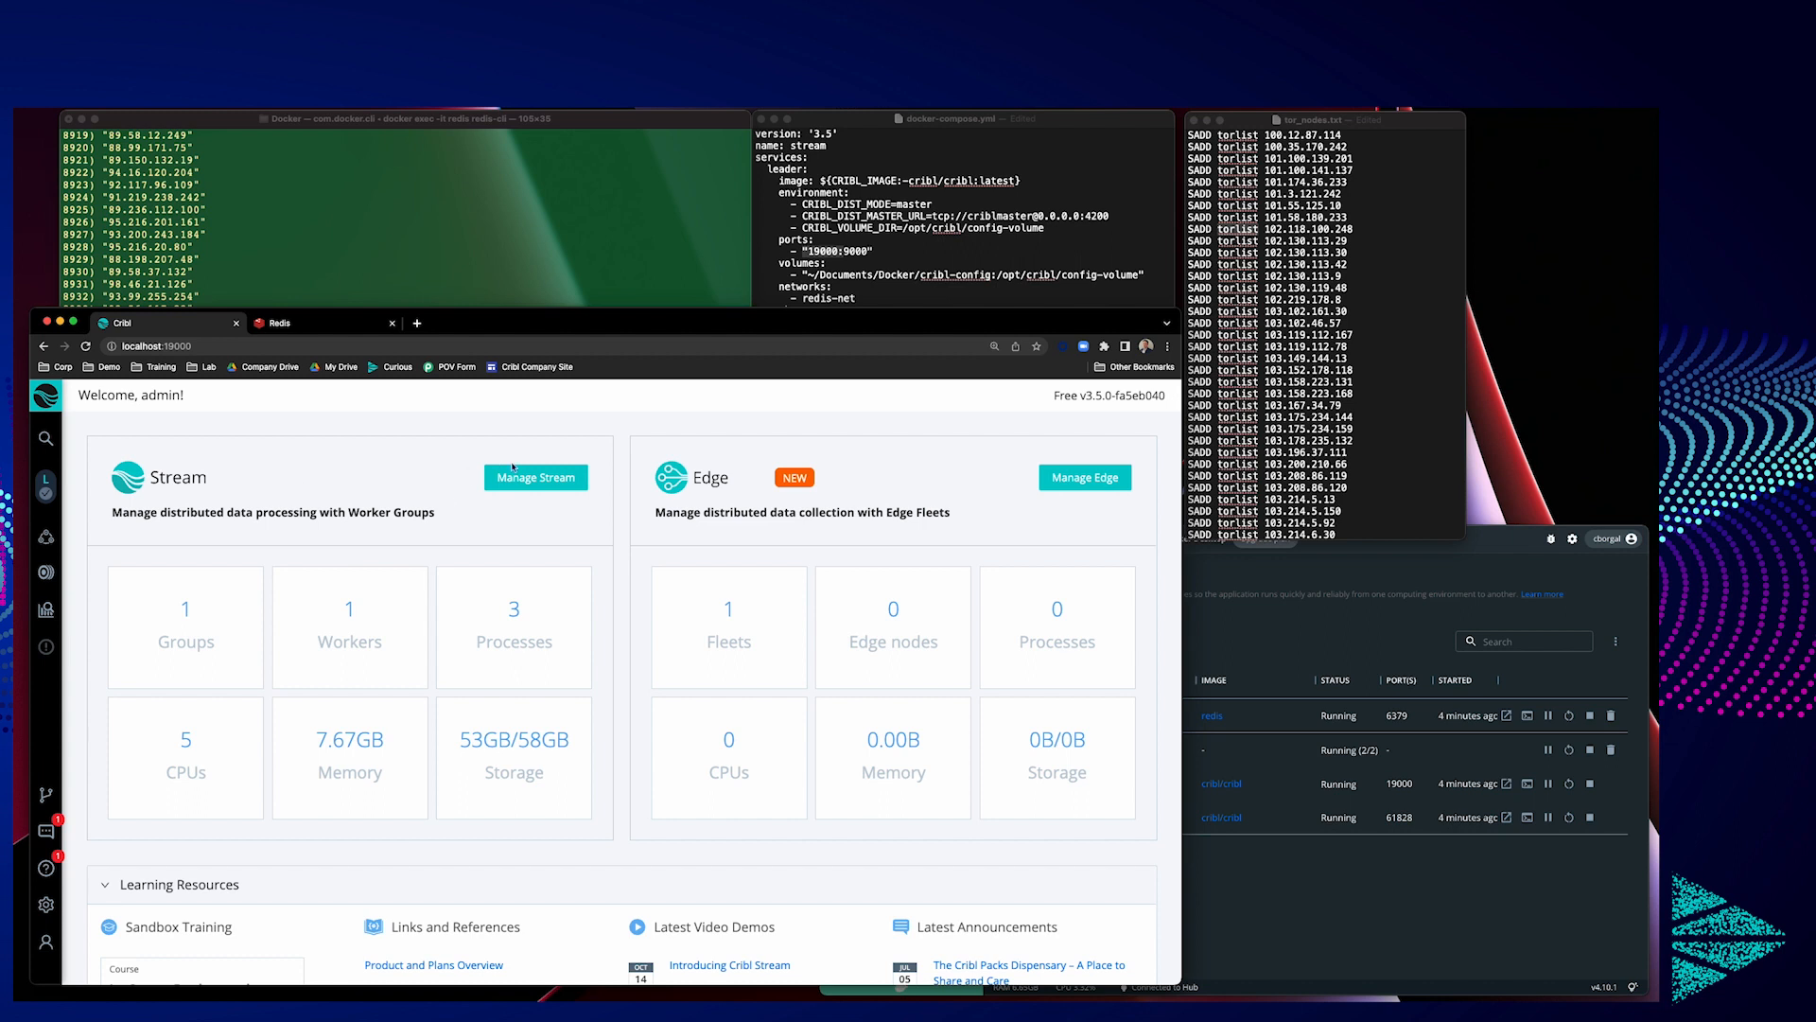
Step: Navigate to the default worker group's Processing > Pipelines list to open test-Redis
left_click(535, 476)
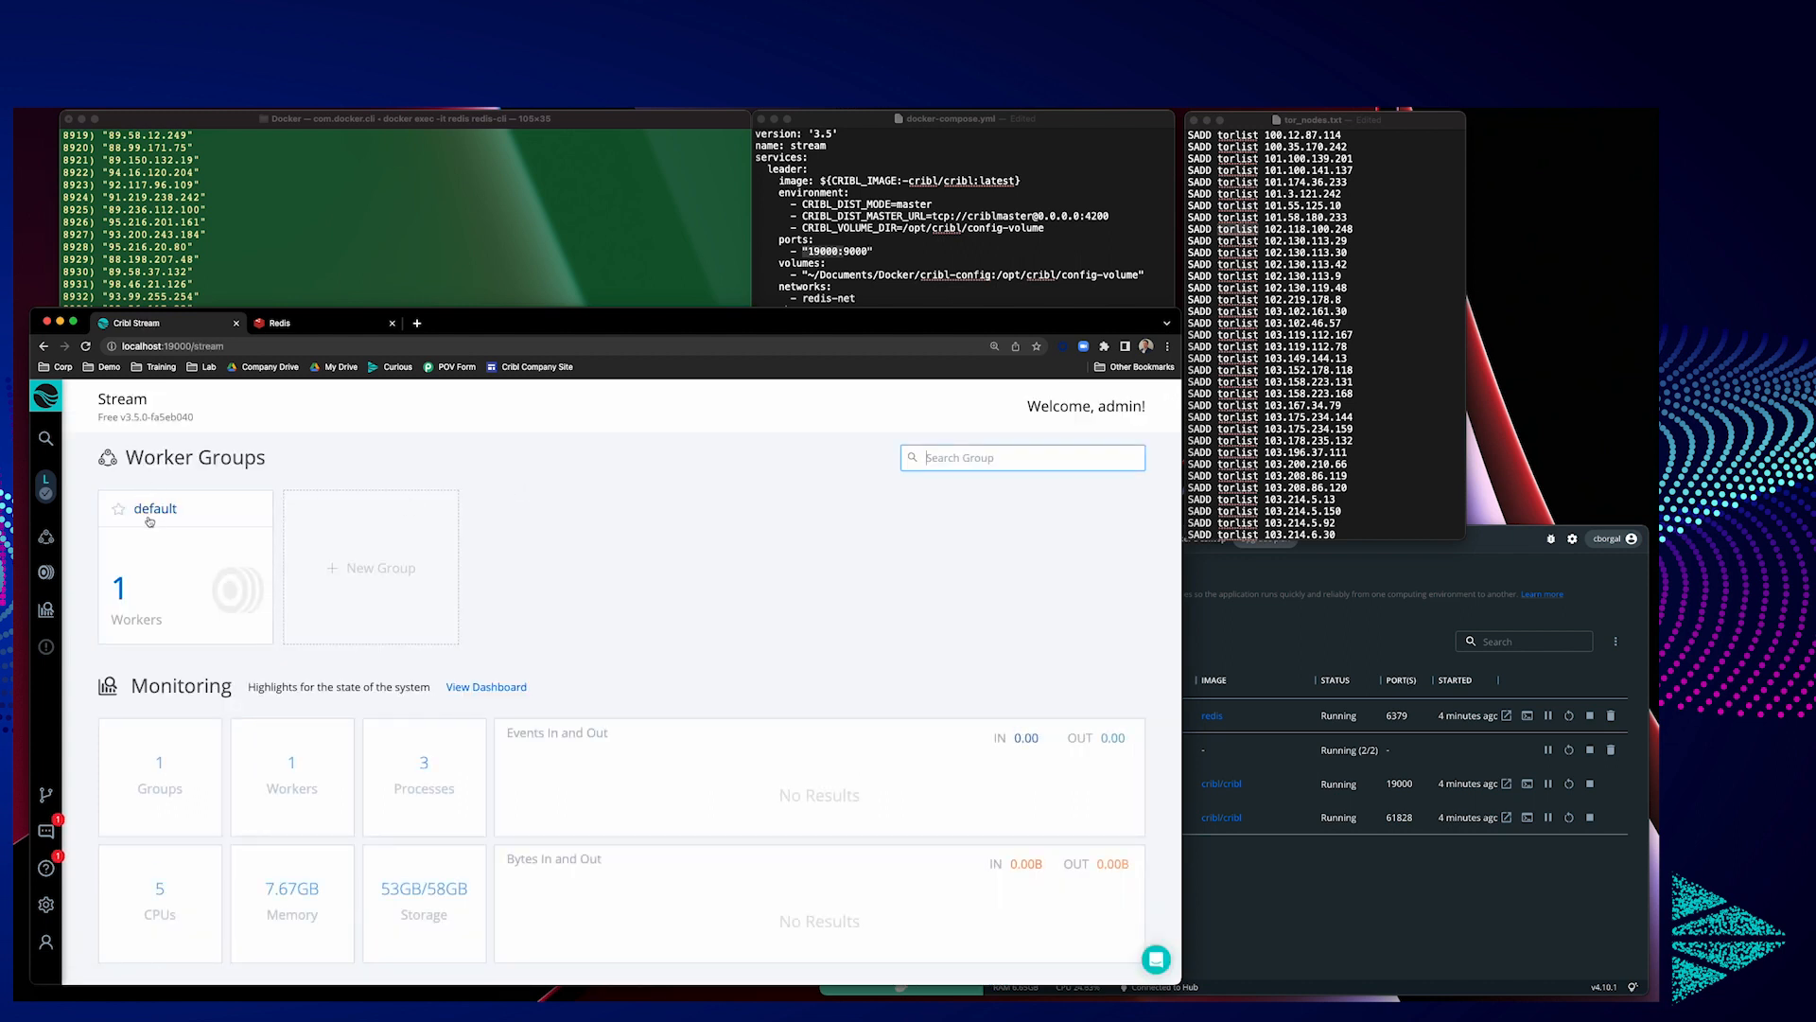
left_click(154, 507)
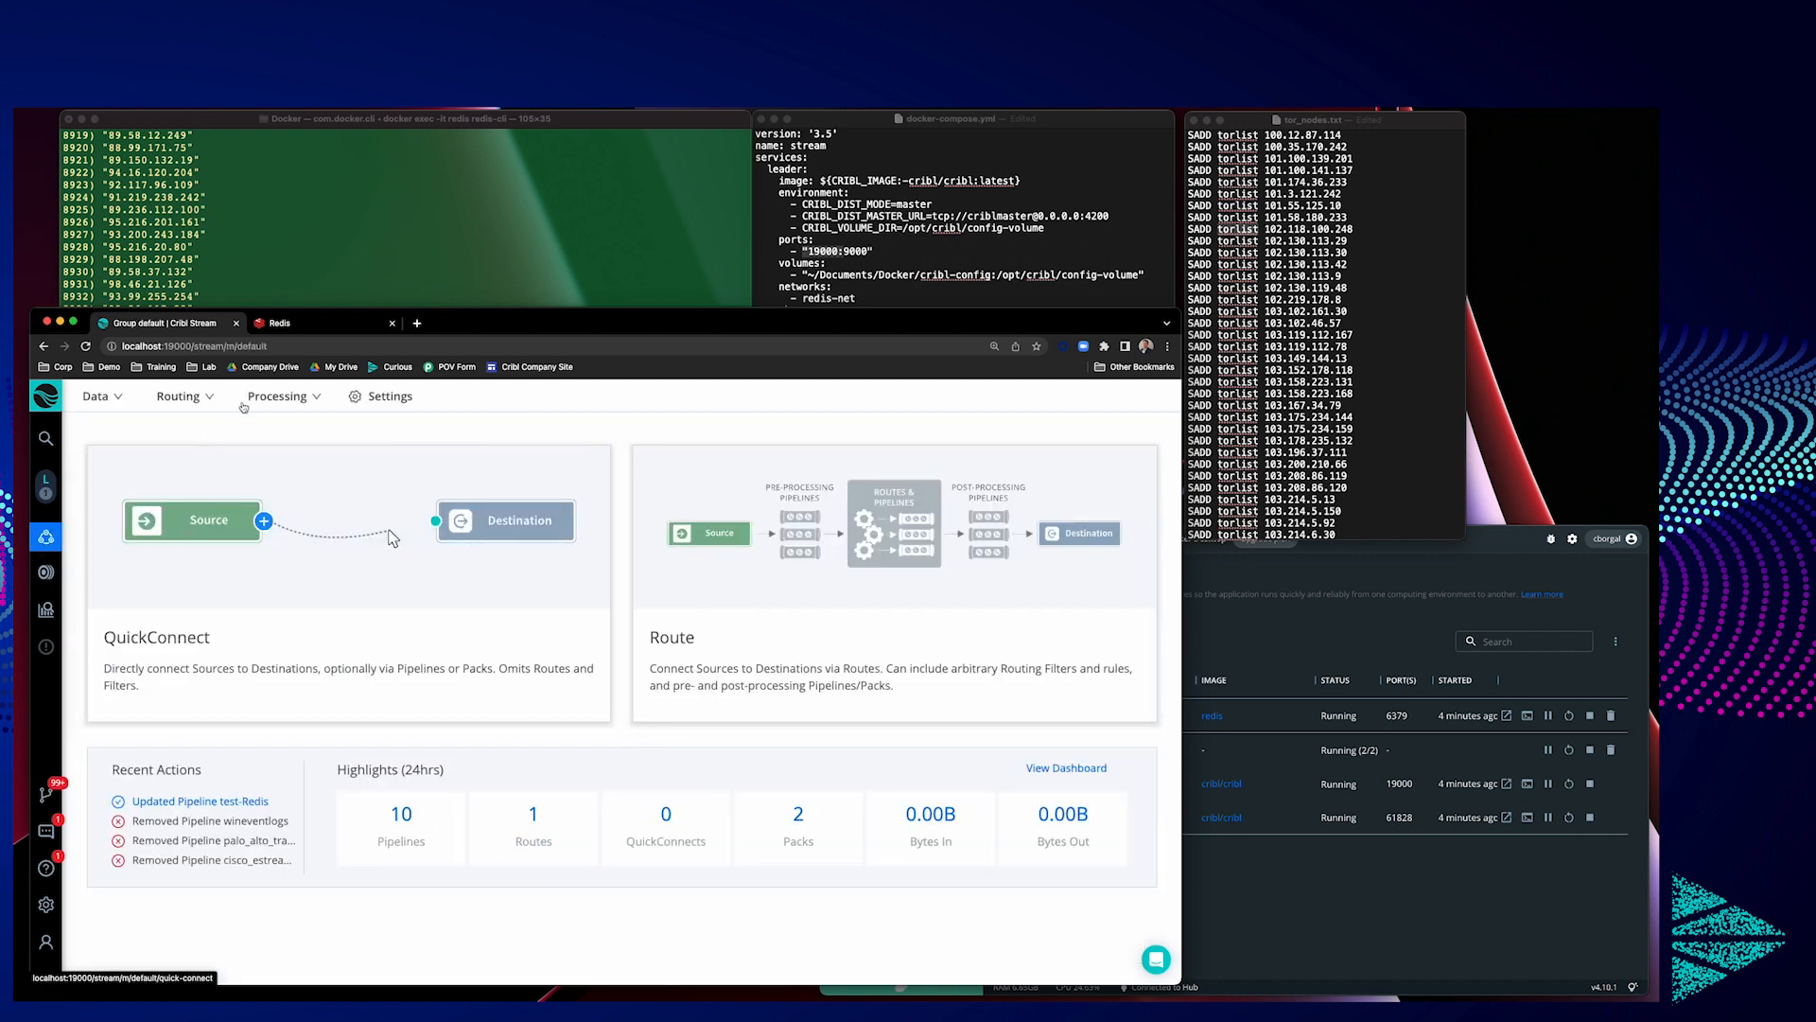
left_click(280, 396)
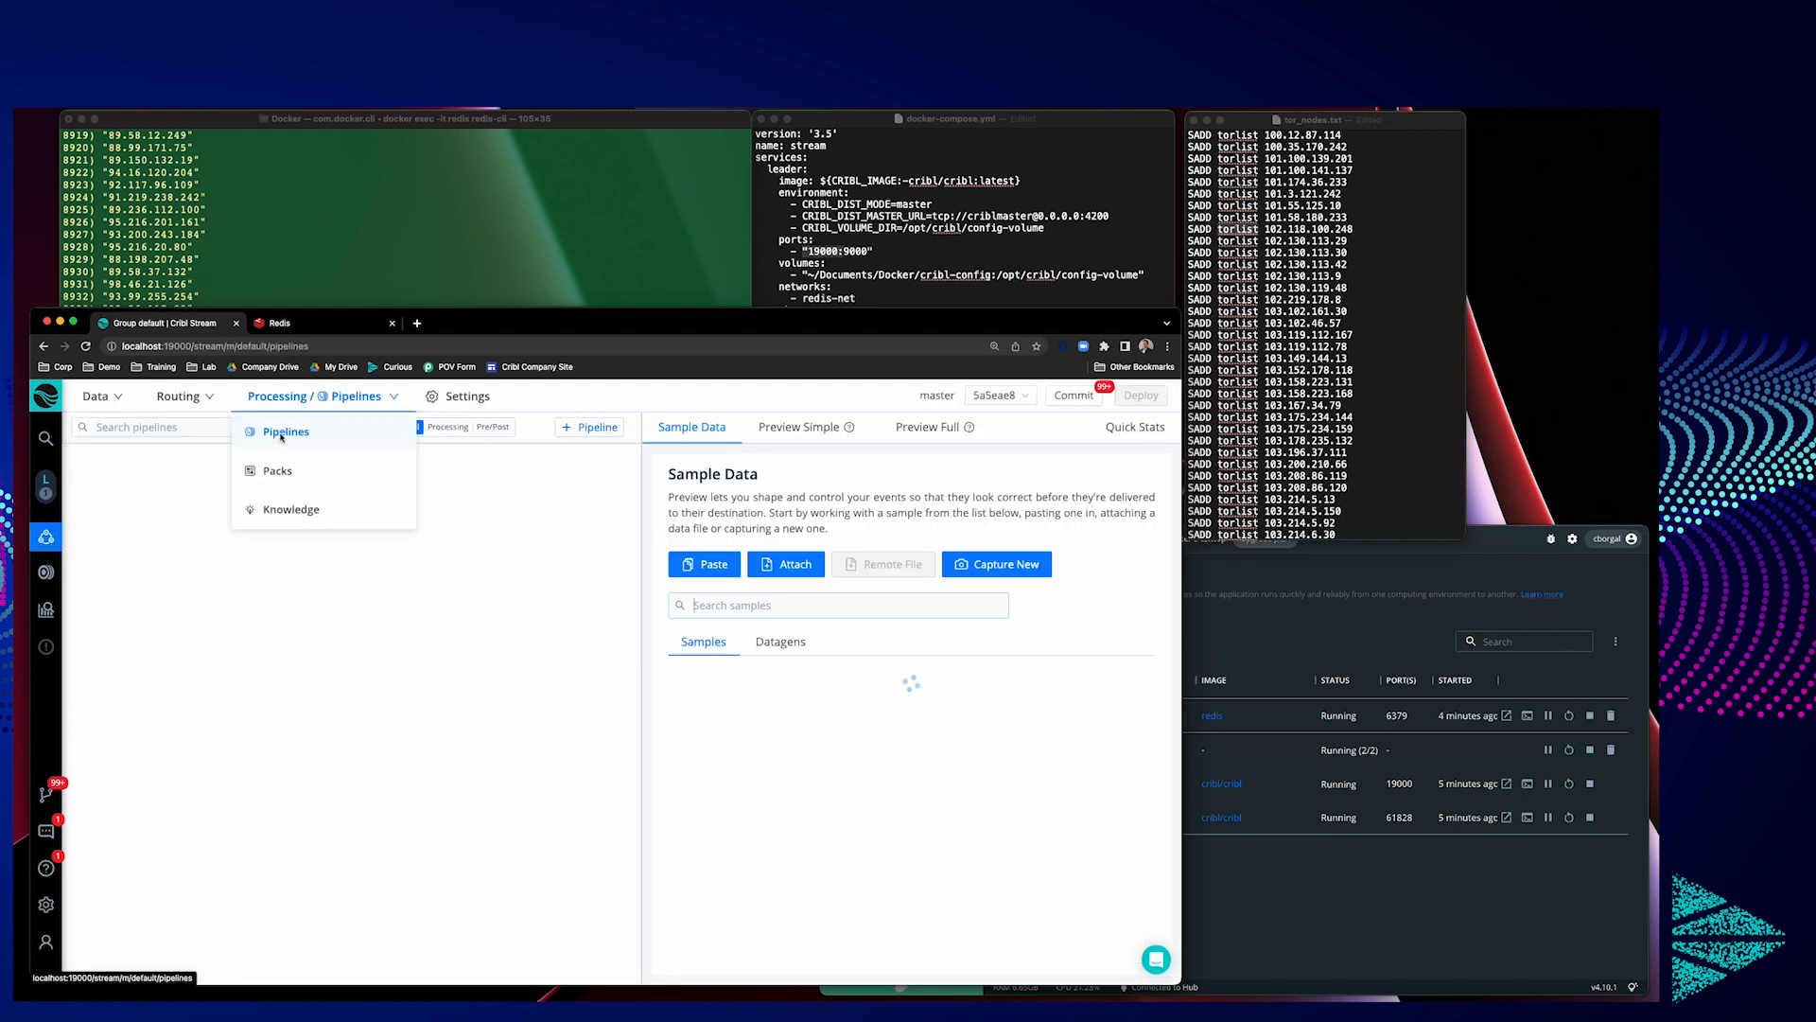
left_click(285, 431)
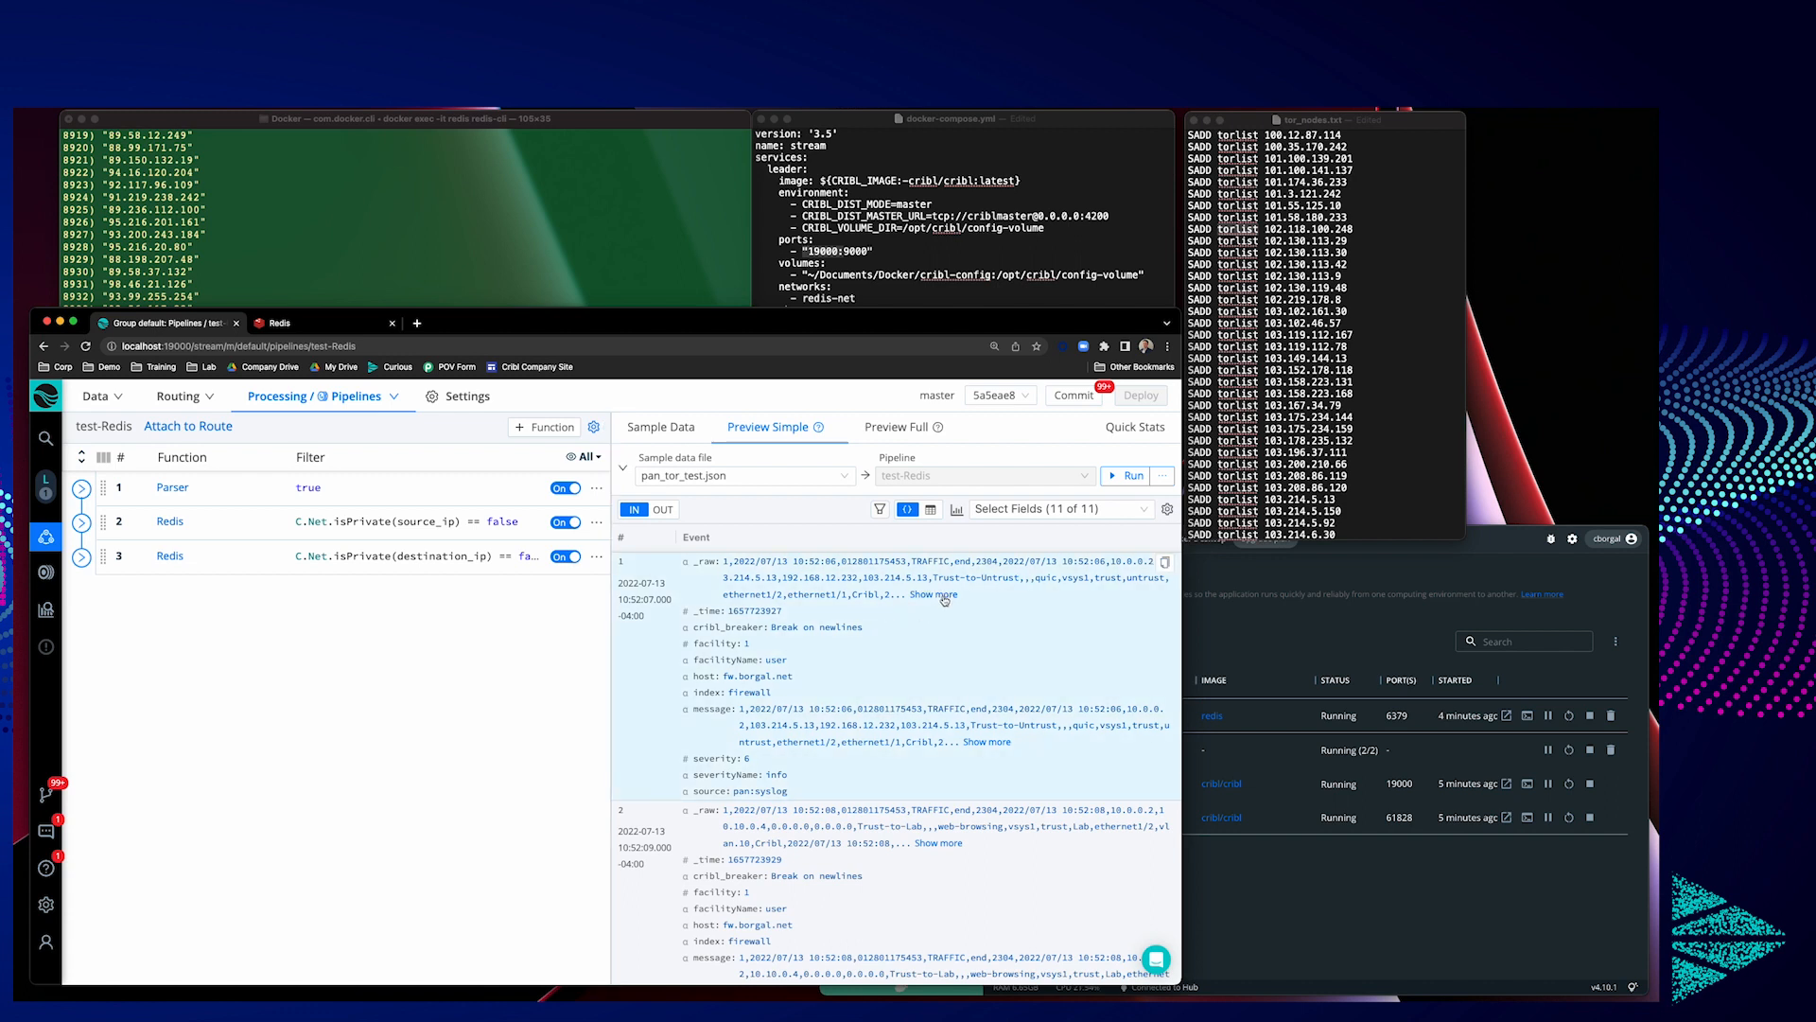
Step: Review the Parser's kept fields source_ip and destination_ip, then expand the first Redis function
scroll("down", 3)
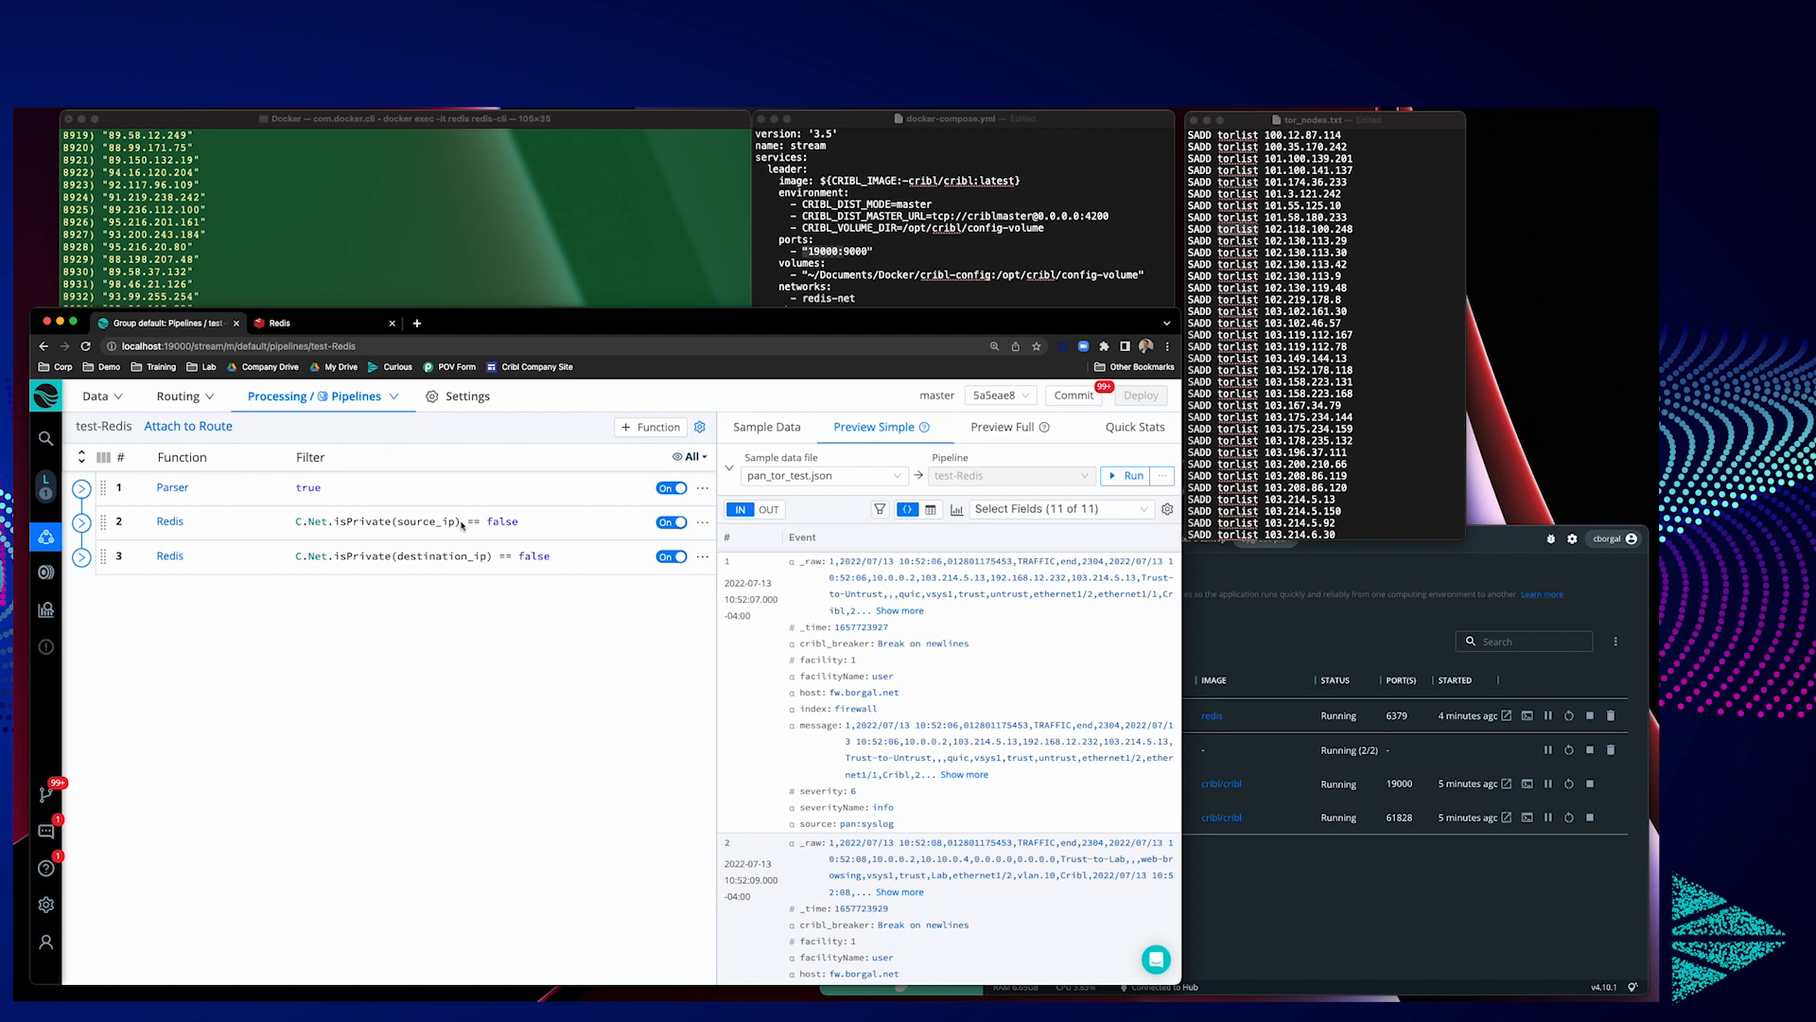
left_click(172, 486)
type("source_ip destination_ip")
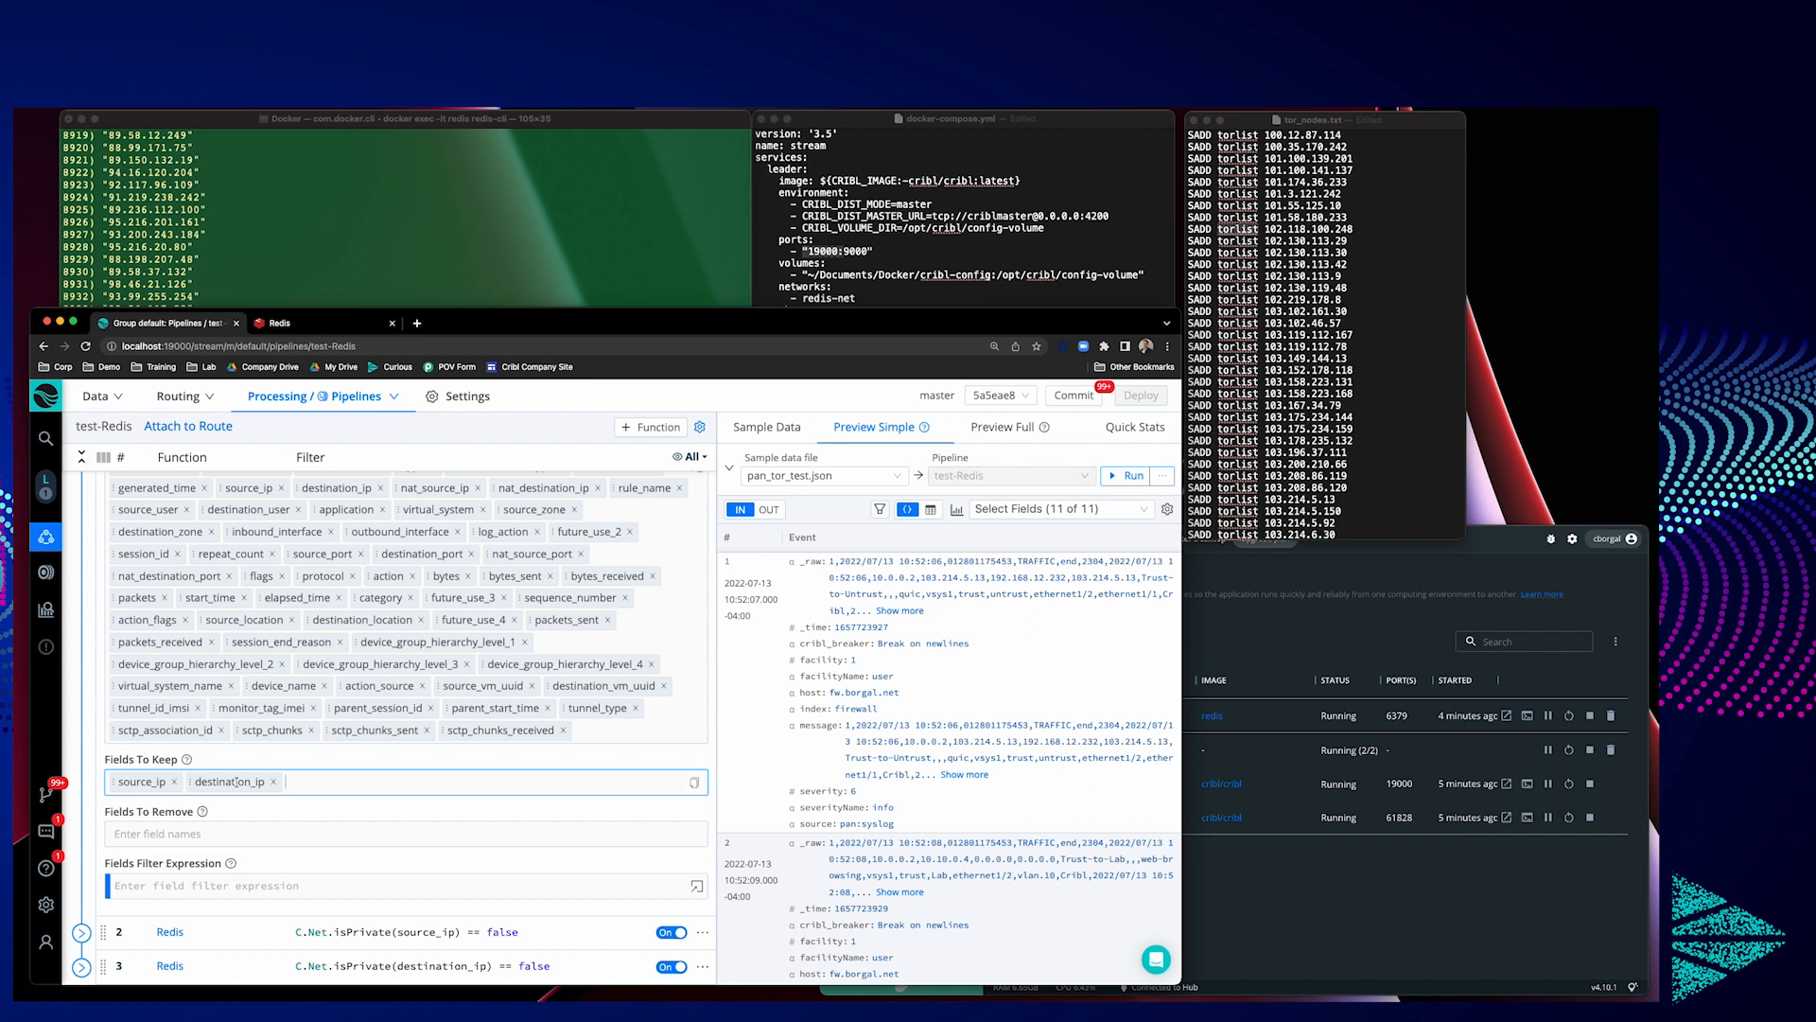
left_click(82, 488)
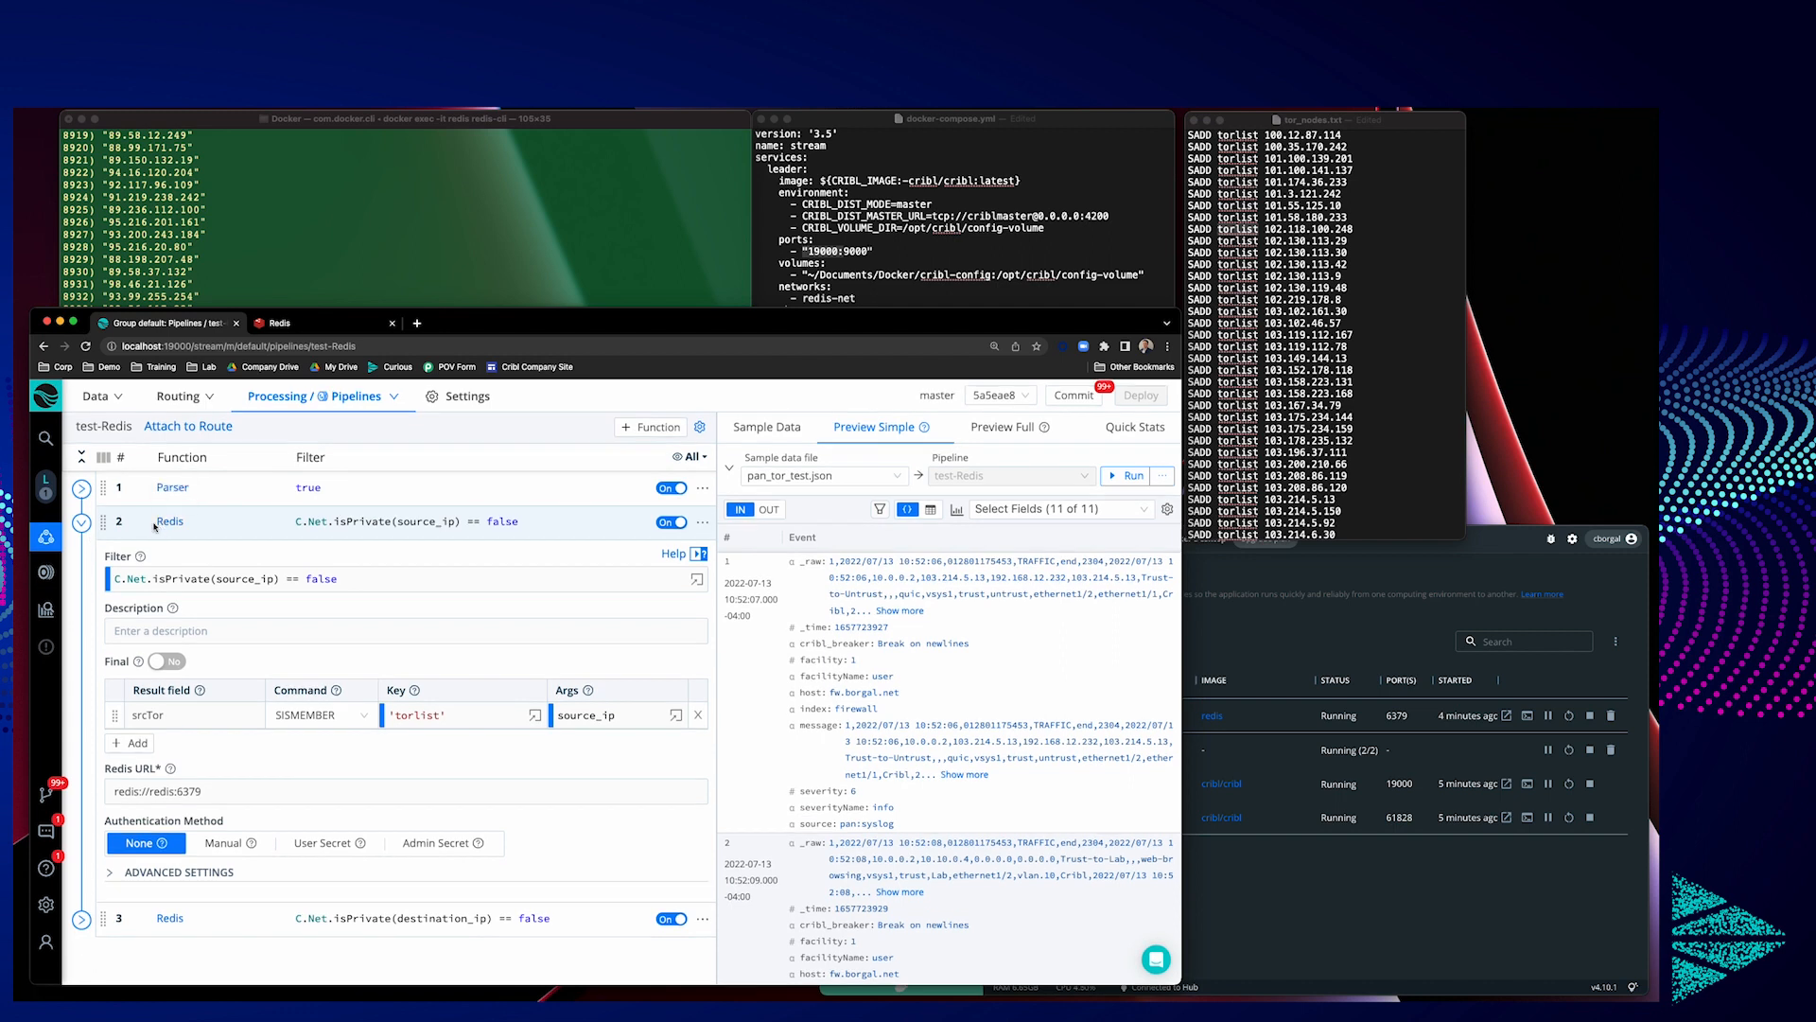
Step: Point out the source_ip filter, 'torlist' key and redis://redis:6379 URL of the first Redis function
left_click(357, 579)
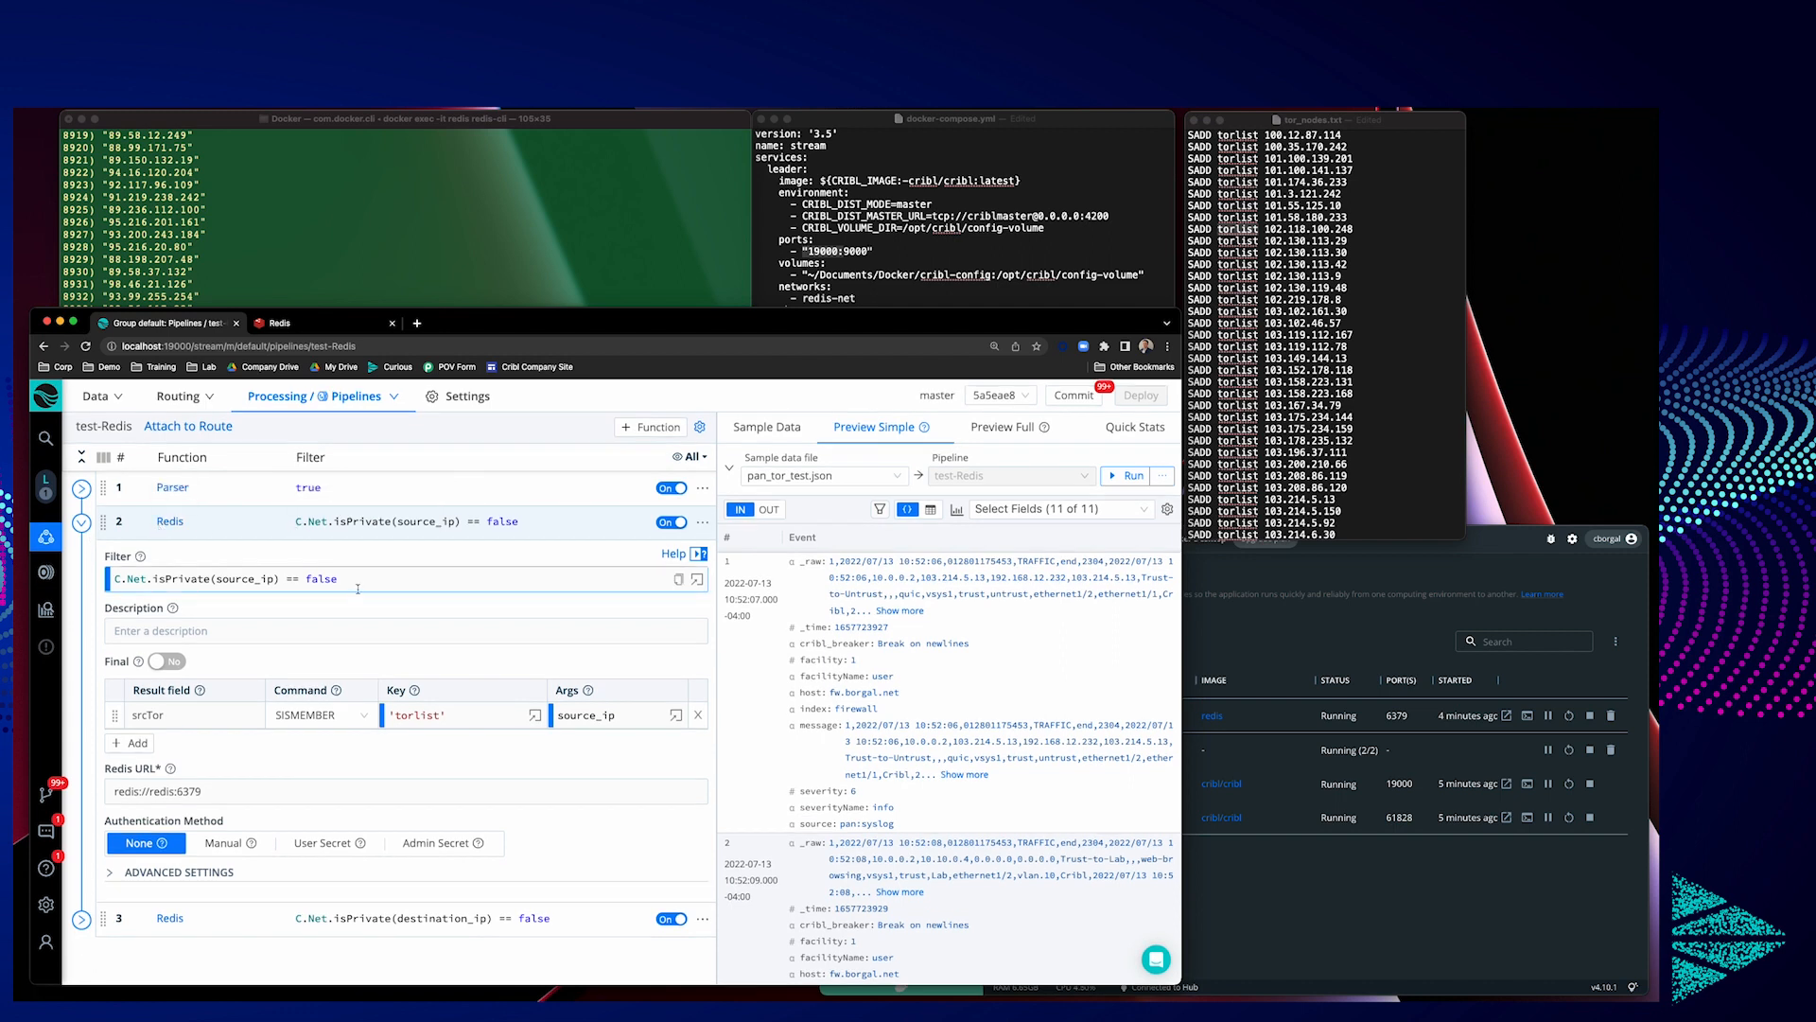
triple_click(232, 578)
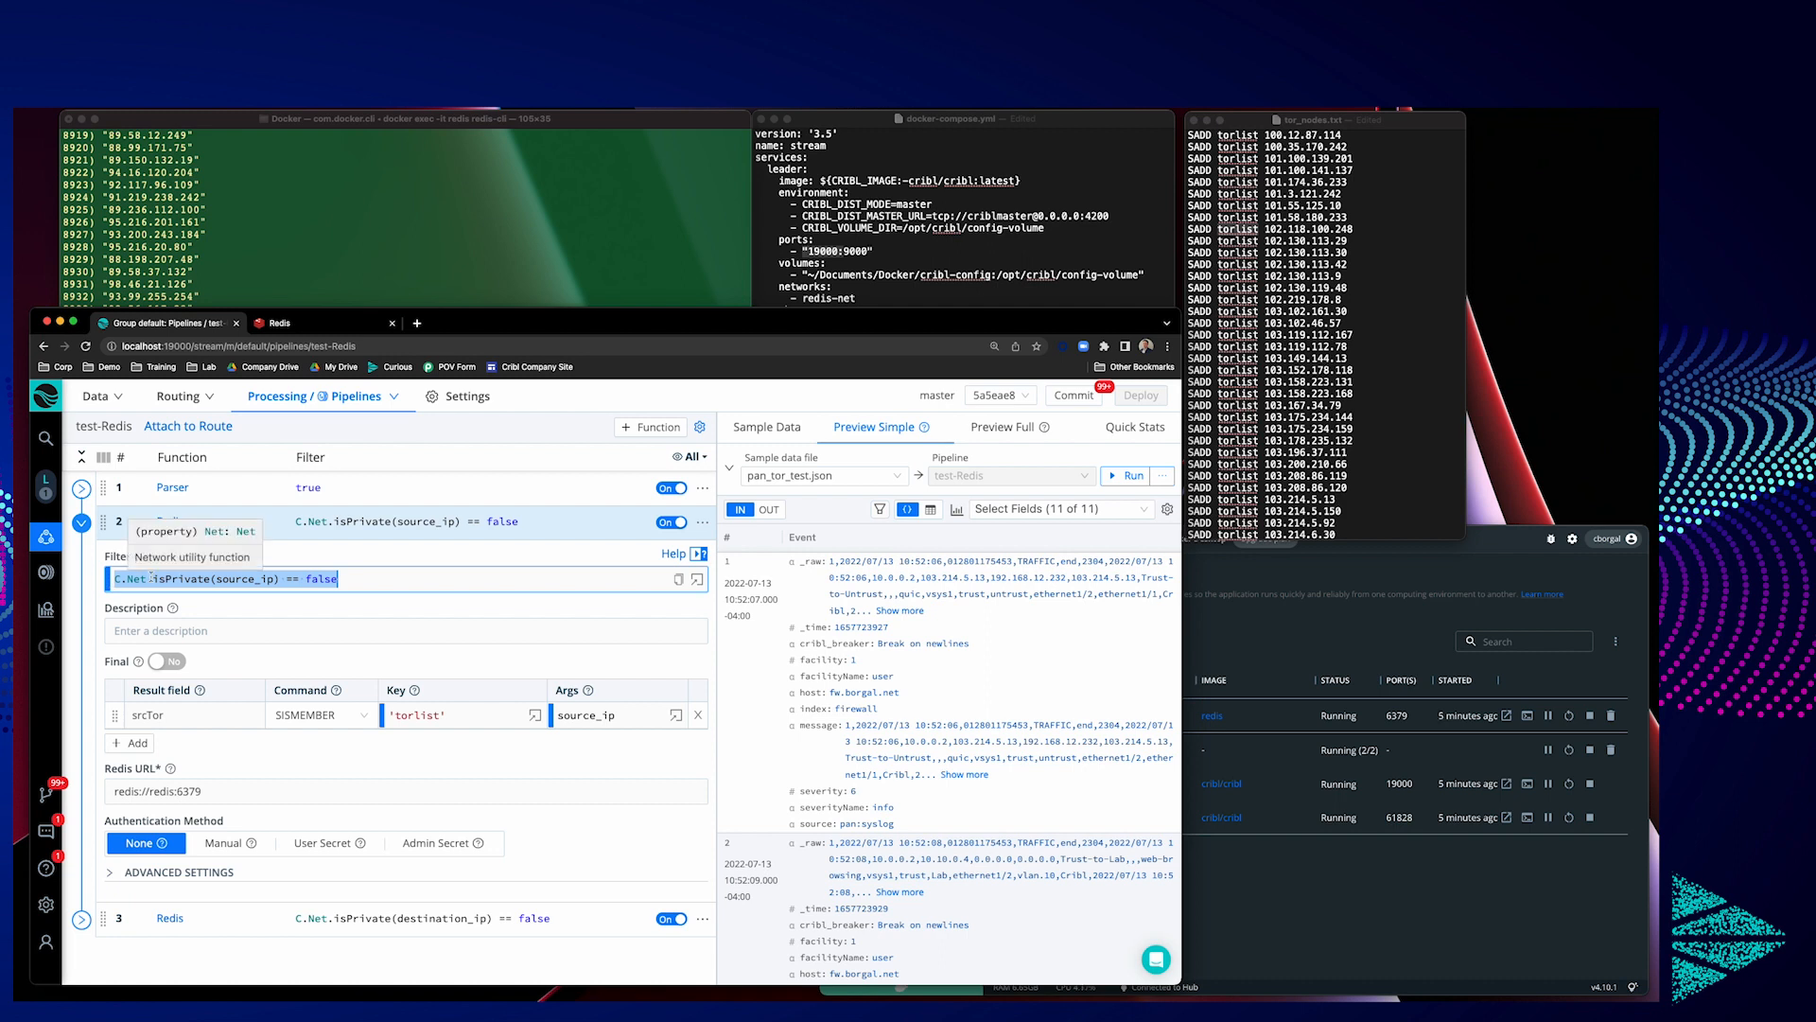
mouse_move(257, 557)
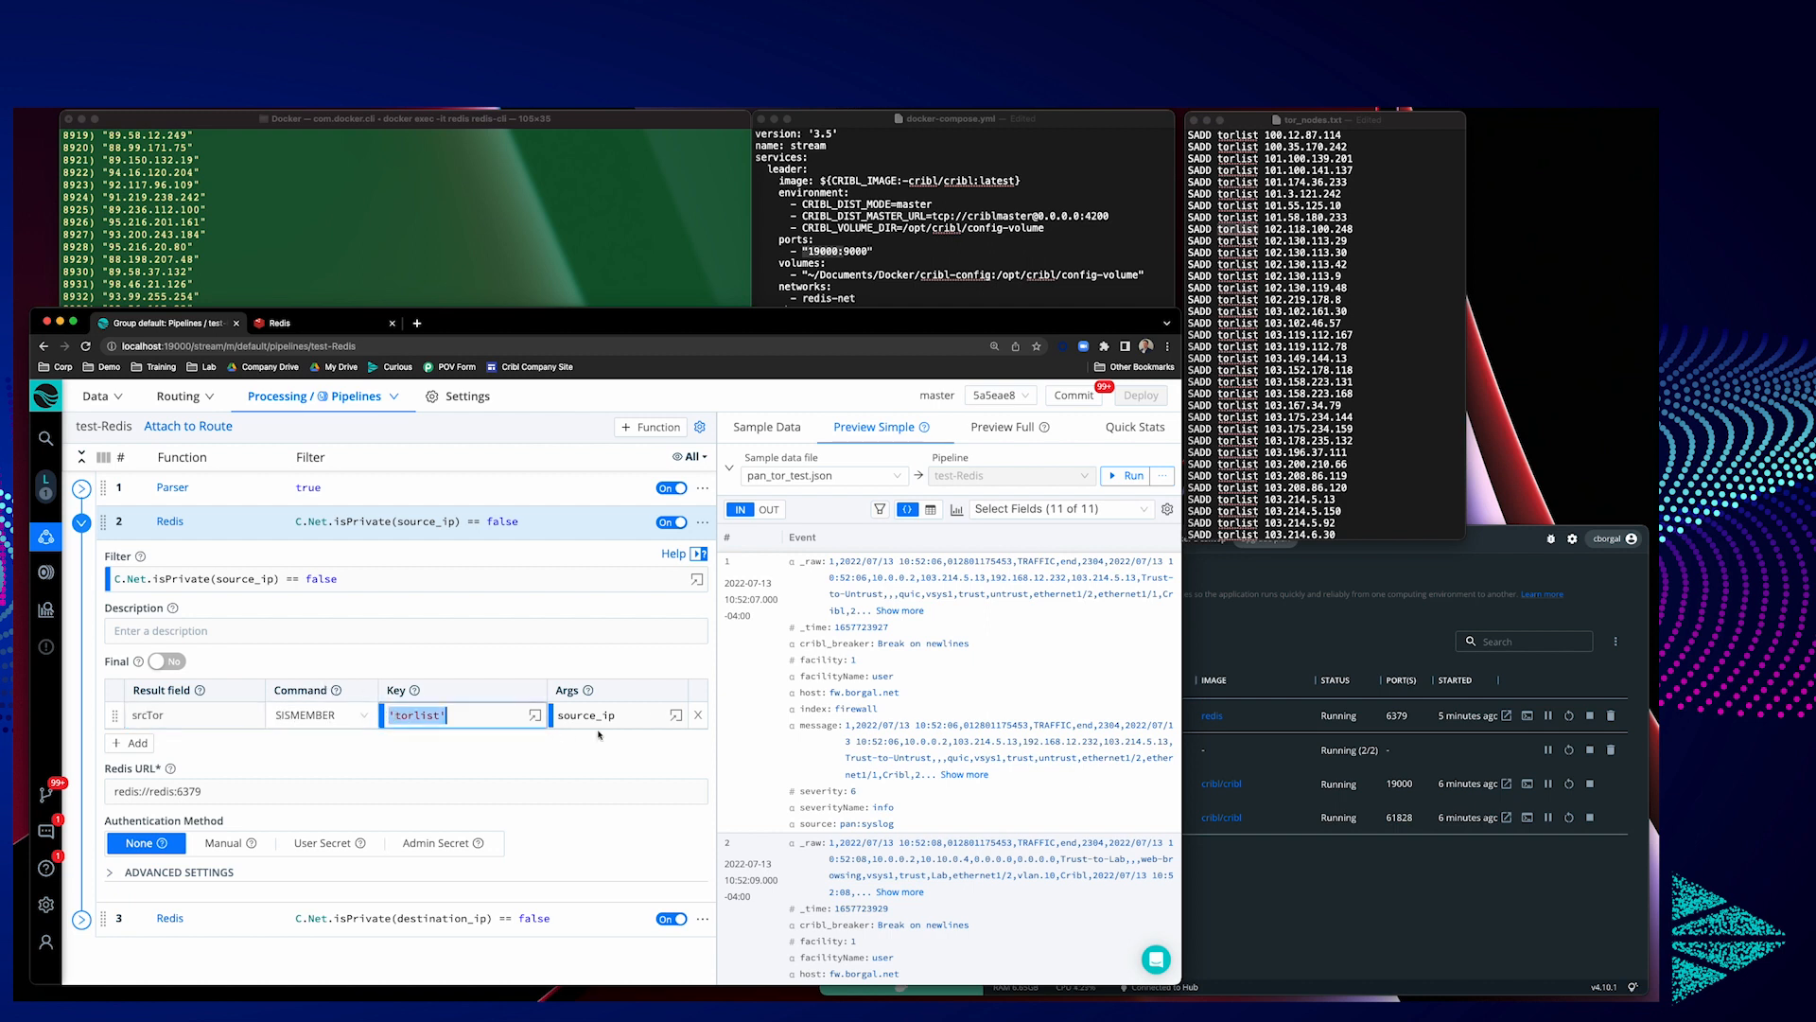
left_click(614, 715)
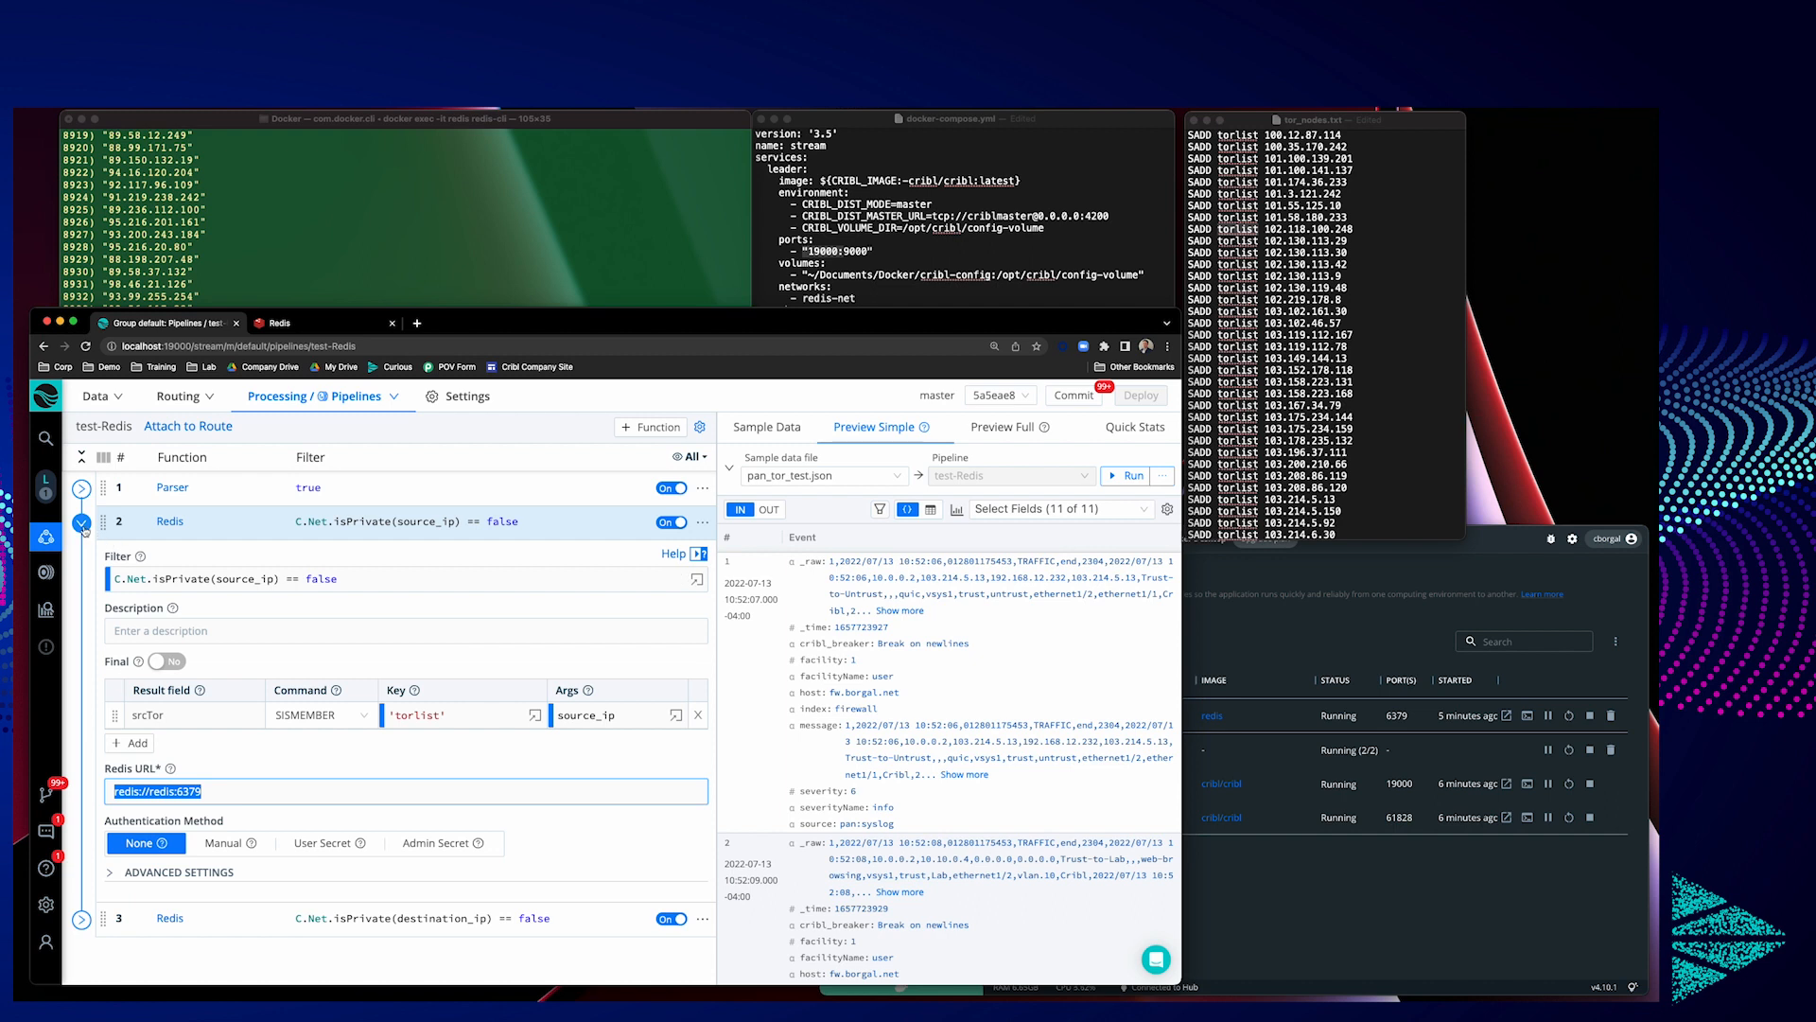
left_click(81, 556)
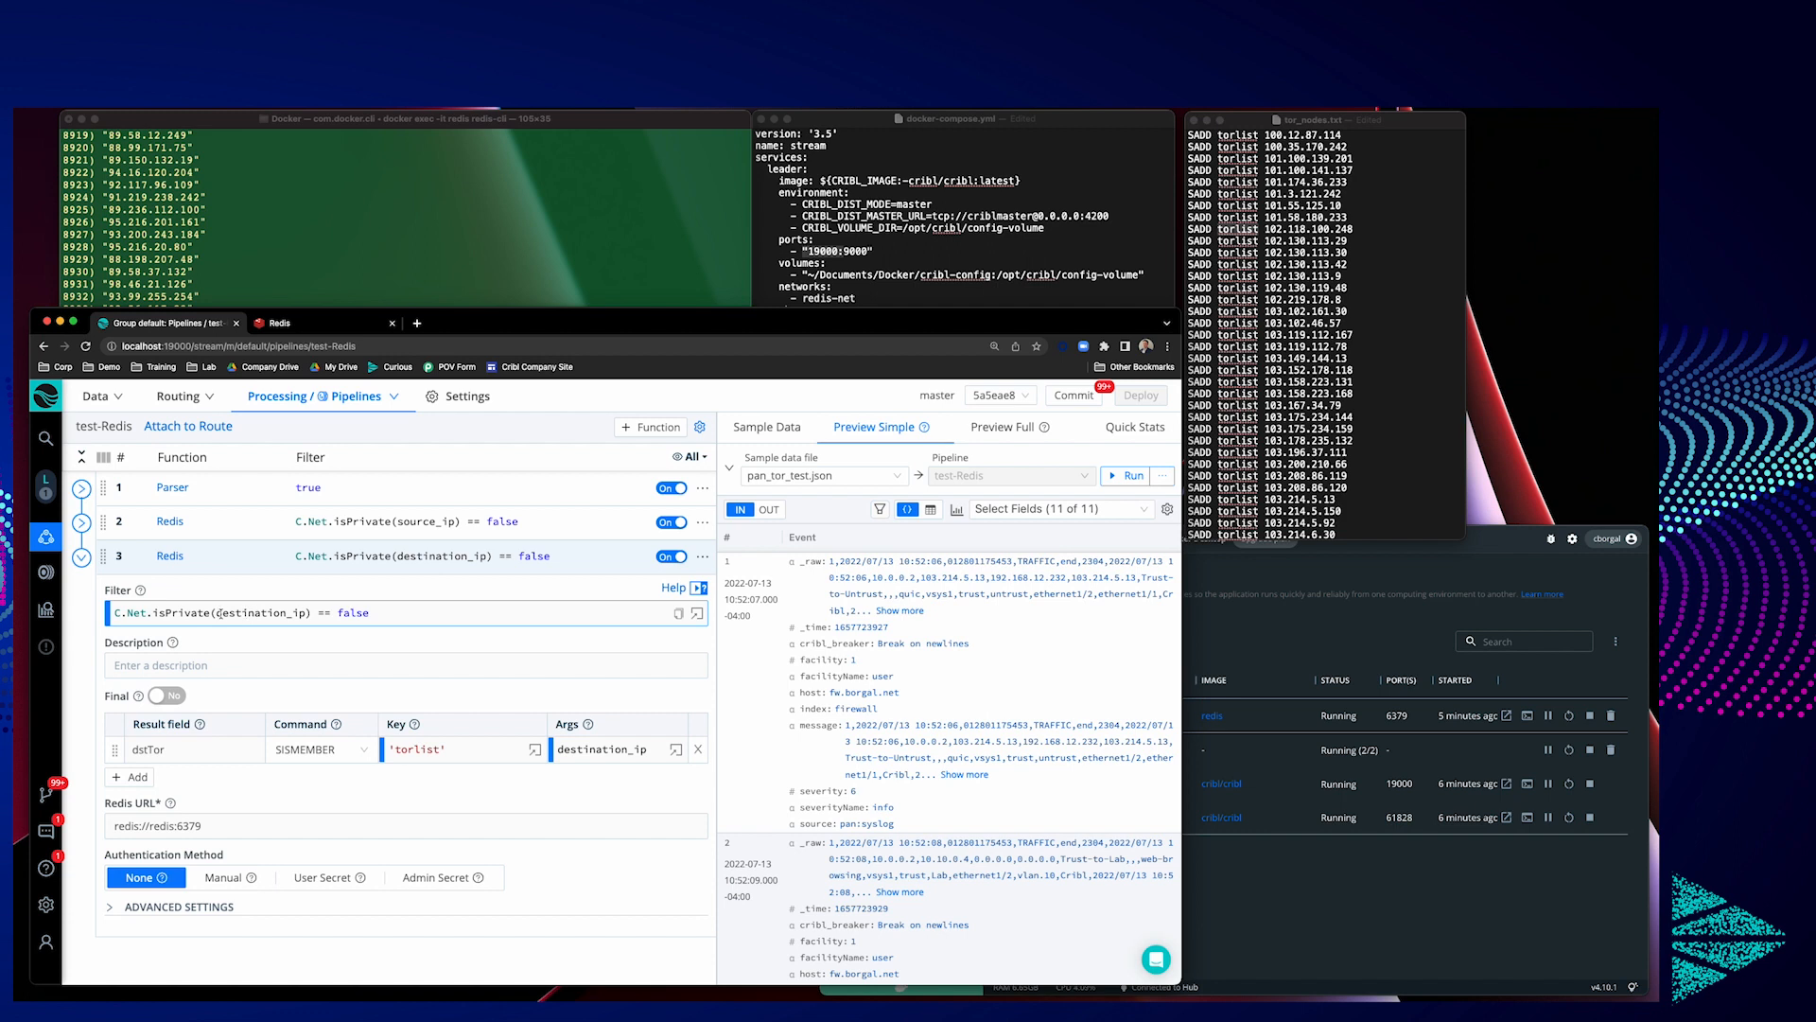
Step: Point out the second Redis function's destination_ip filter and dstTor result field
left_click(214, 613)
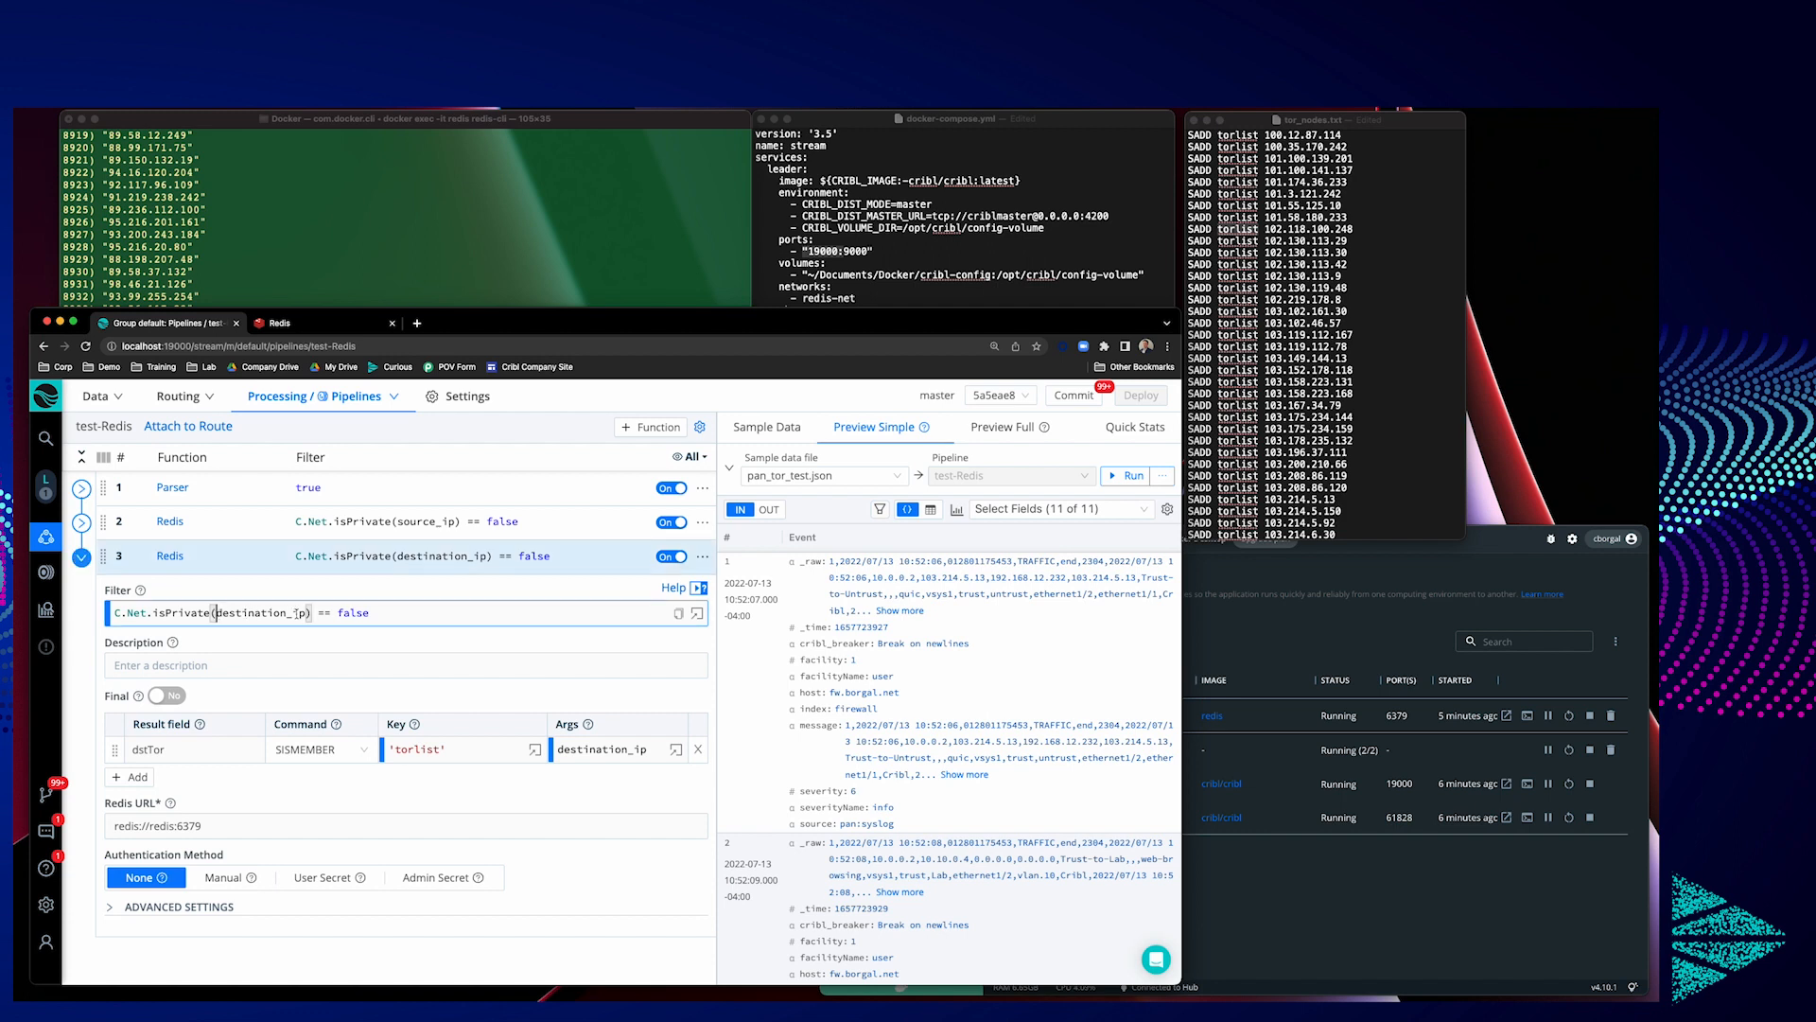
left_click(186, 749)
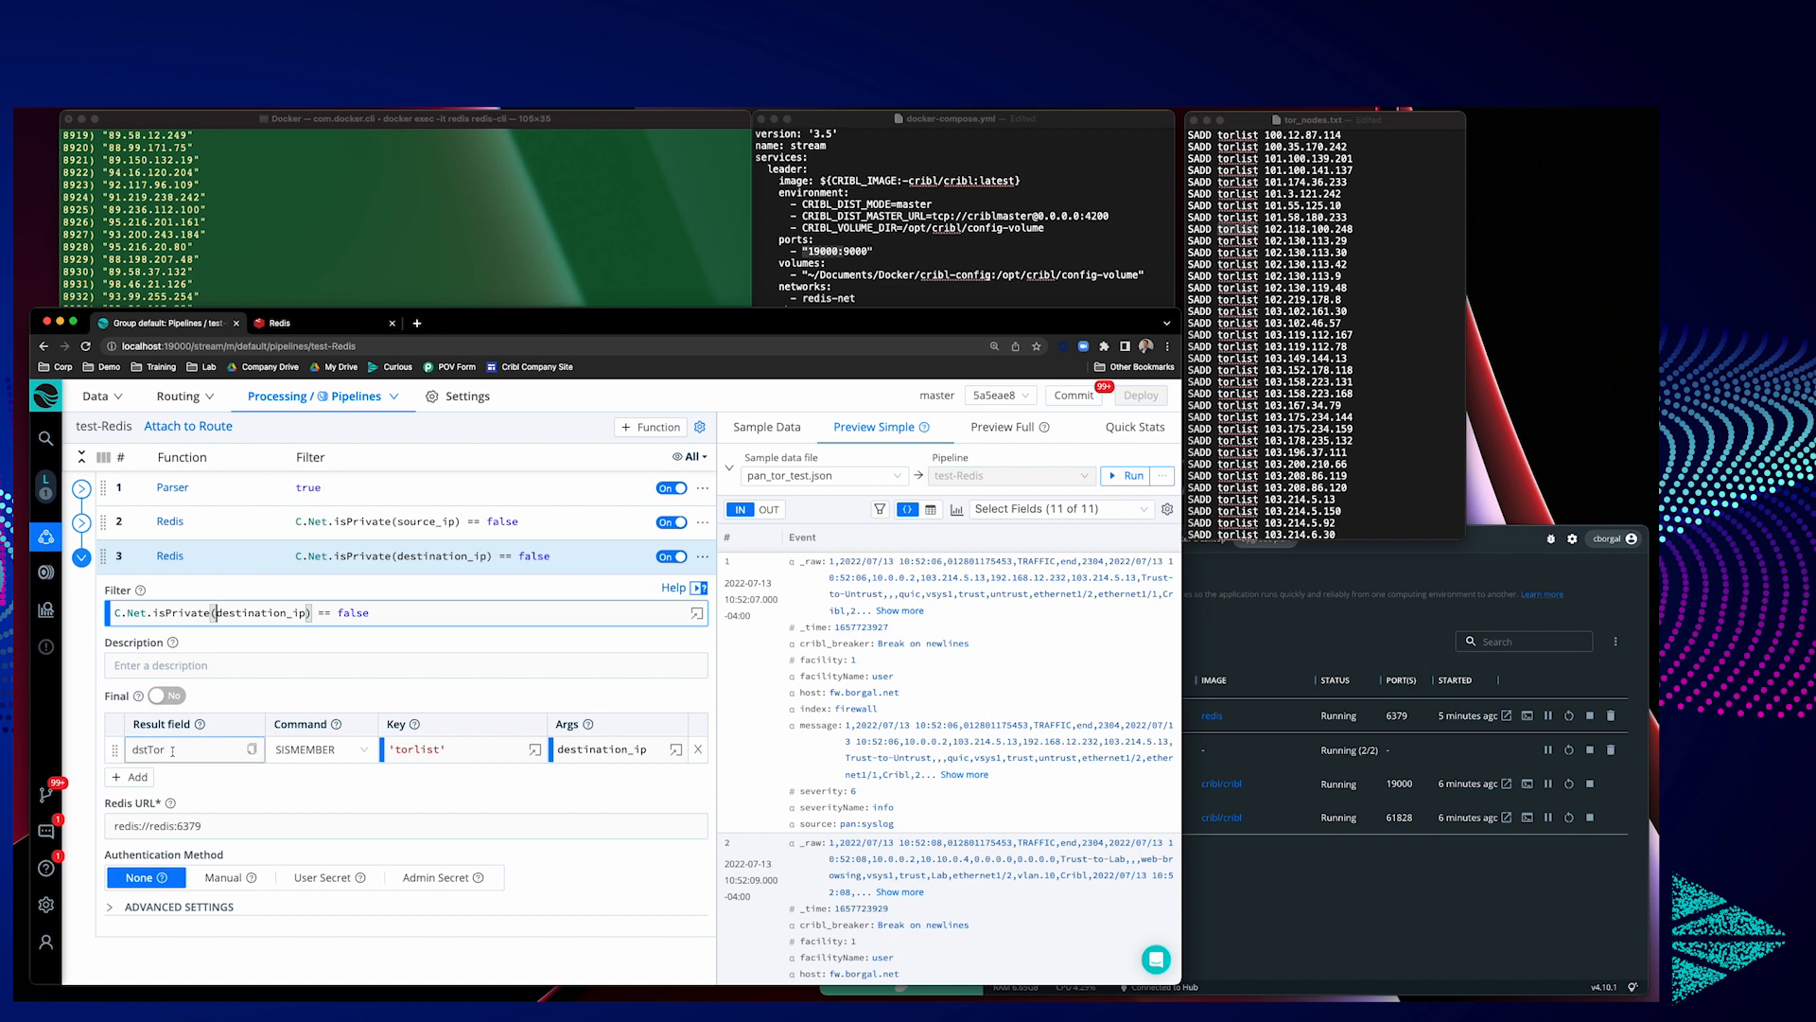
double_click(149, 749)
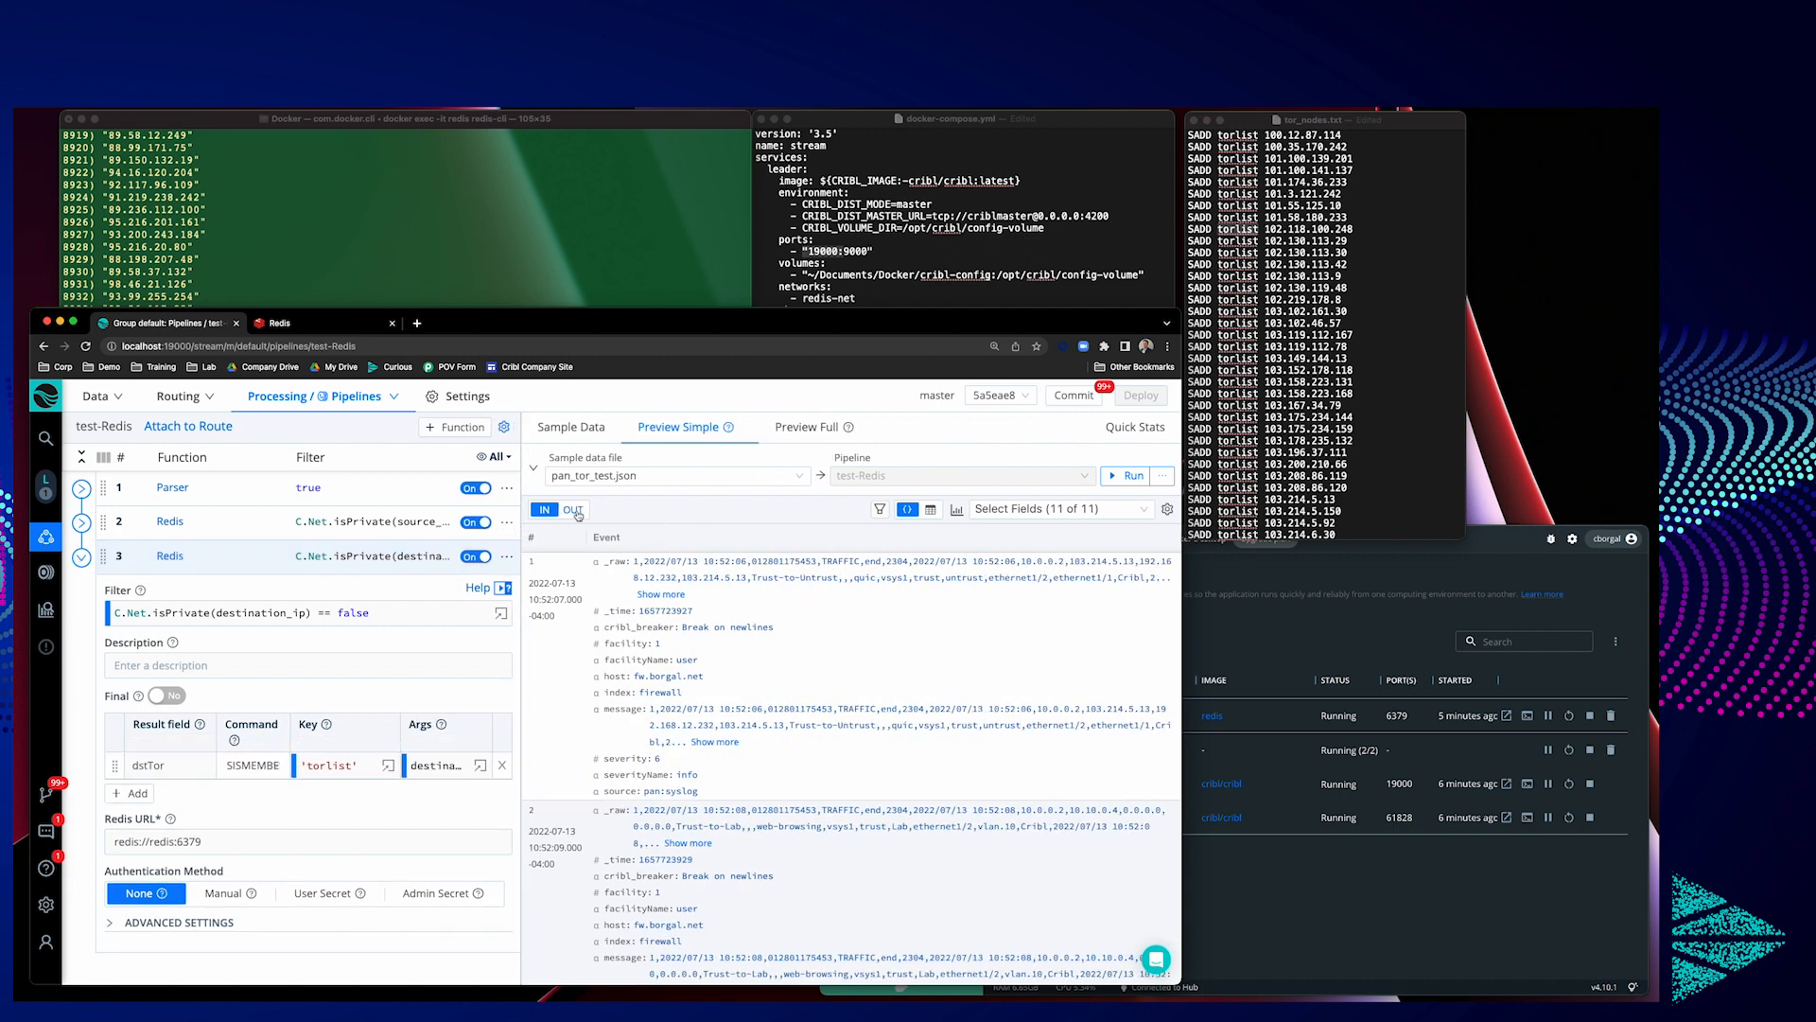
Step: View the OUT preview and highlight dstTor: 1 on the first event (destination 103.214.5.13)
left_click(574, 510)
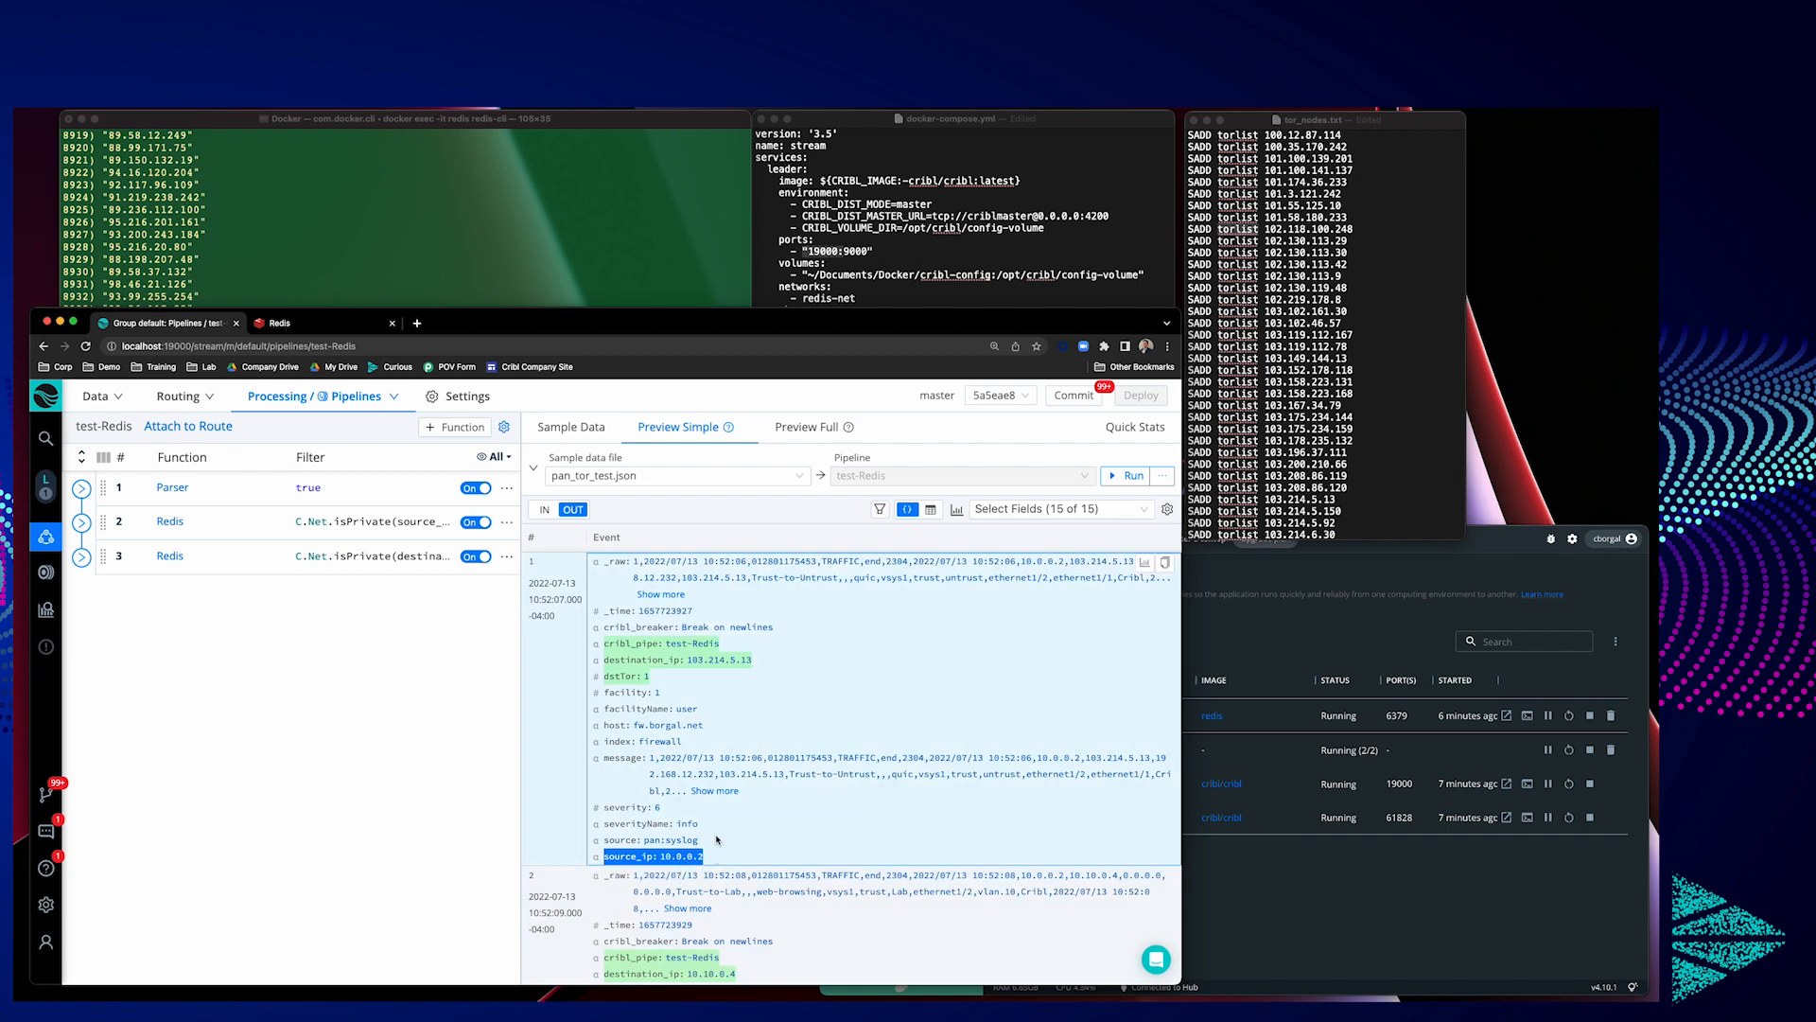
mouse_move(683, 660)
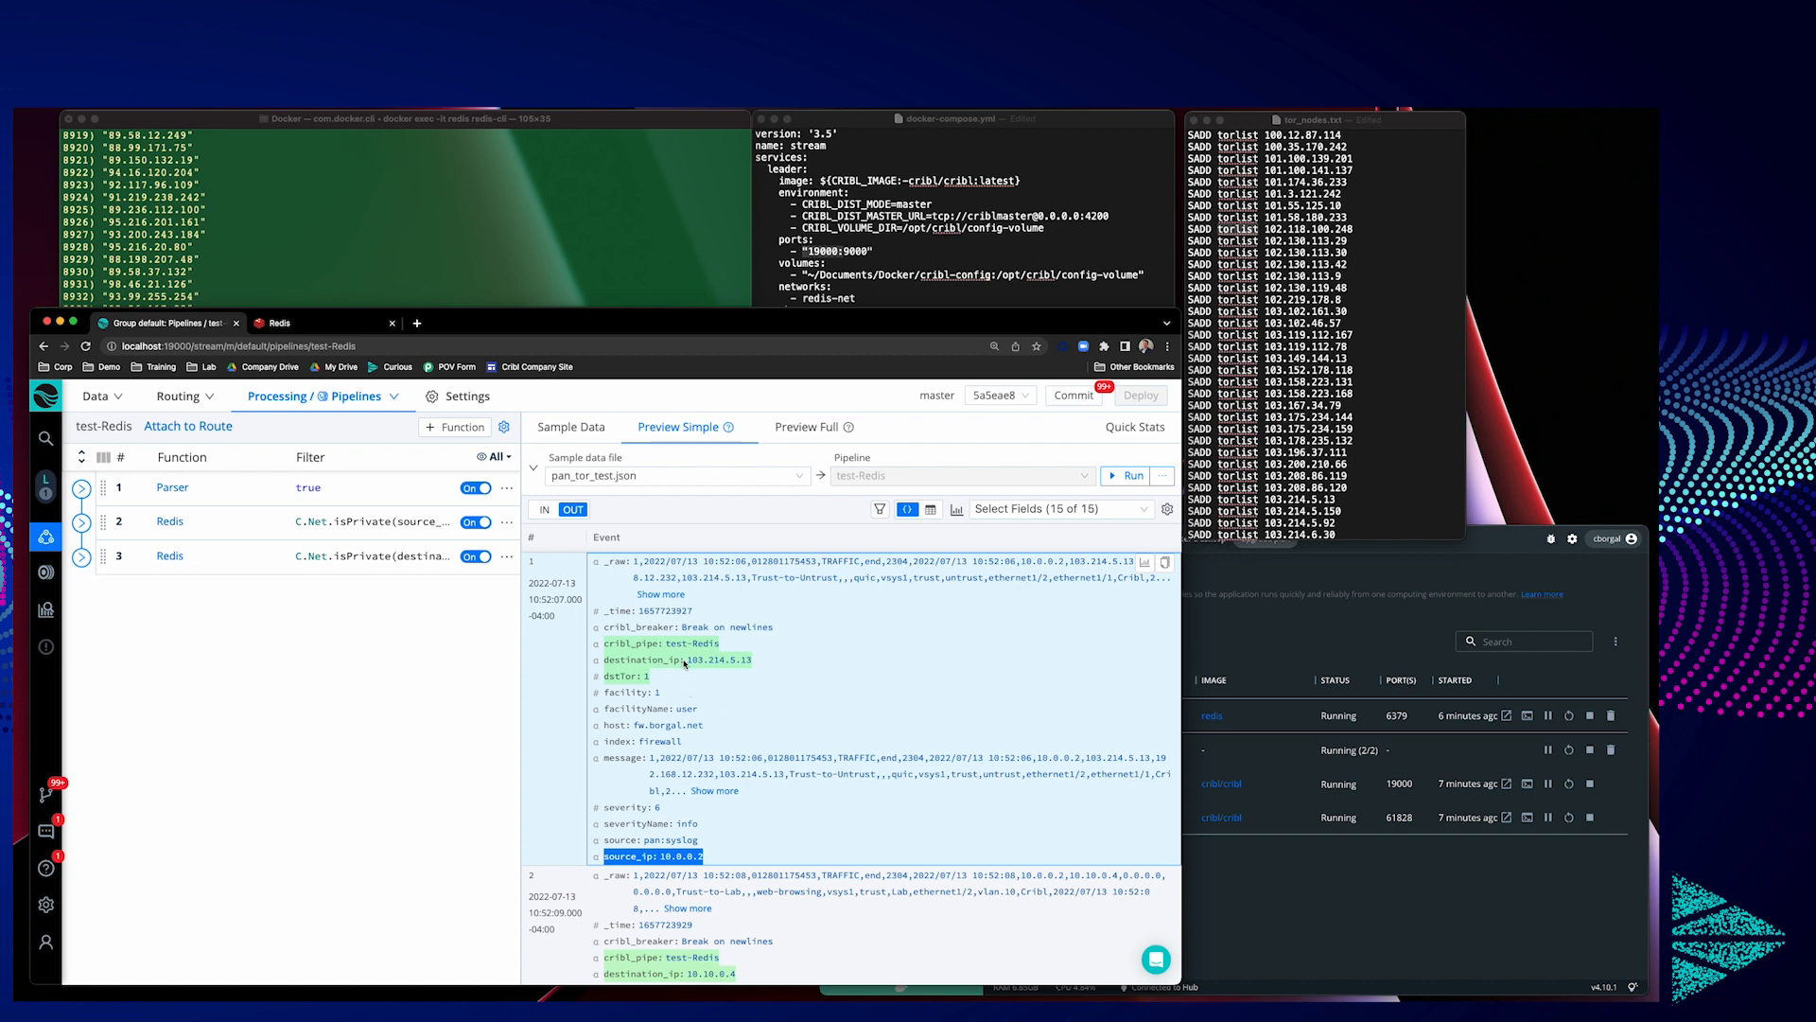
double_click(715, 660)
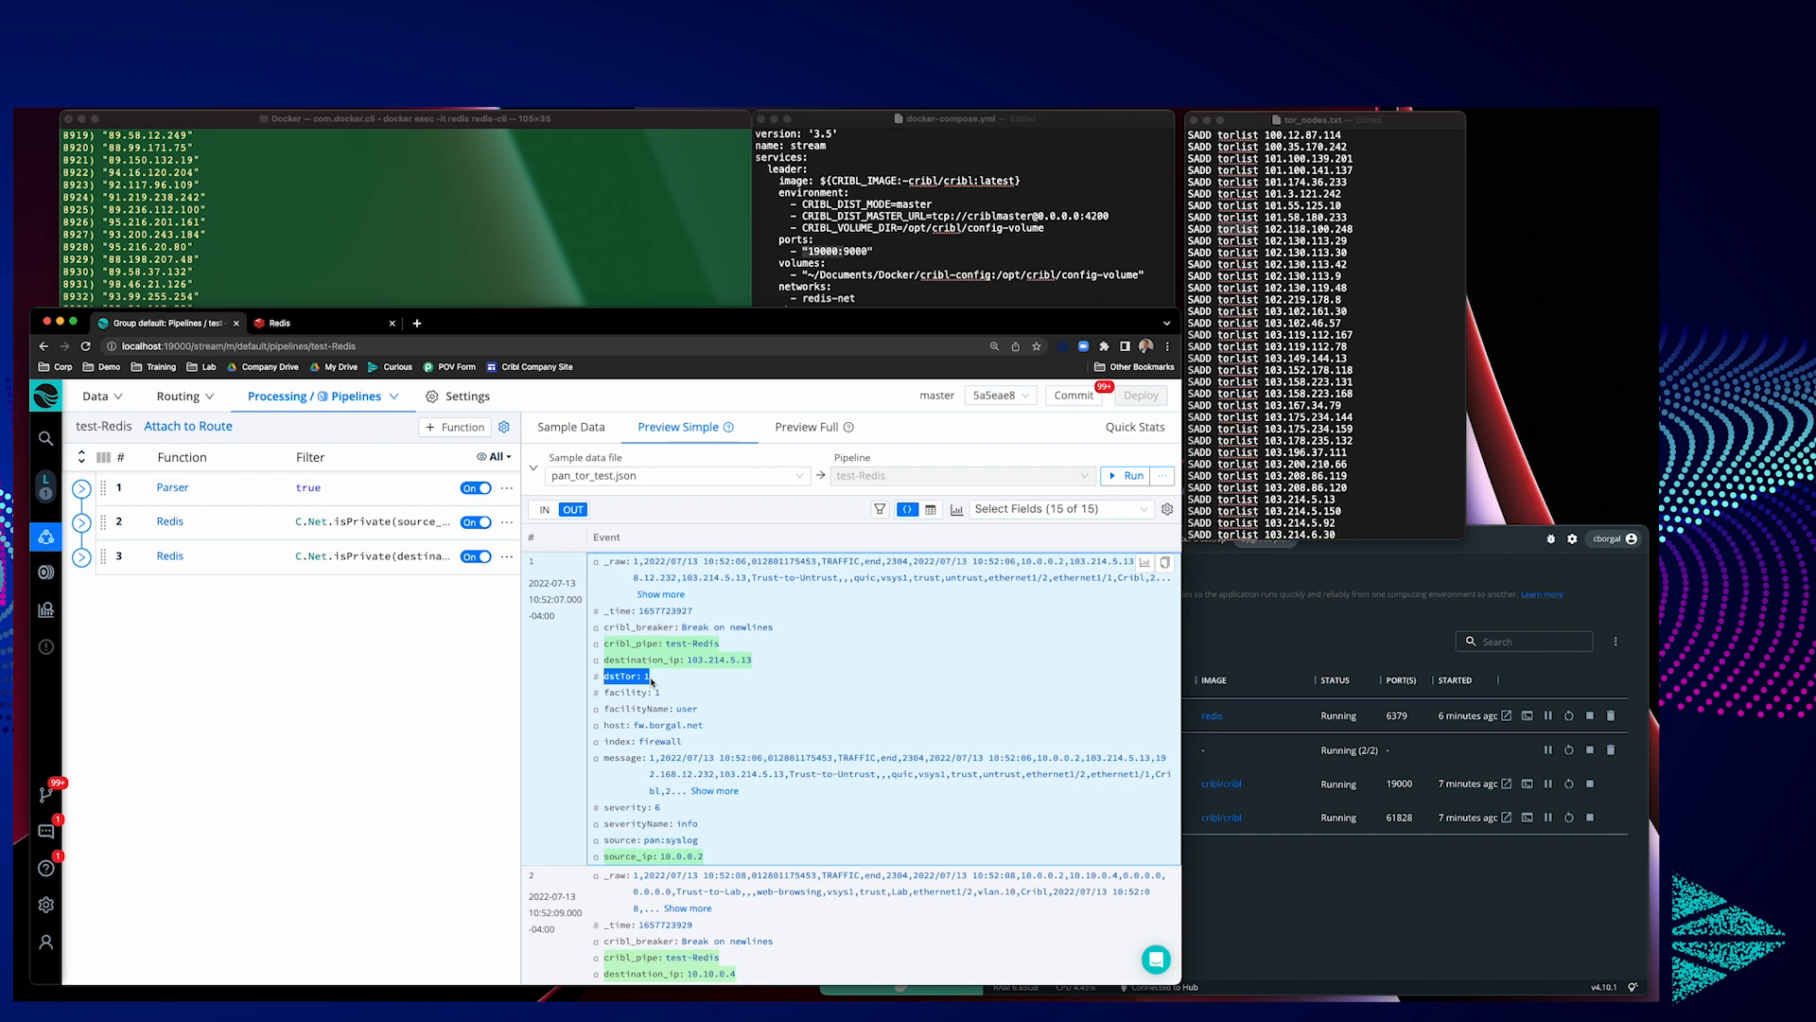
mouse_move(652, 682)
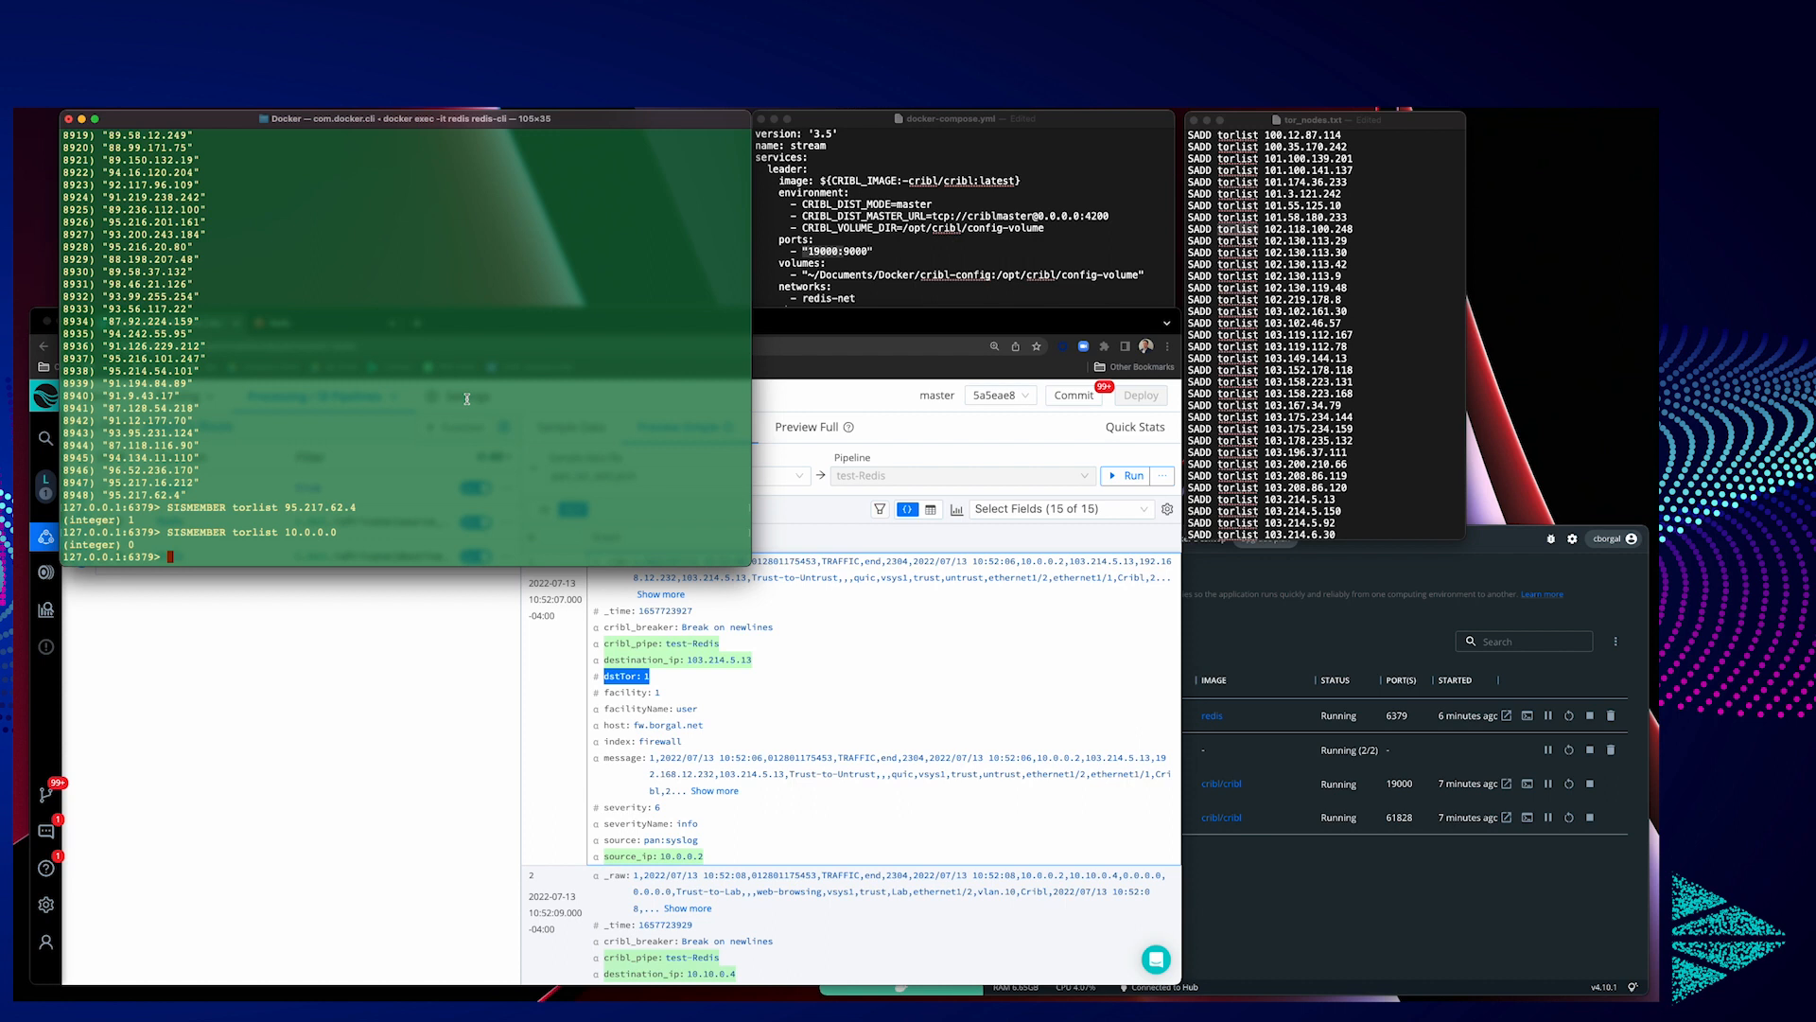
Step: In redis-cli, check torlist membership for 10.0.0.0 (returns 0) and begin another SISMEMBER query
type("SISMEMBER key member")
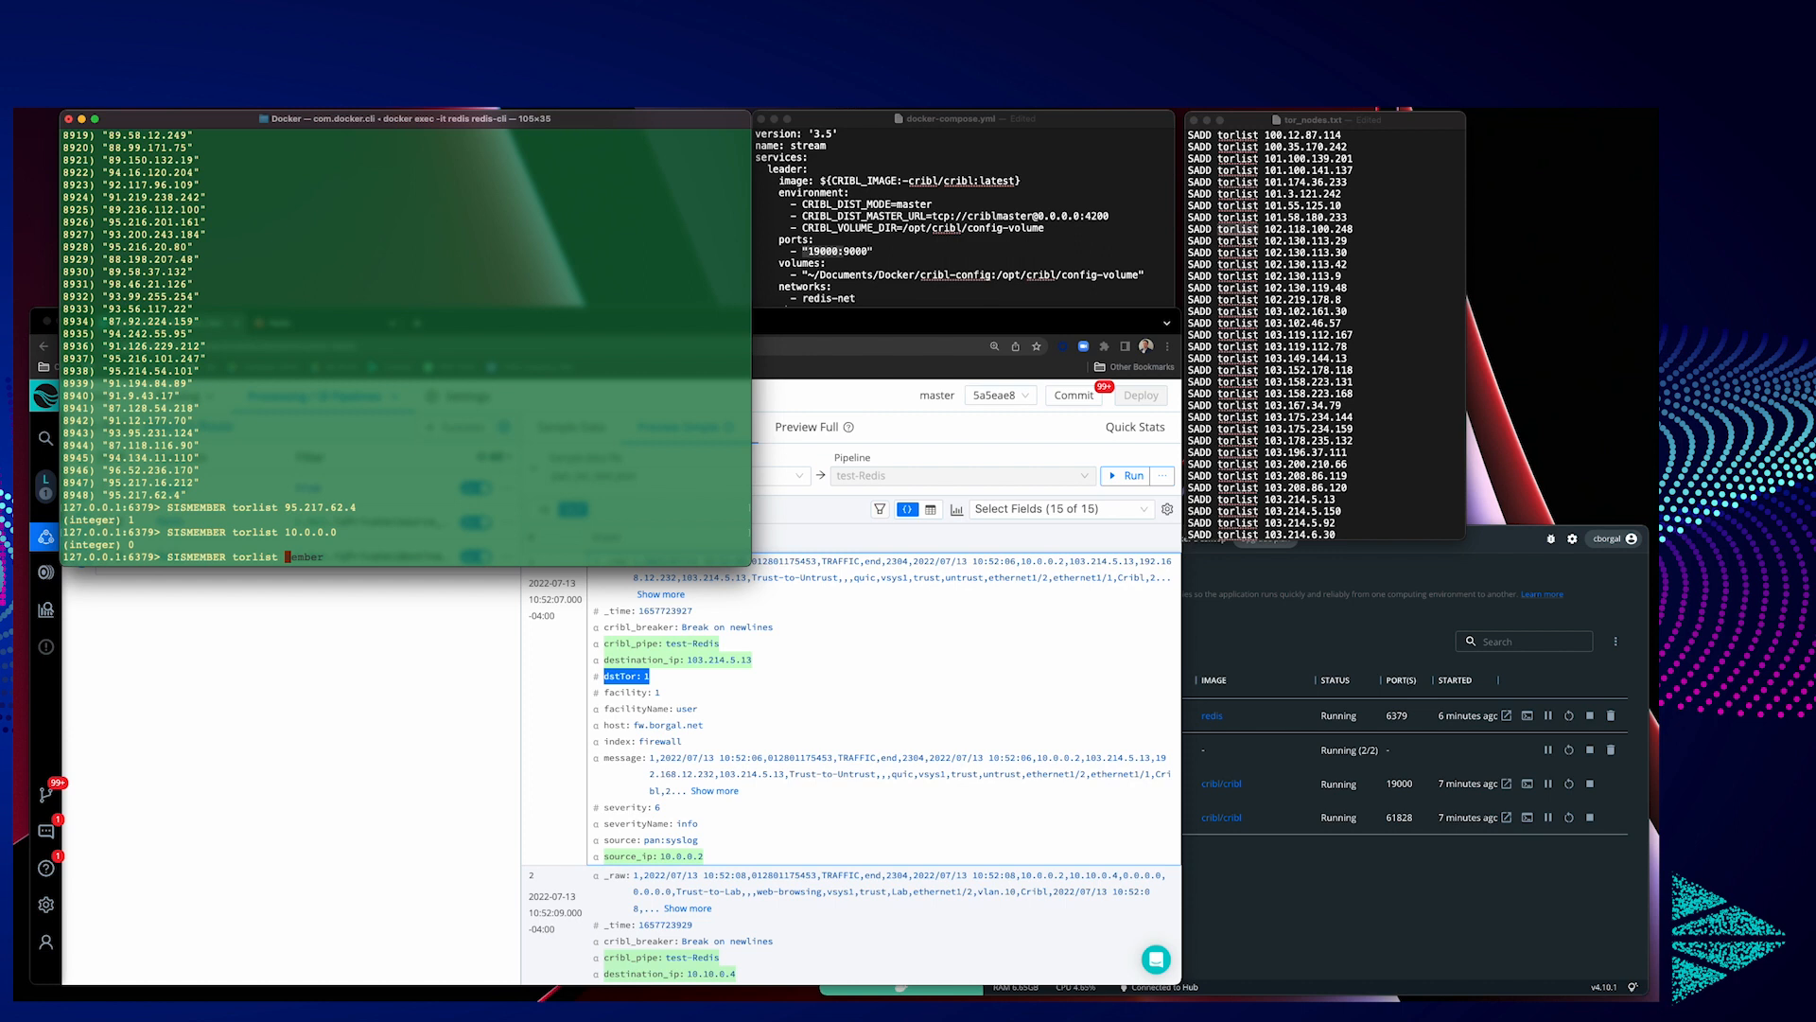
type("103.21")
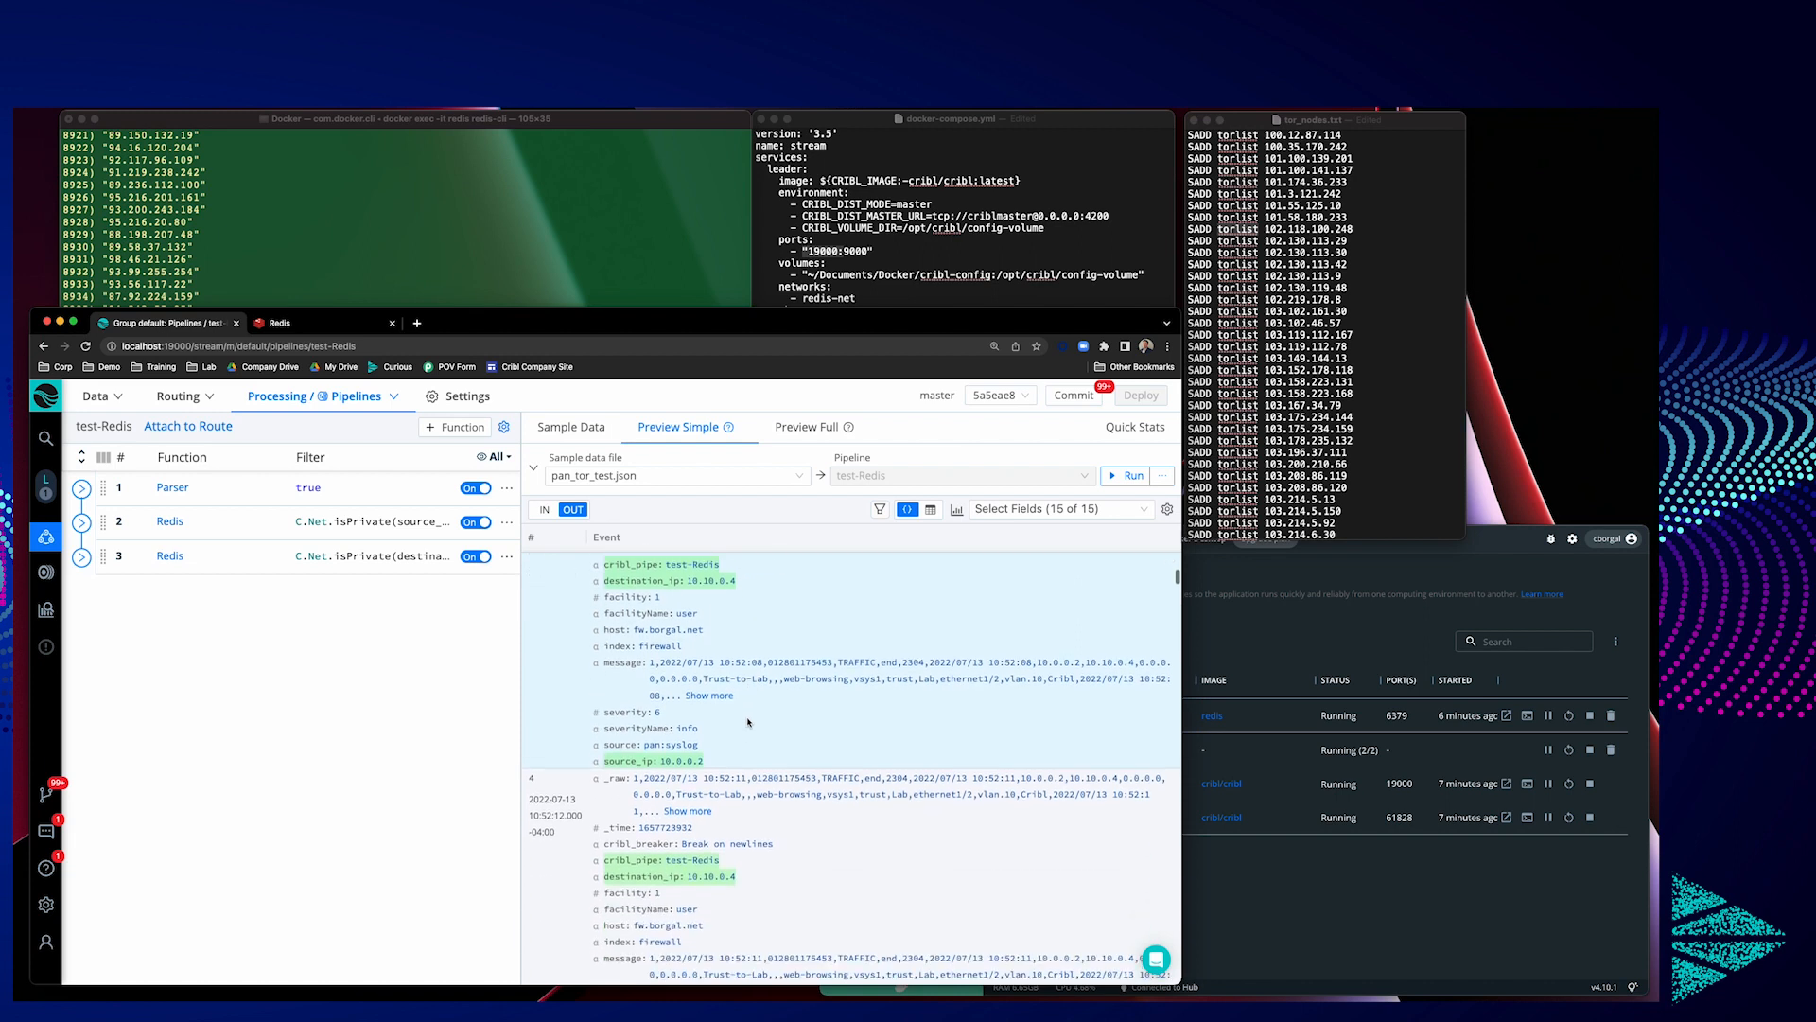
Step: Scroll to event 5 and highlight its Tor-flagged destination IP 109.70.100.10
scroll("down", 3)
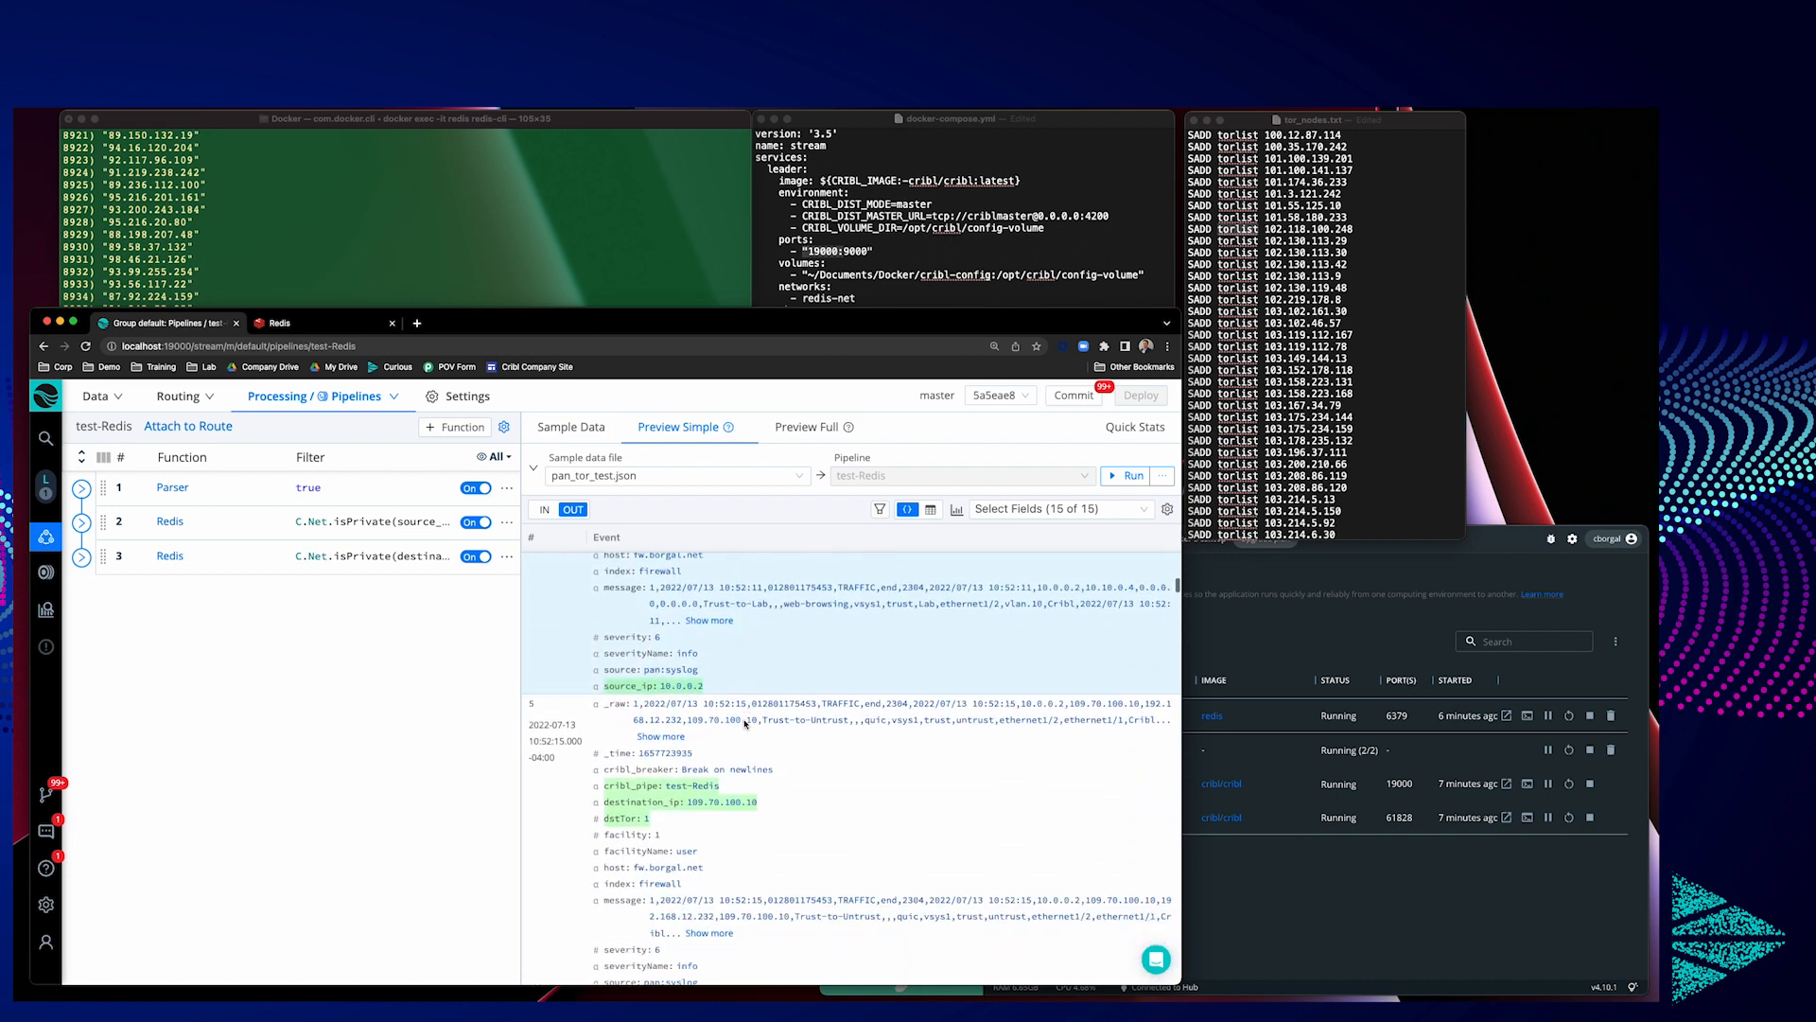
scroll("down", 3)
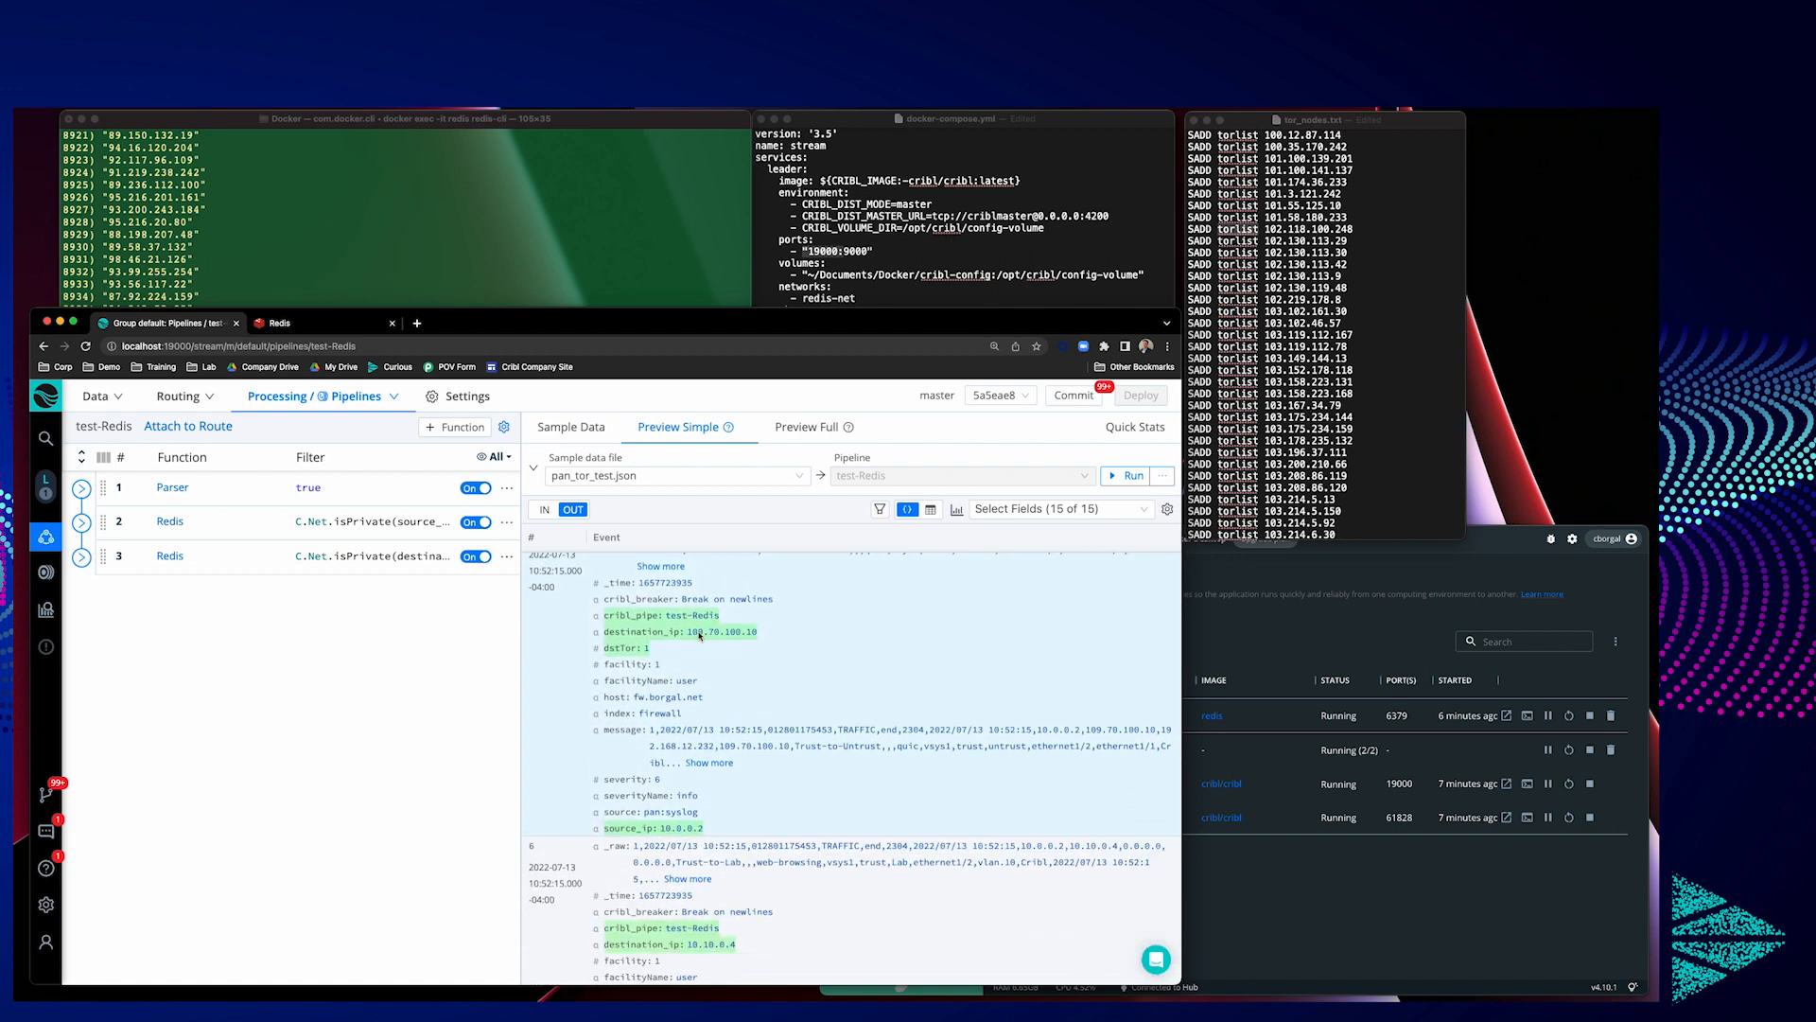
double_click(707, 631)
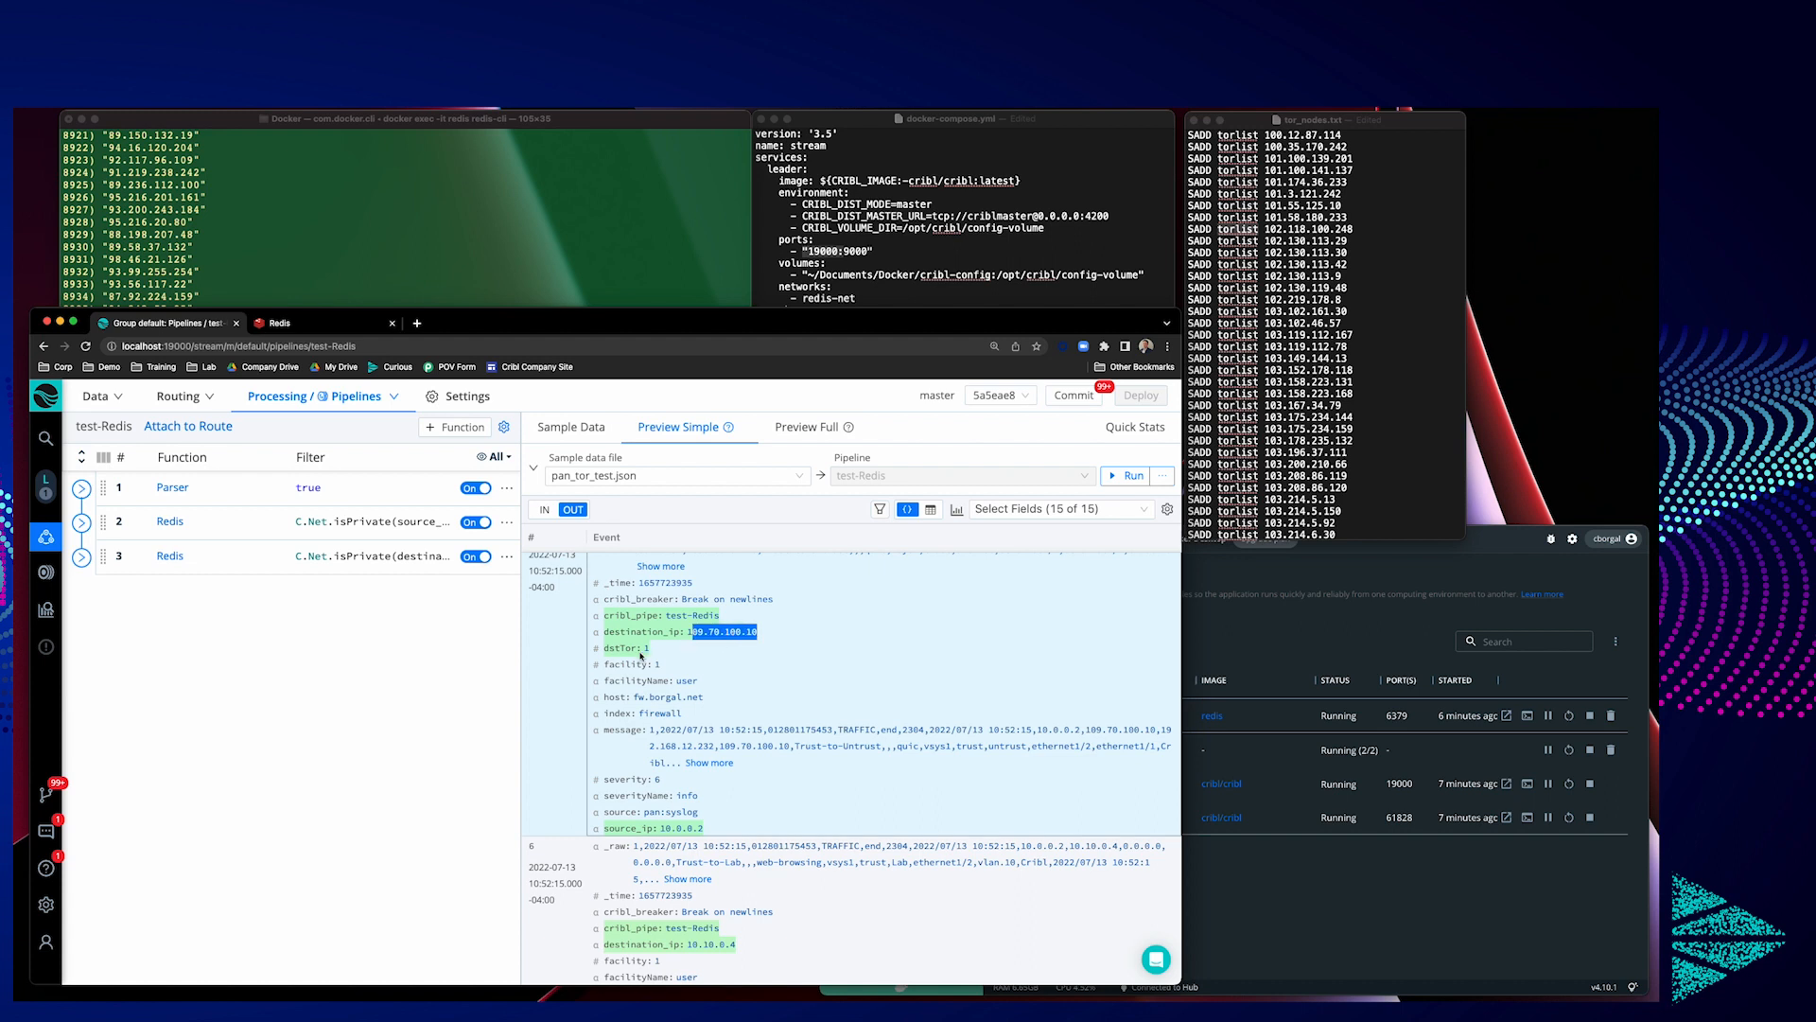